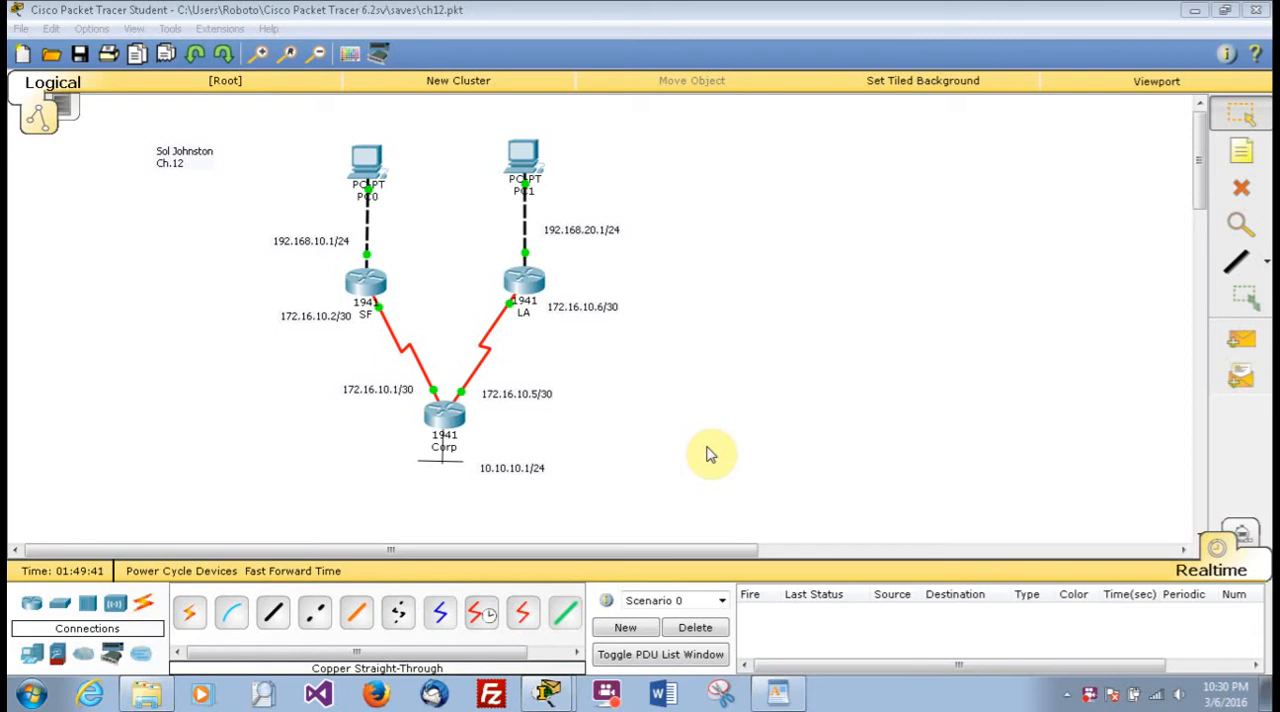
mouse_move(632, 494)
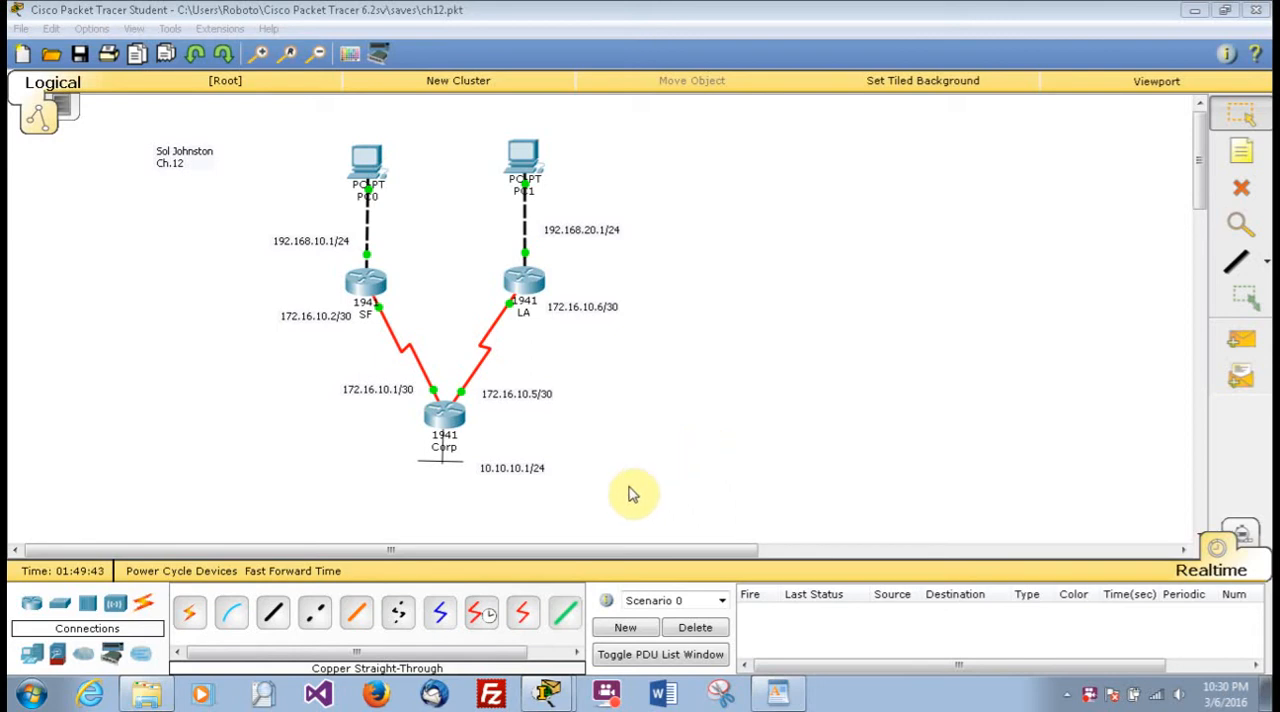
mouse_move(490, 464)
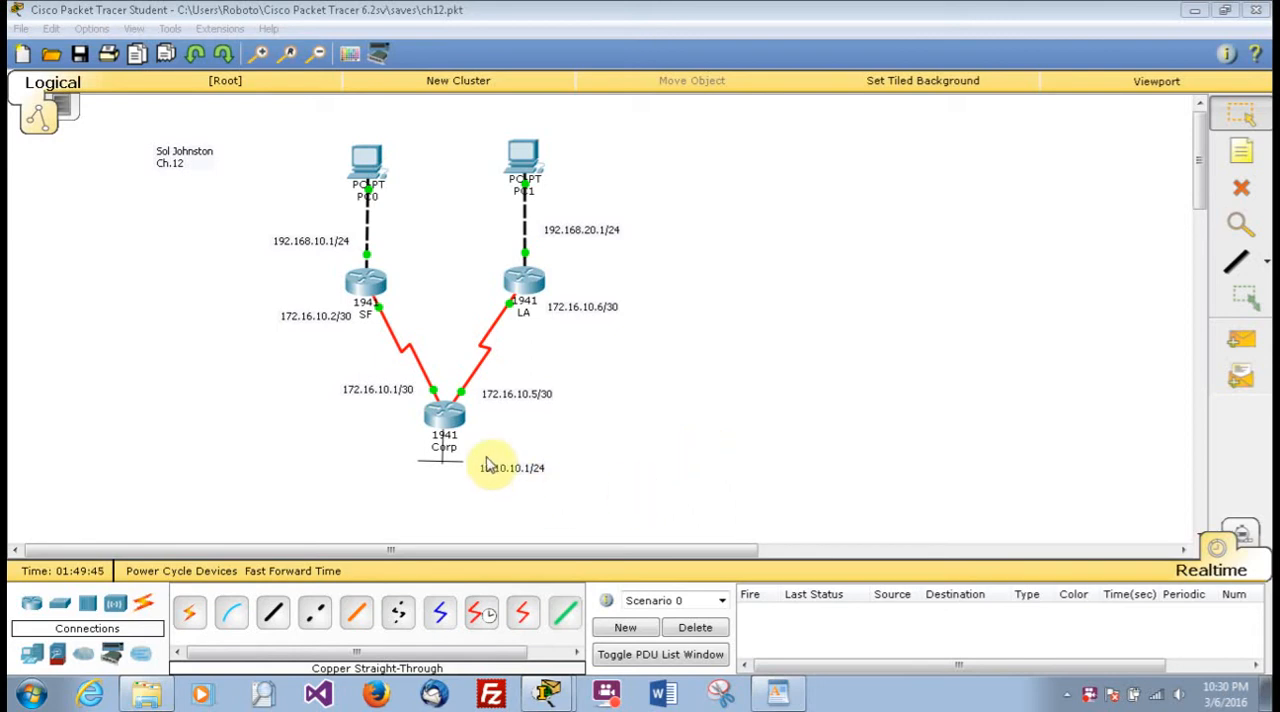
mouse_move(550, 270)
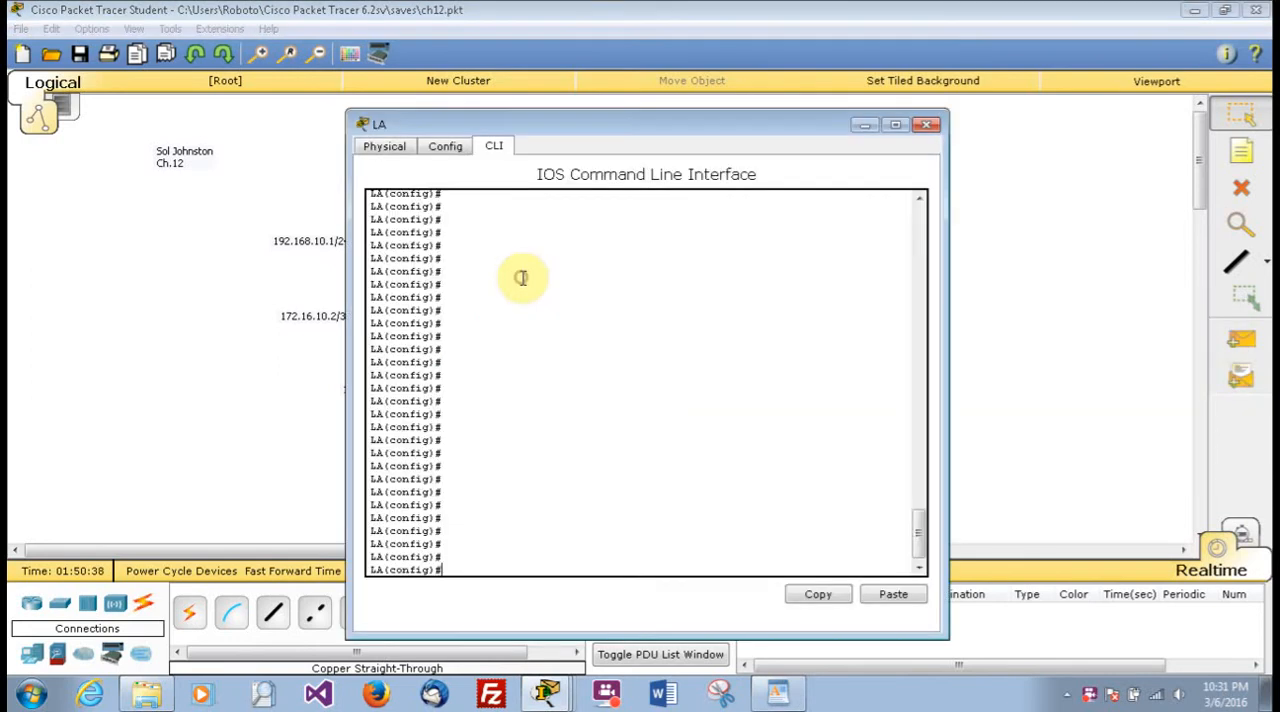
mouse_move(536, 328)
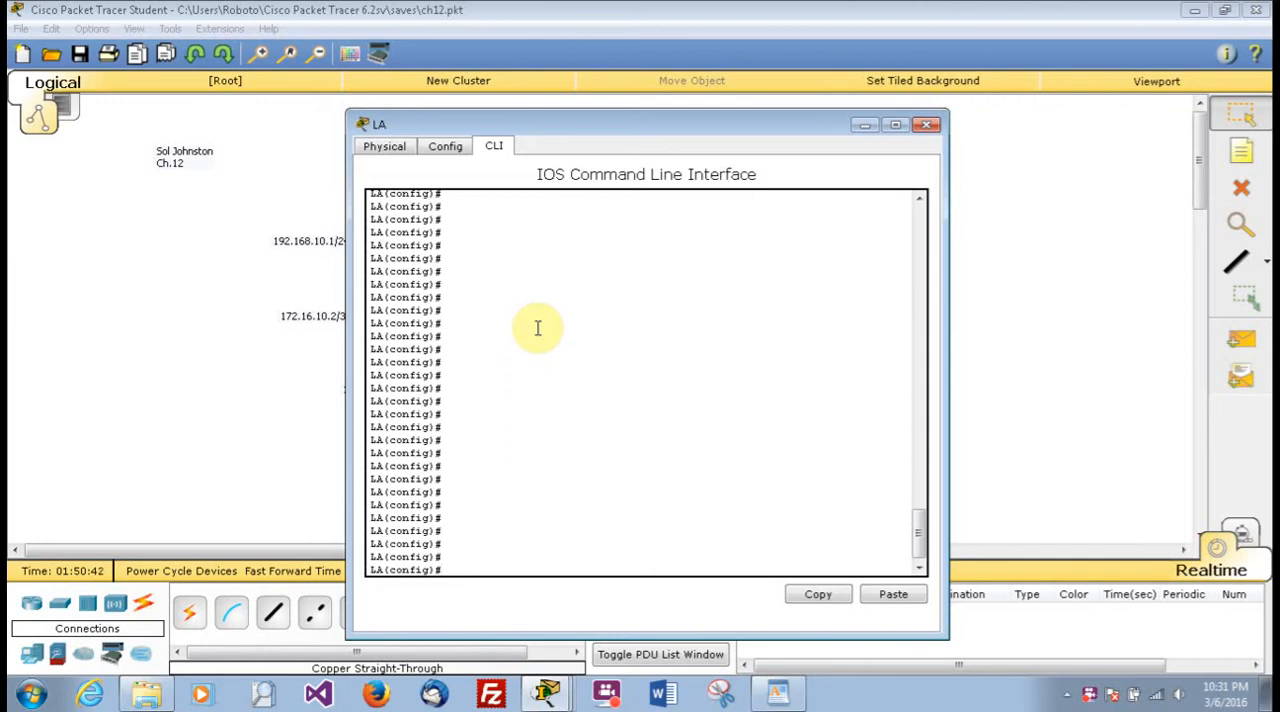
mouse_move(508, 348)
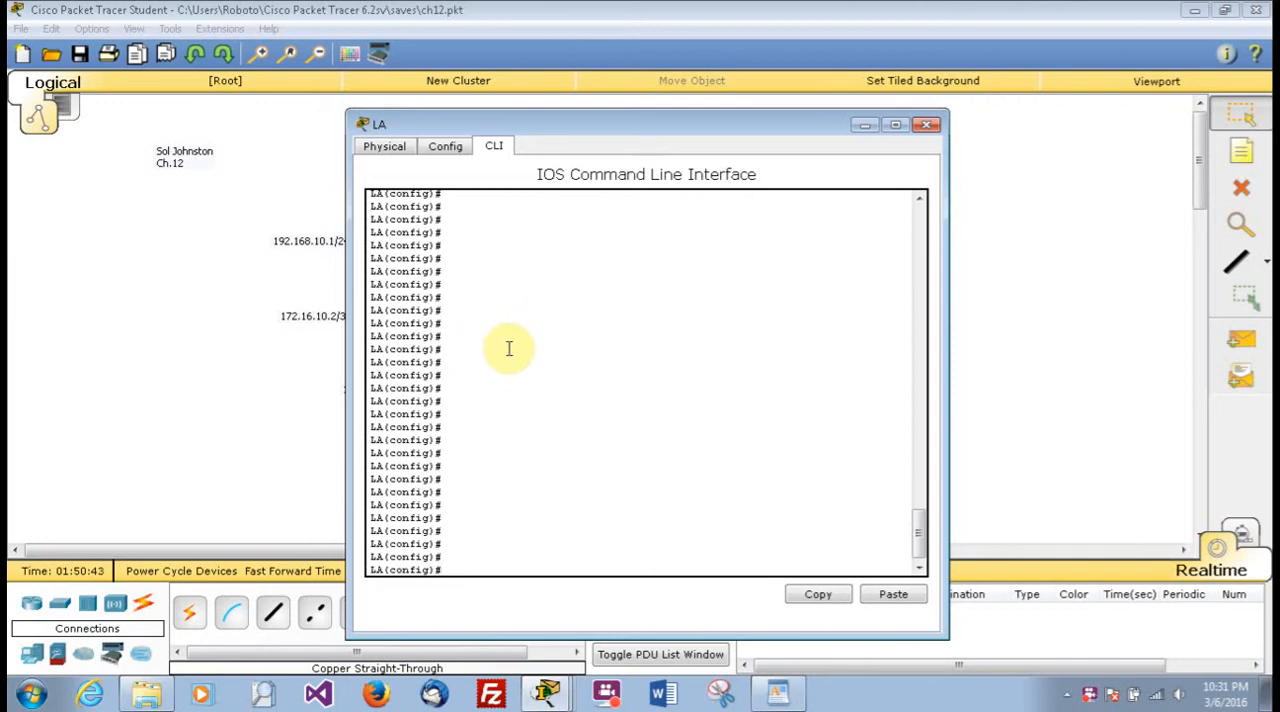
Query access-list ? on LA to see standard 1–99 and extended 100–199 ranges.
type("exit")
type("conf t")
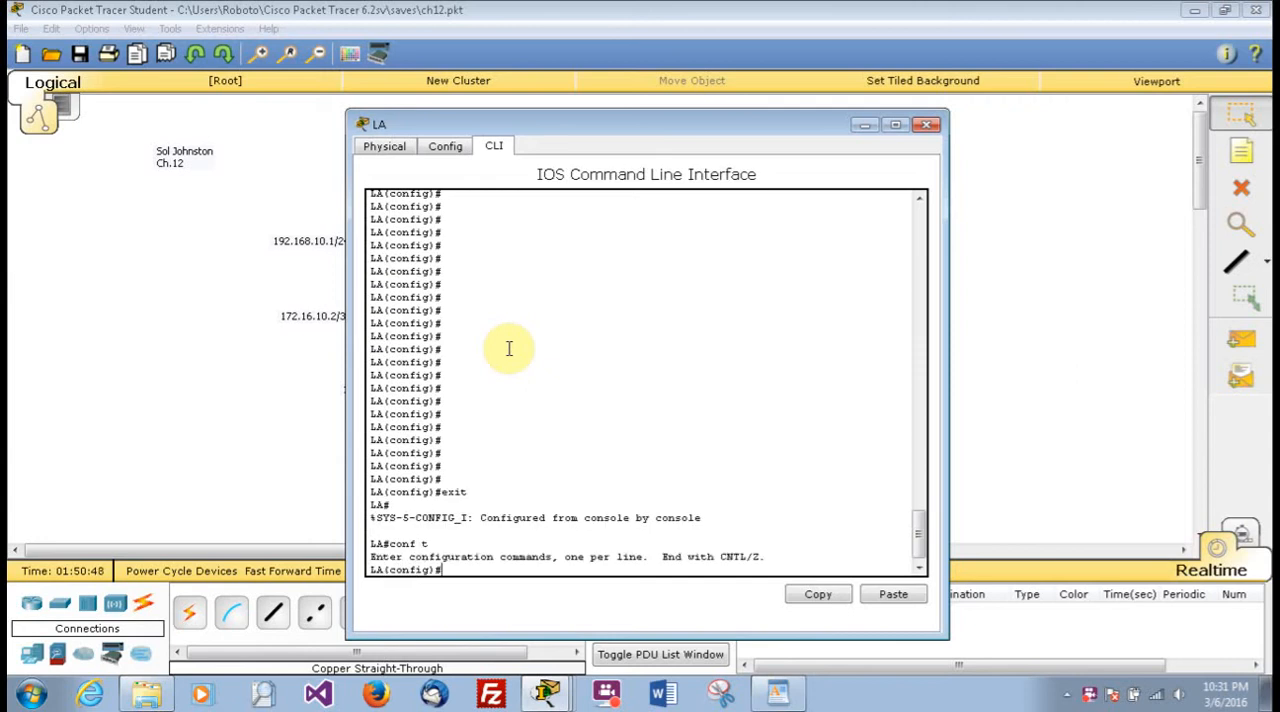
type("access-list")
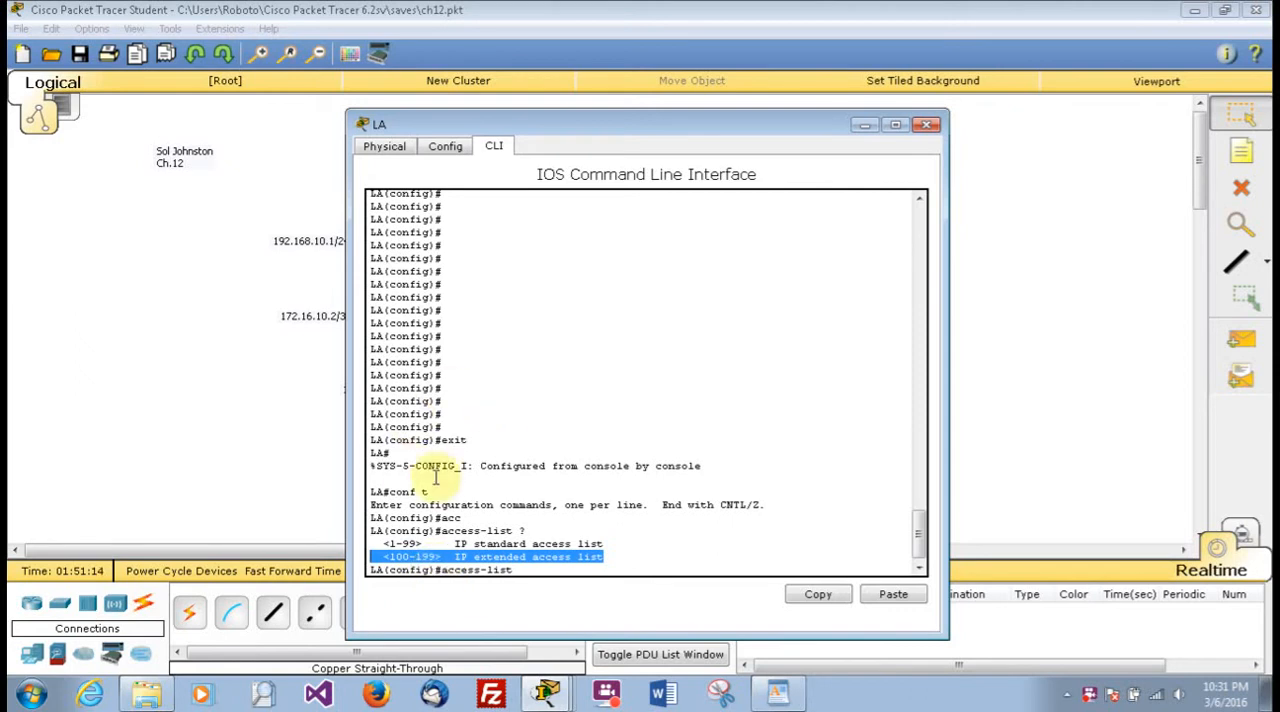
mouse_move(288, 400)
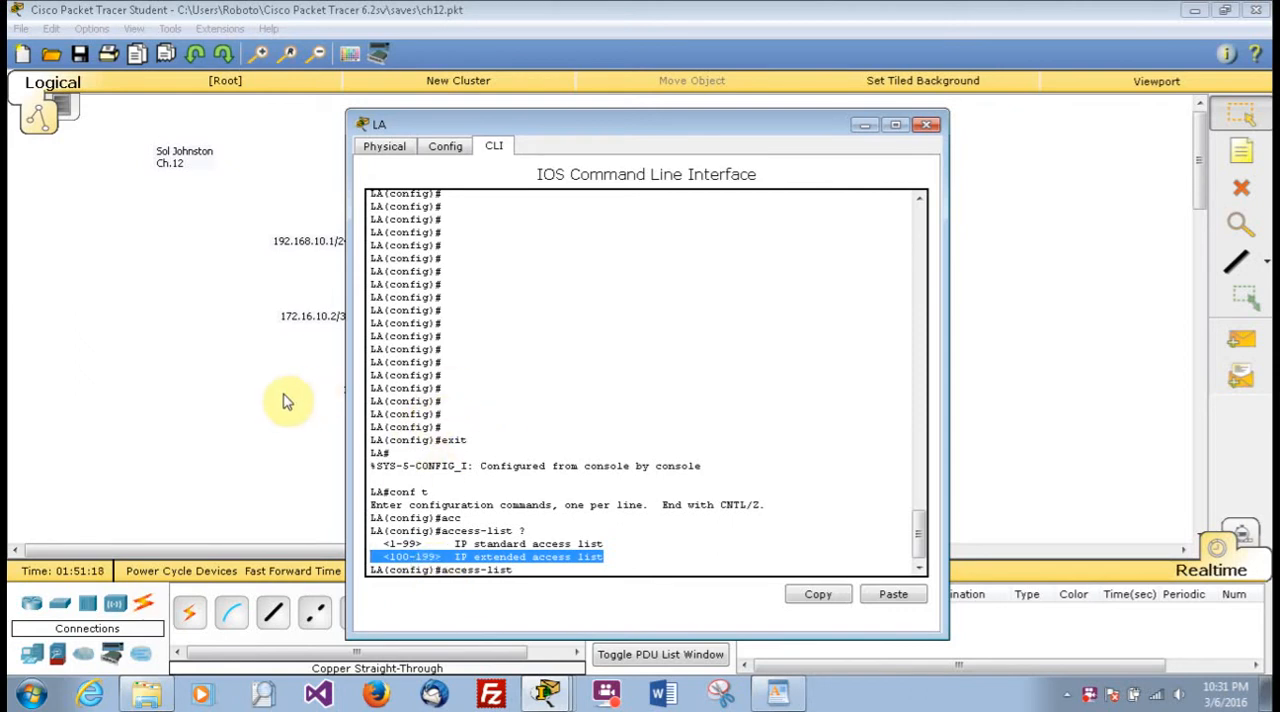
left_click(924, 124)
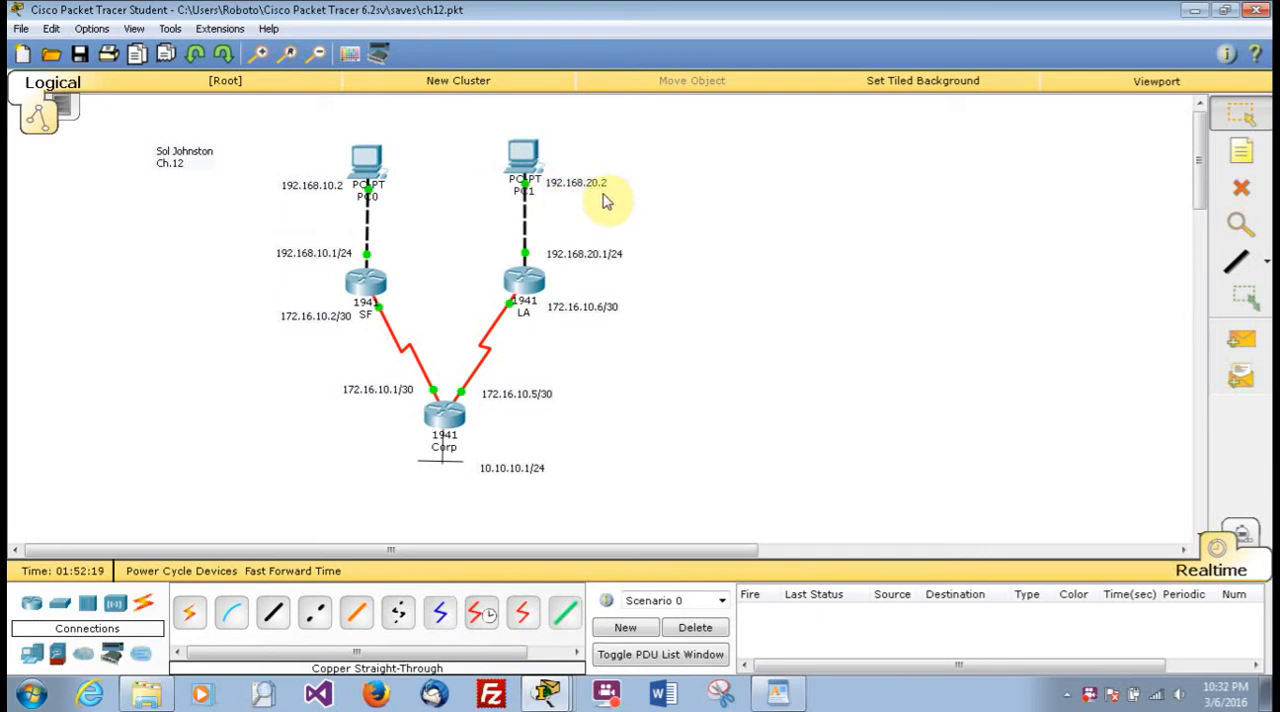
mouse_move(520, 290)
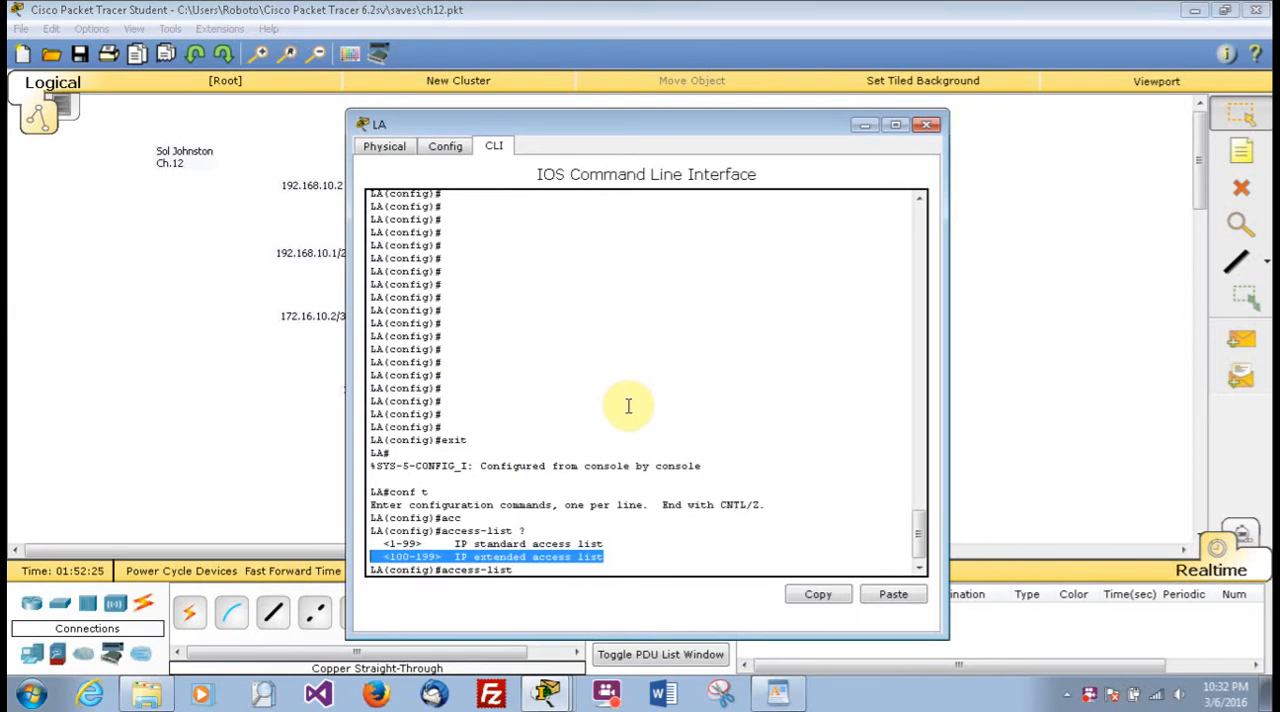
Enter access-list 10 permit 192.168.20.2 on the LA router.
type("10 permit")
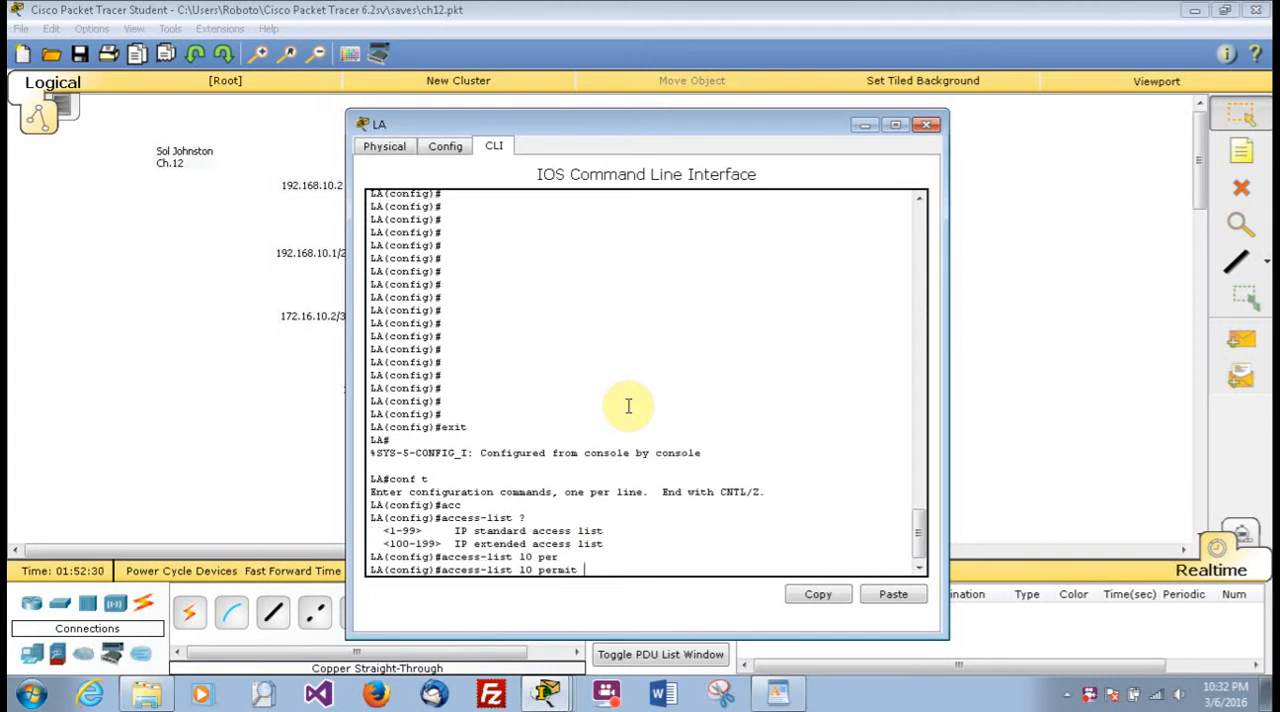
type("192.")
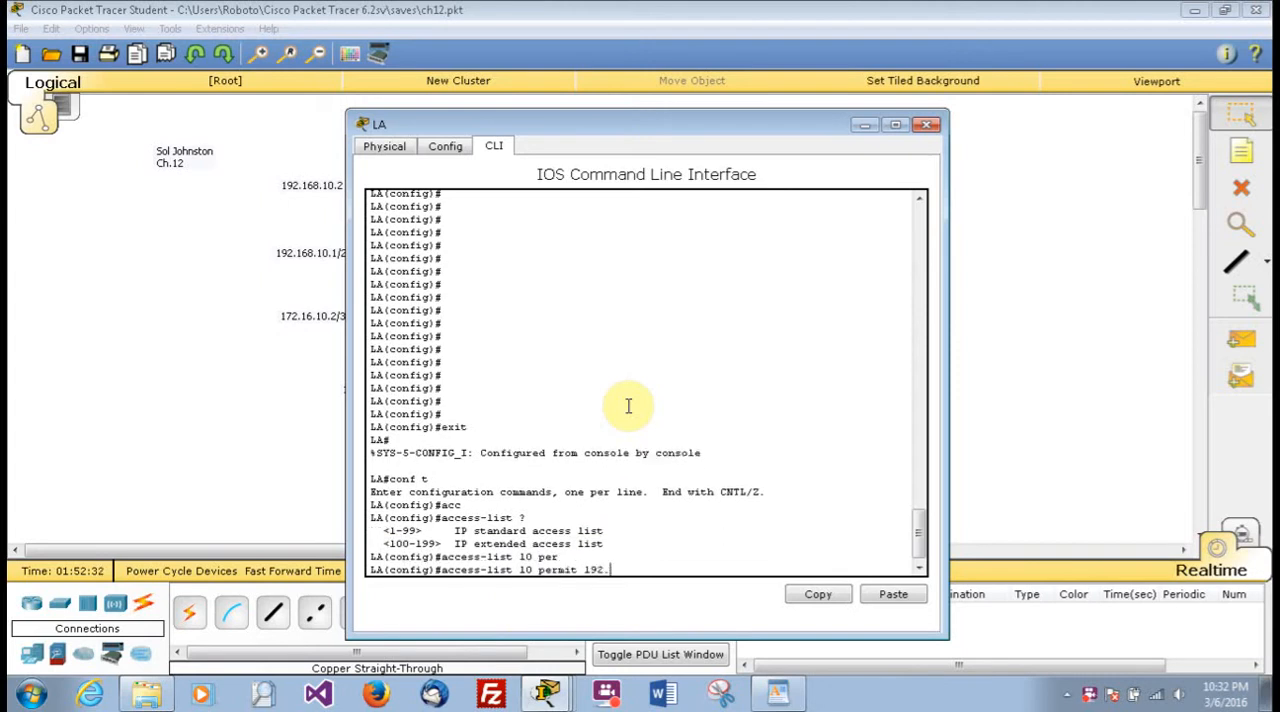
type("168.2")
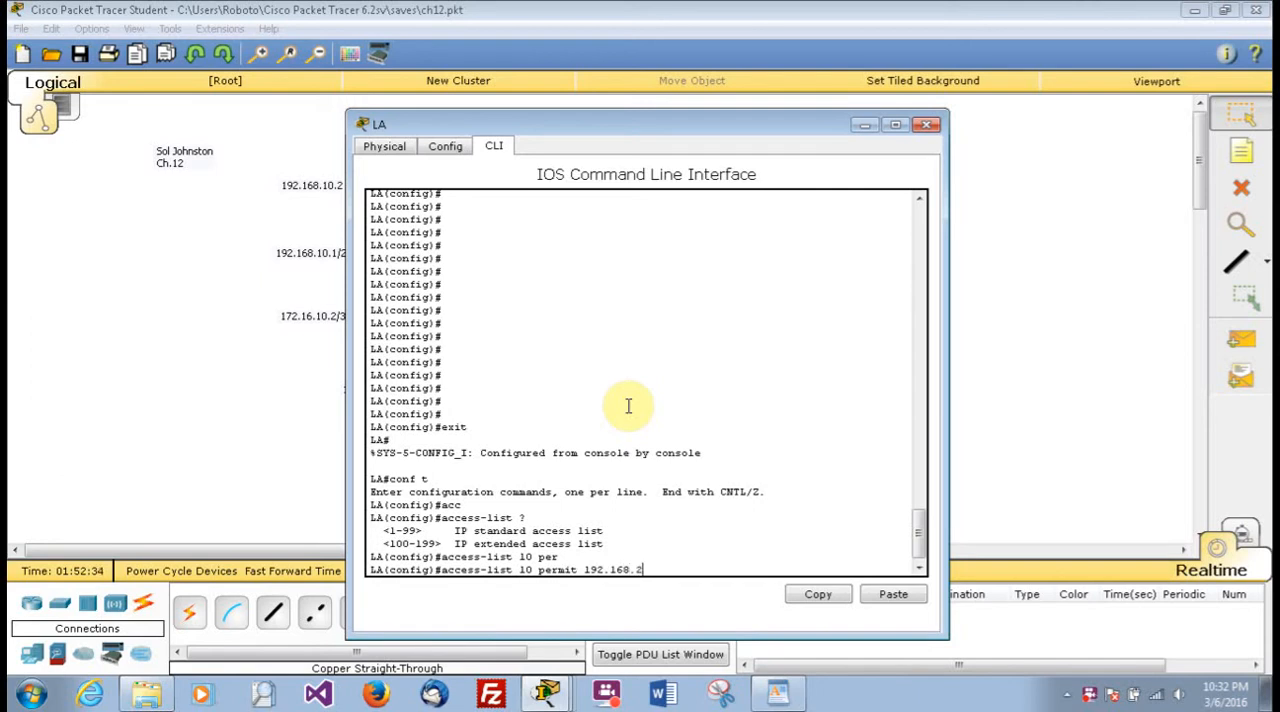
key("Return")
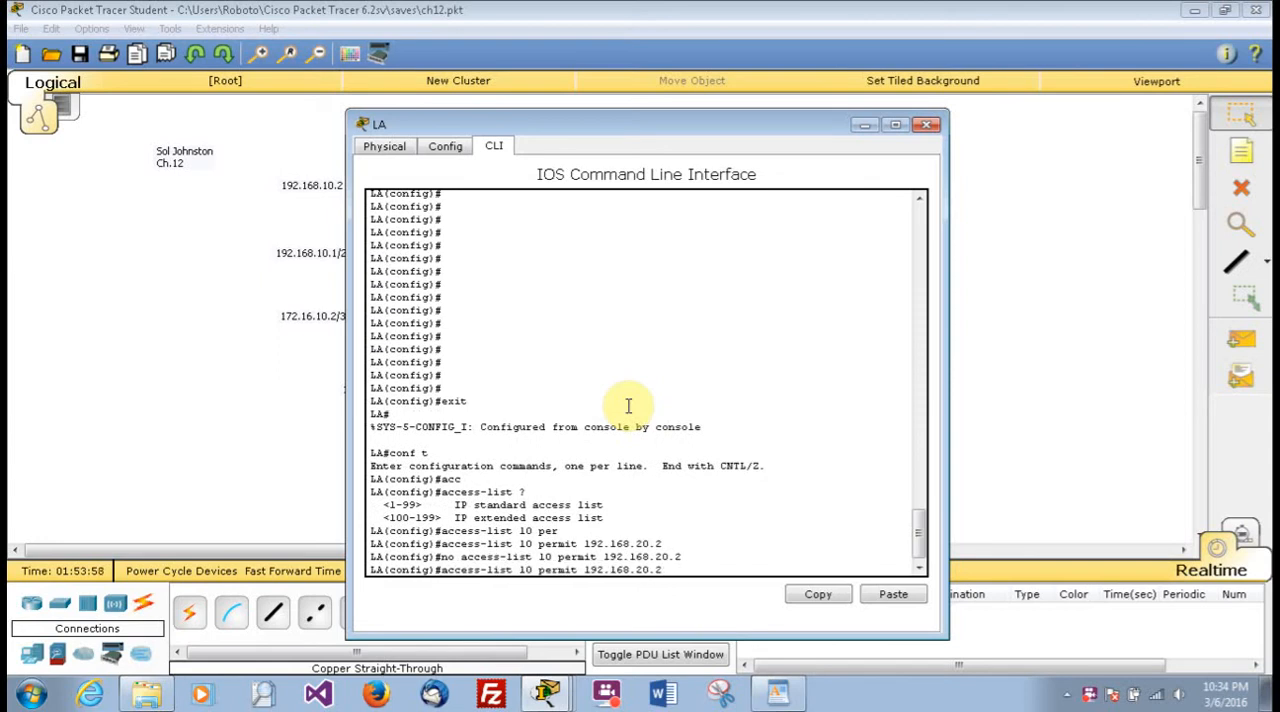
Re-enter the permit rule for 192.168.20.2 with wildcard 0.0.0.0.
type("0")
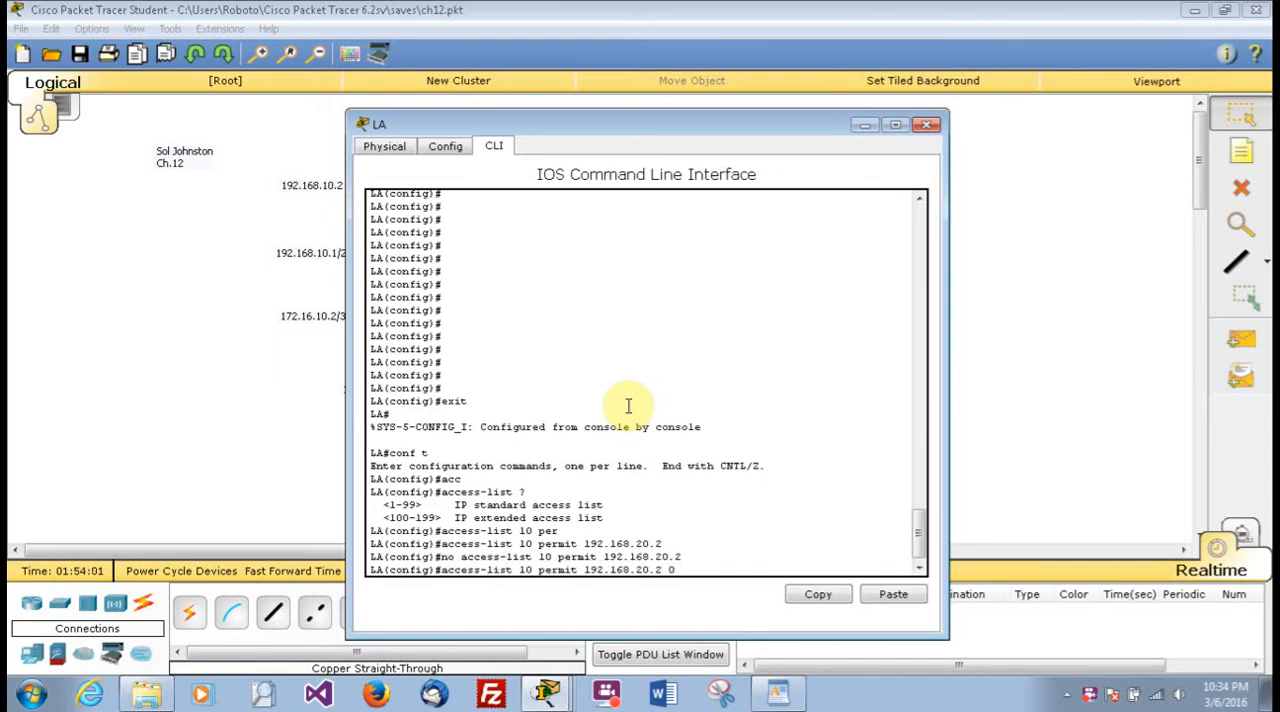
type("0.0.0")
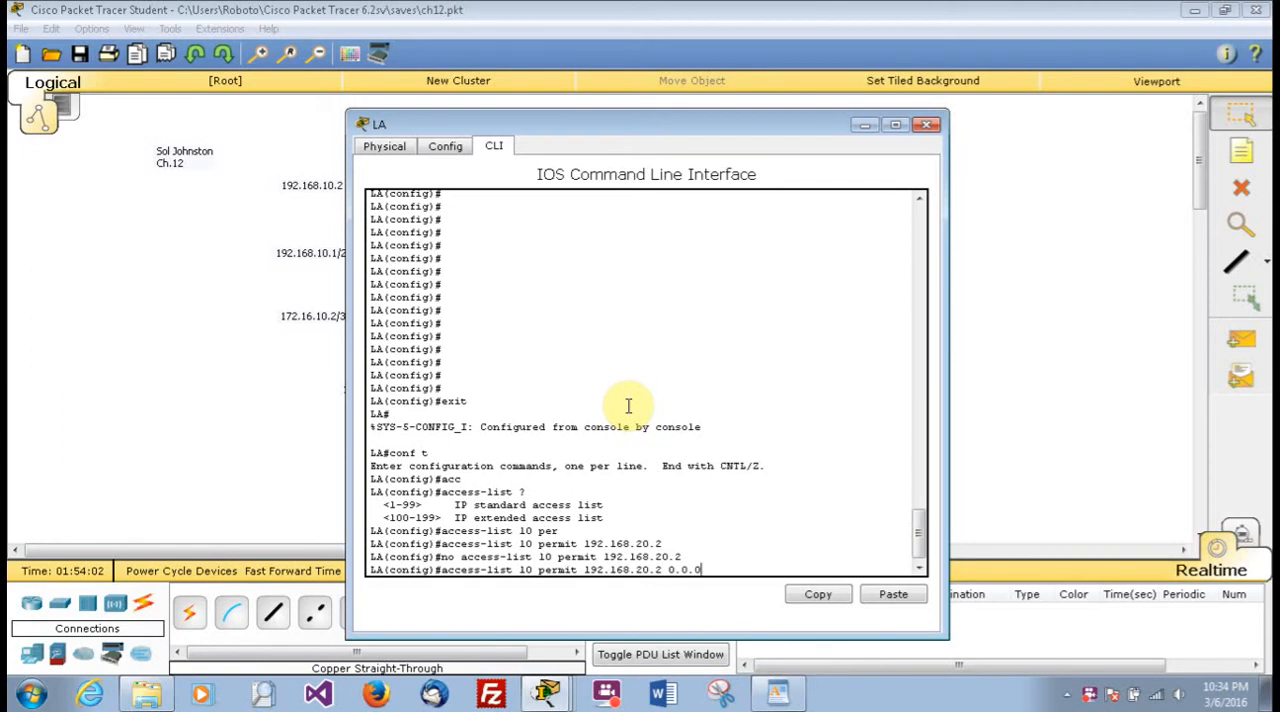
type(".0")
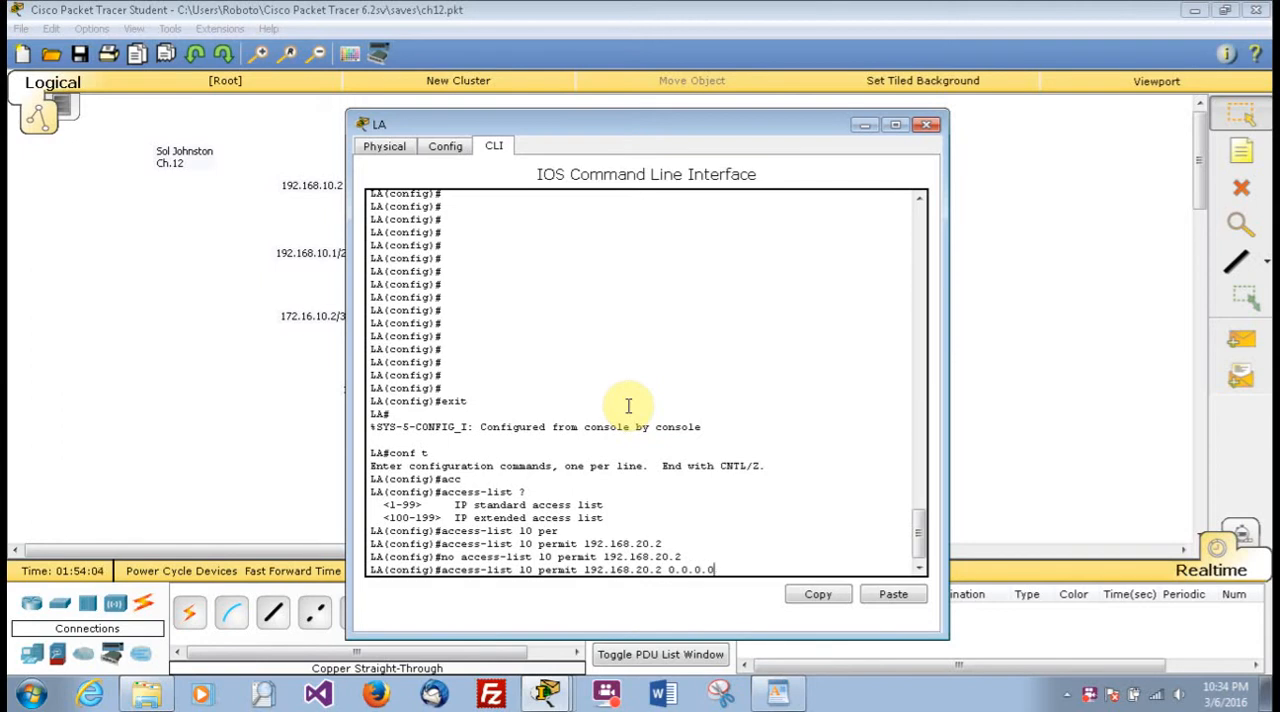
mouse_move(770, 590)
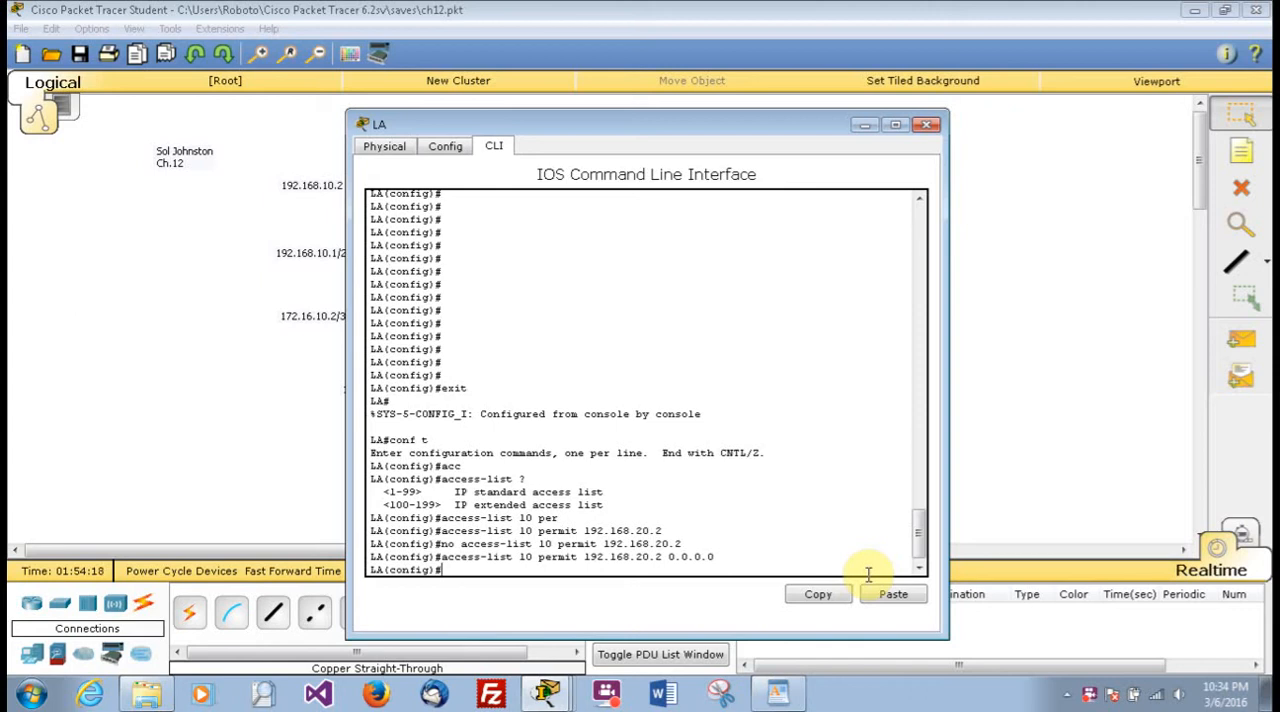
Apply ip access-group 10 out on LA's interface g0/0.
type("in f0/0")
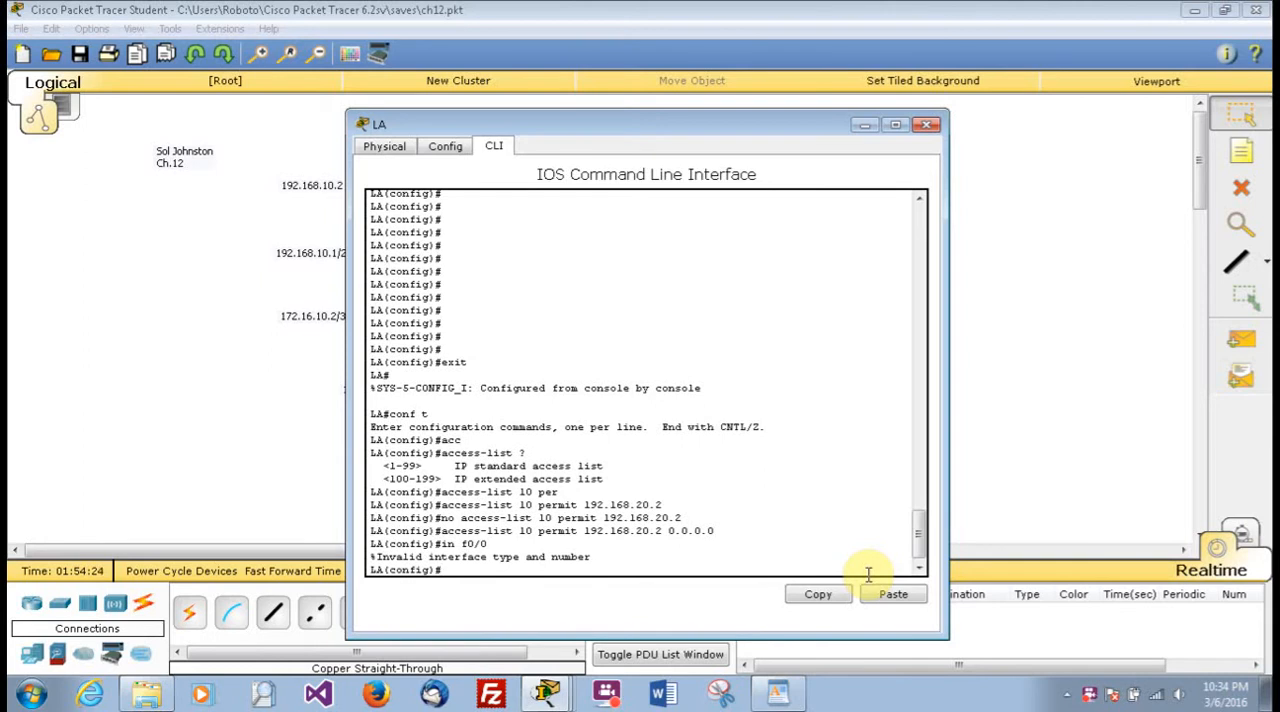
type("in")
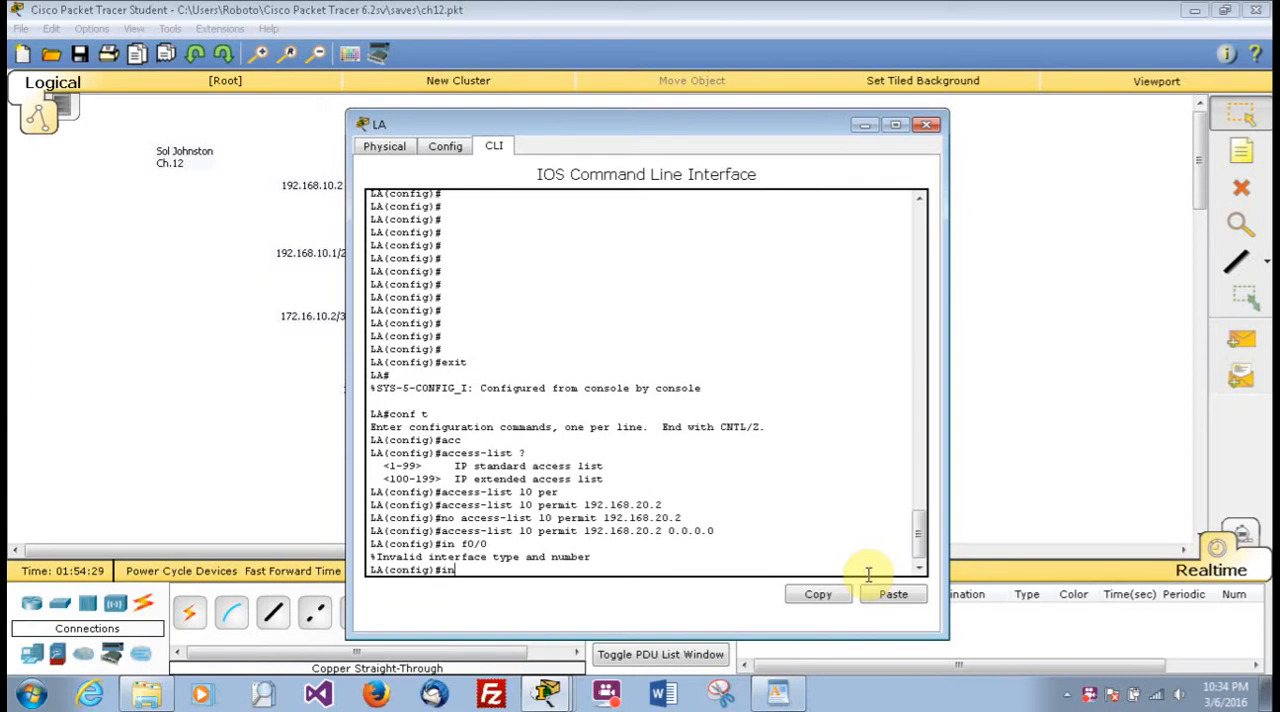
type("g0/0")
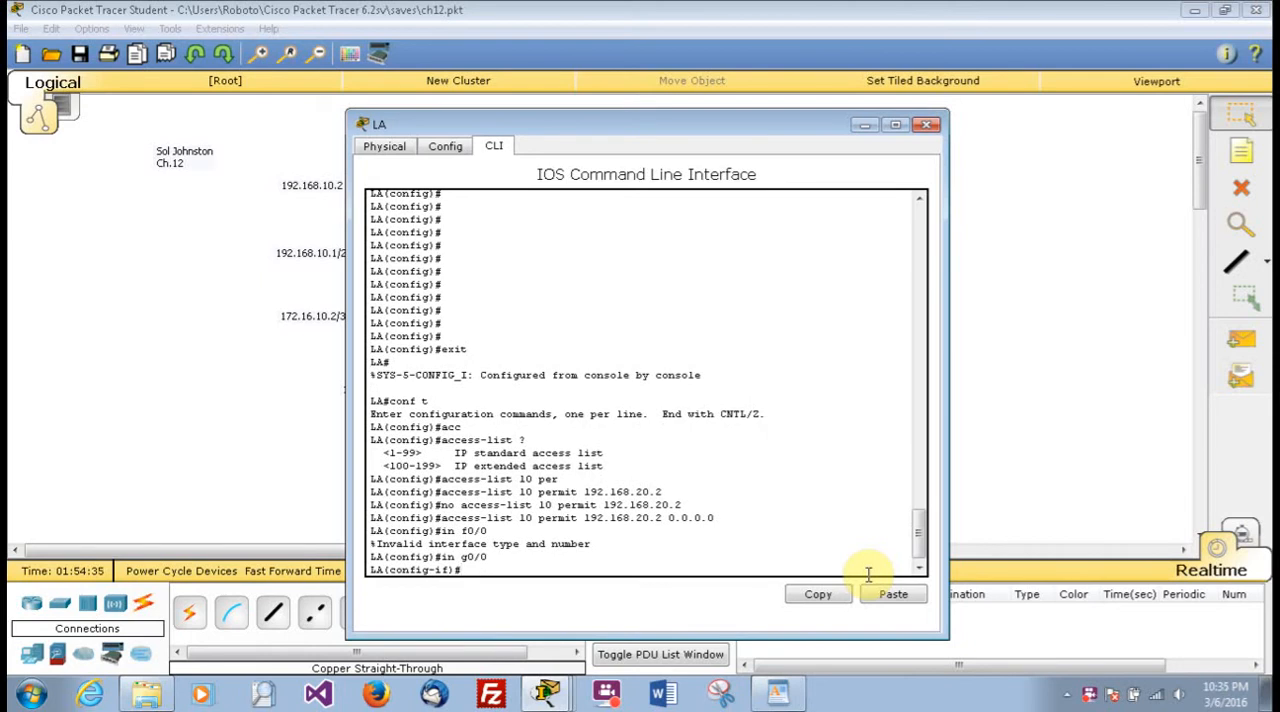
type("ip access-group 10 out")
type("sh access-lists")
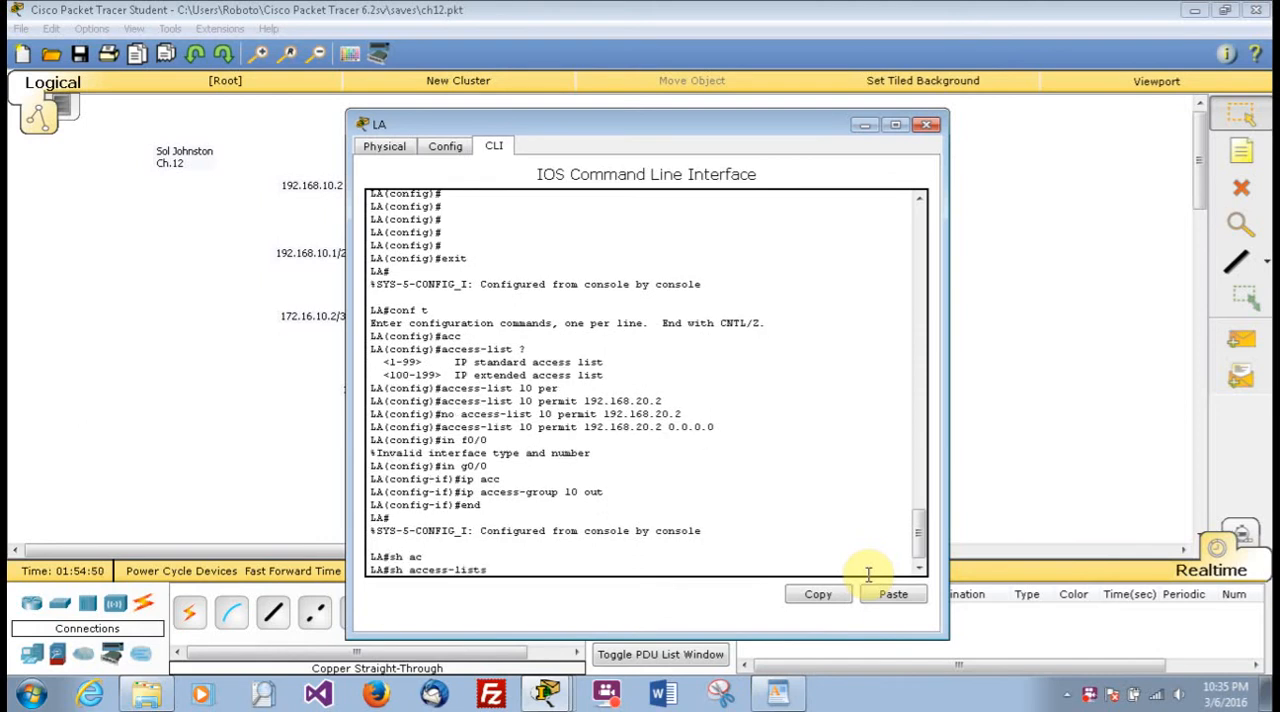
Show LA's access lists and page through the running configuration to the G0/0 section.
key("Return")
type("sh run")
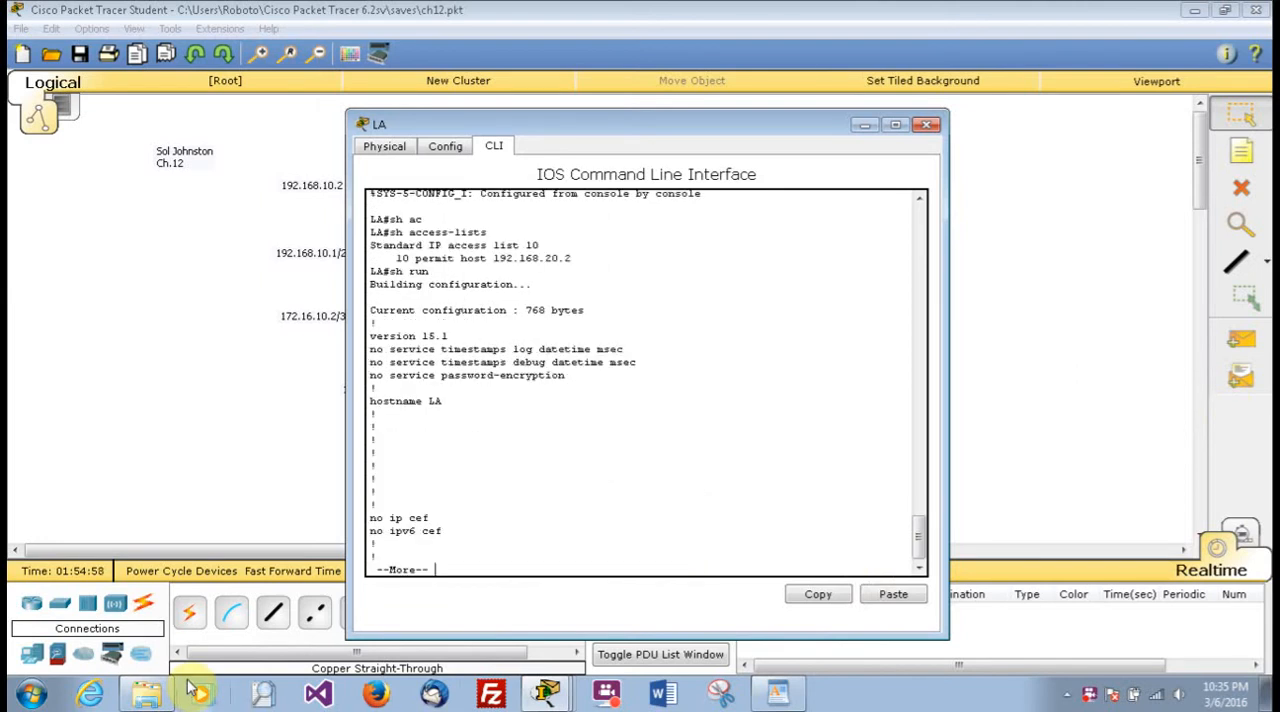
key("space")
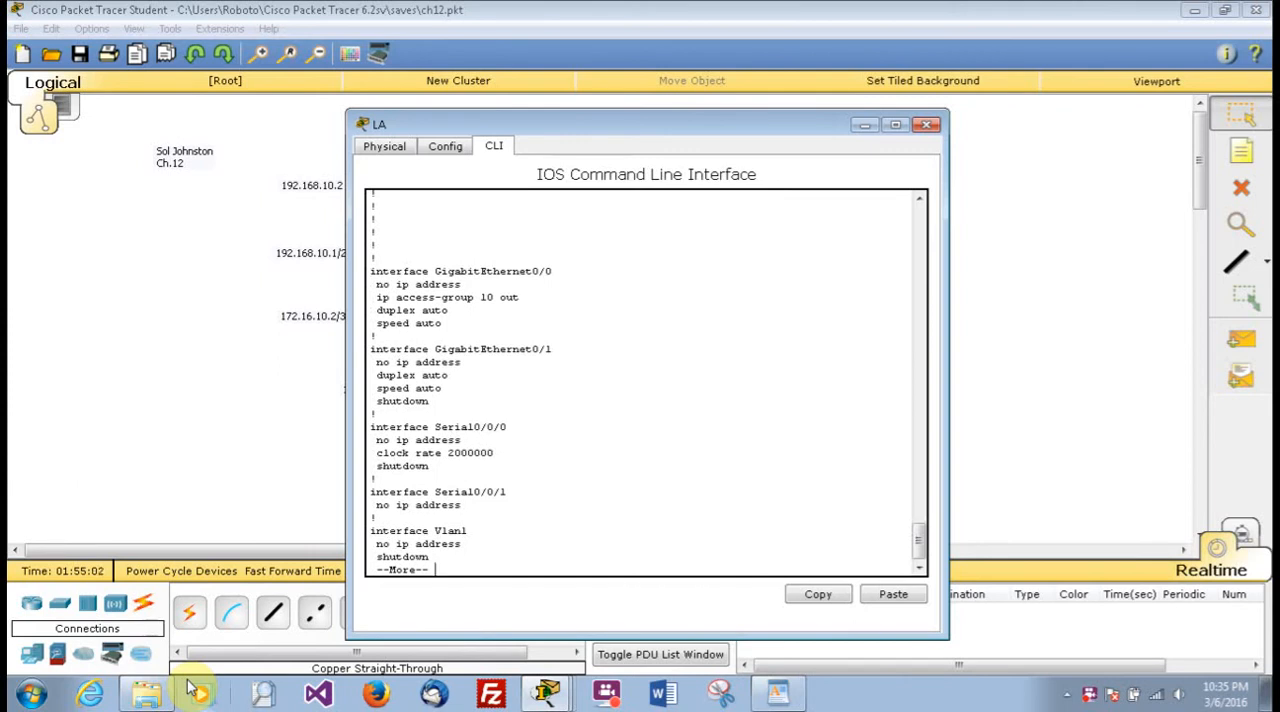
mouse_move(692, 600)
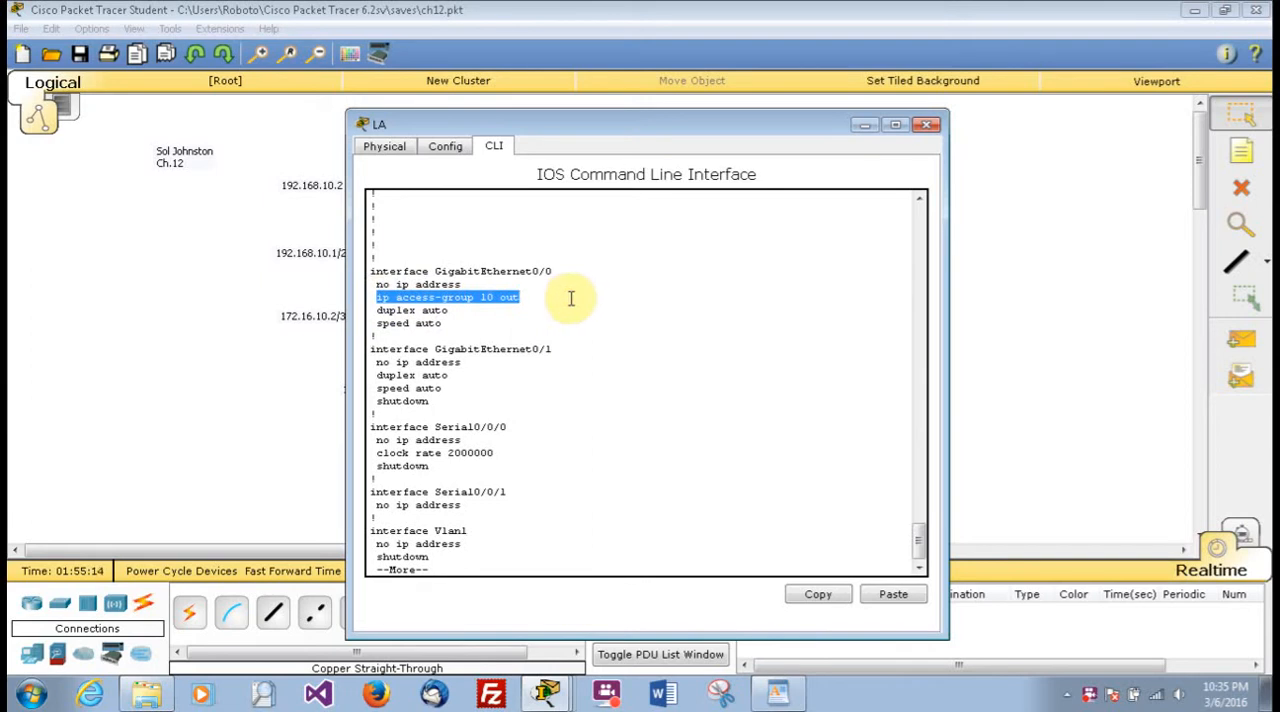
mouse_move(476, 328)
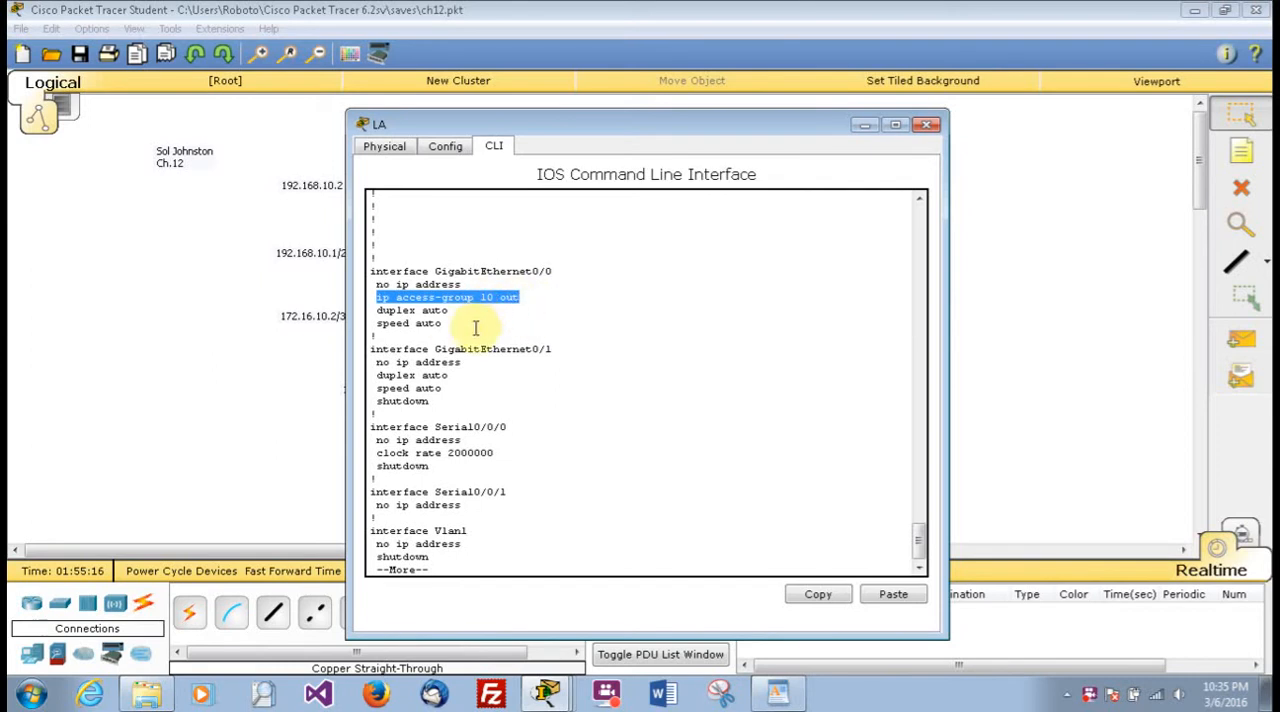
left_click(660, 526)
type("conf t")
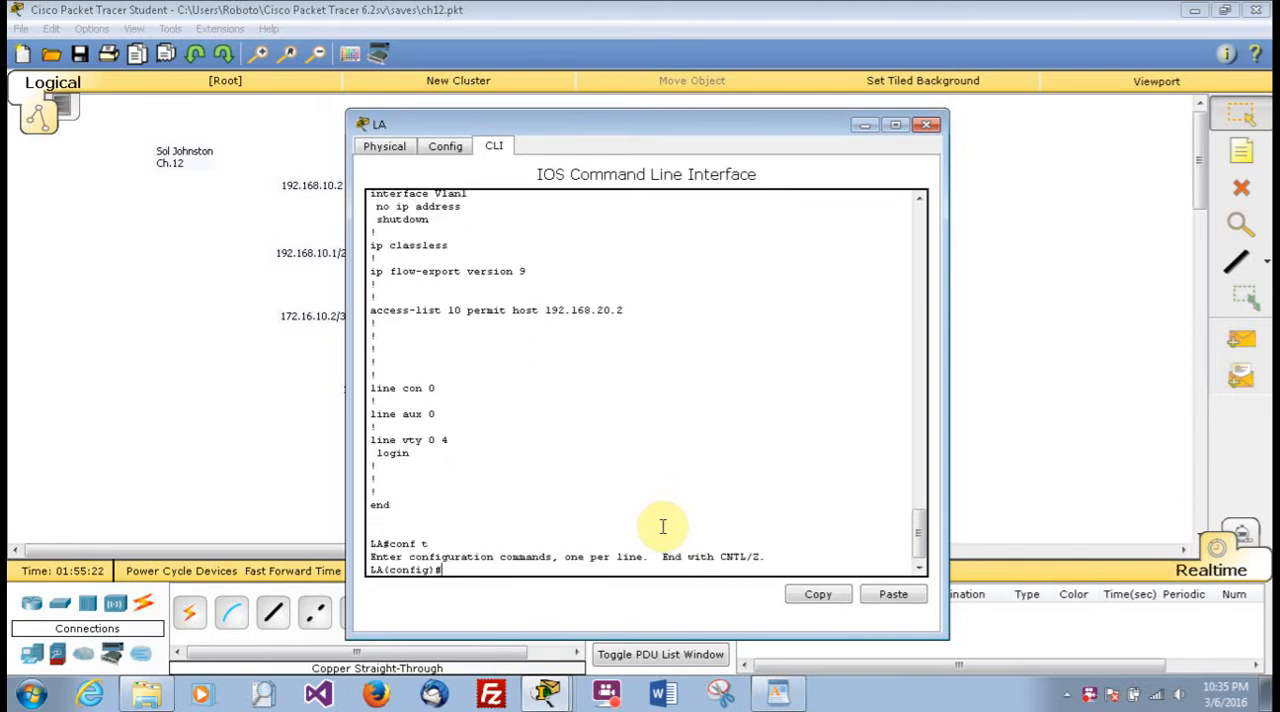
Assign ip address 192.168.20.1 255.255.255.0 to LA's interface g0/0.
type("in g0/")
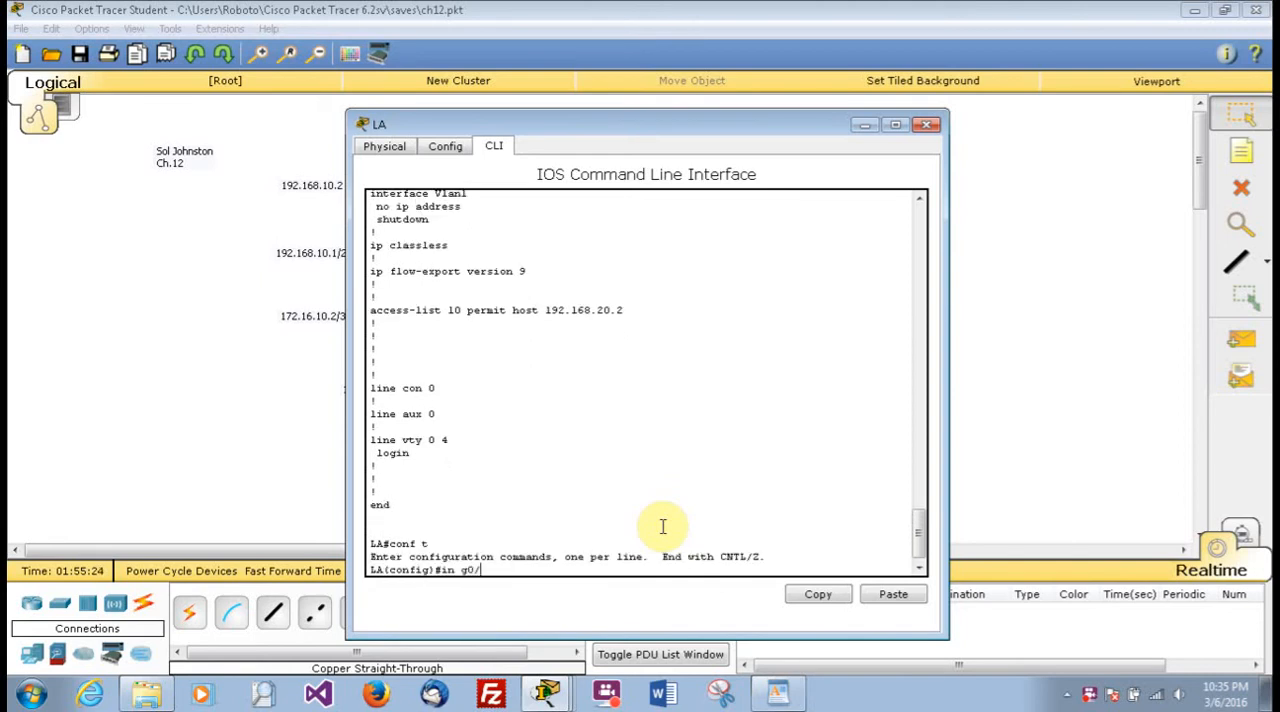
key("Return")
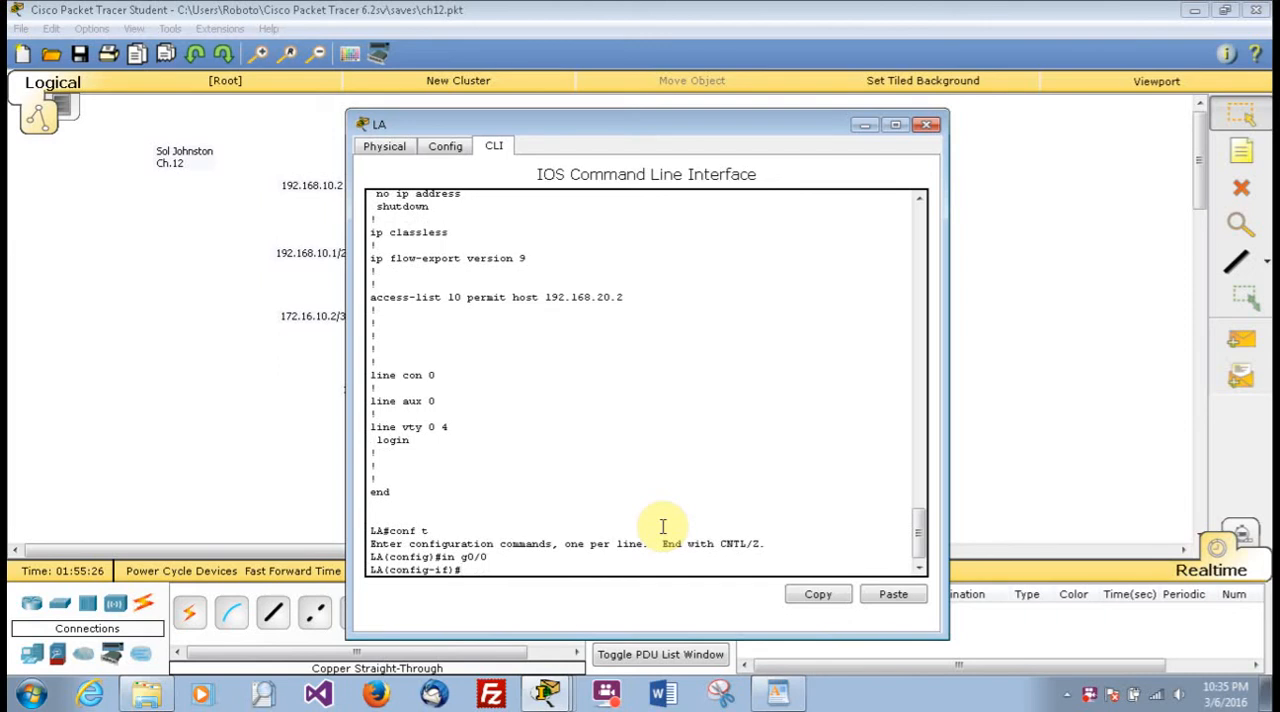
type("ip address")
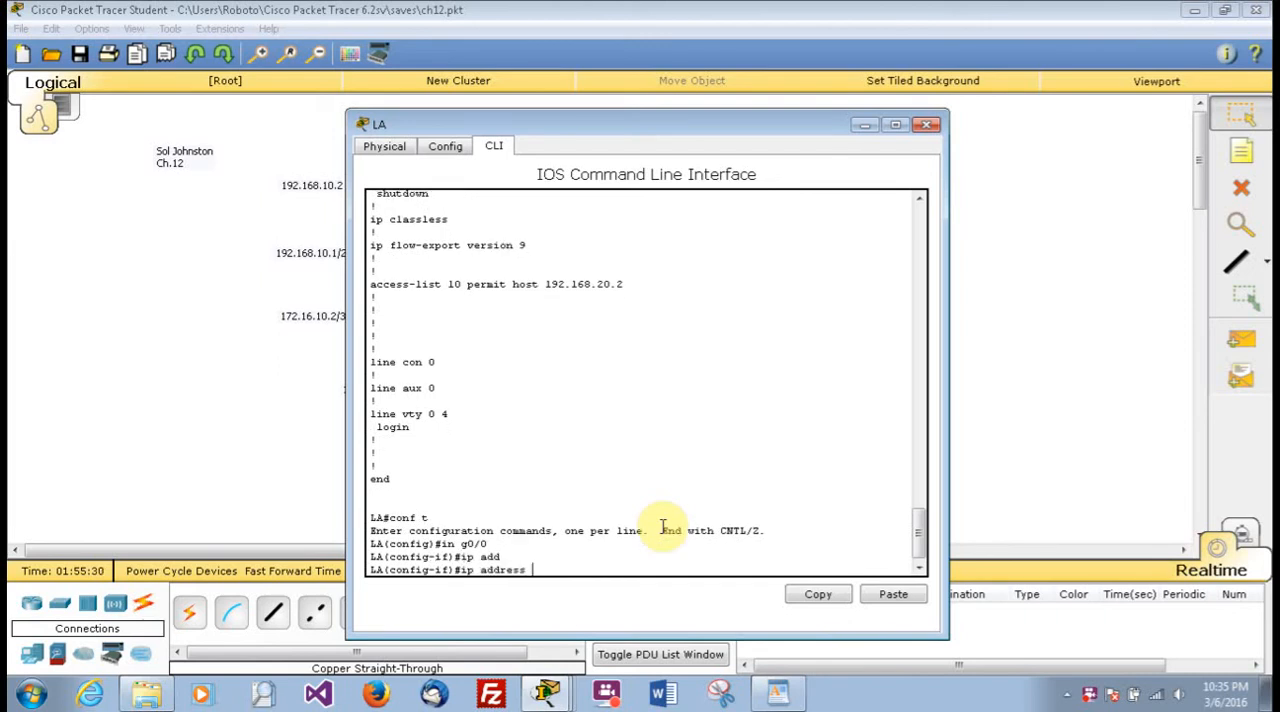
type("192.16")
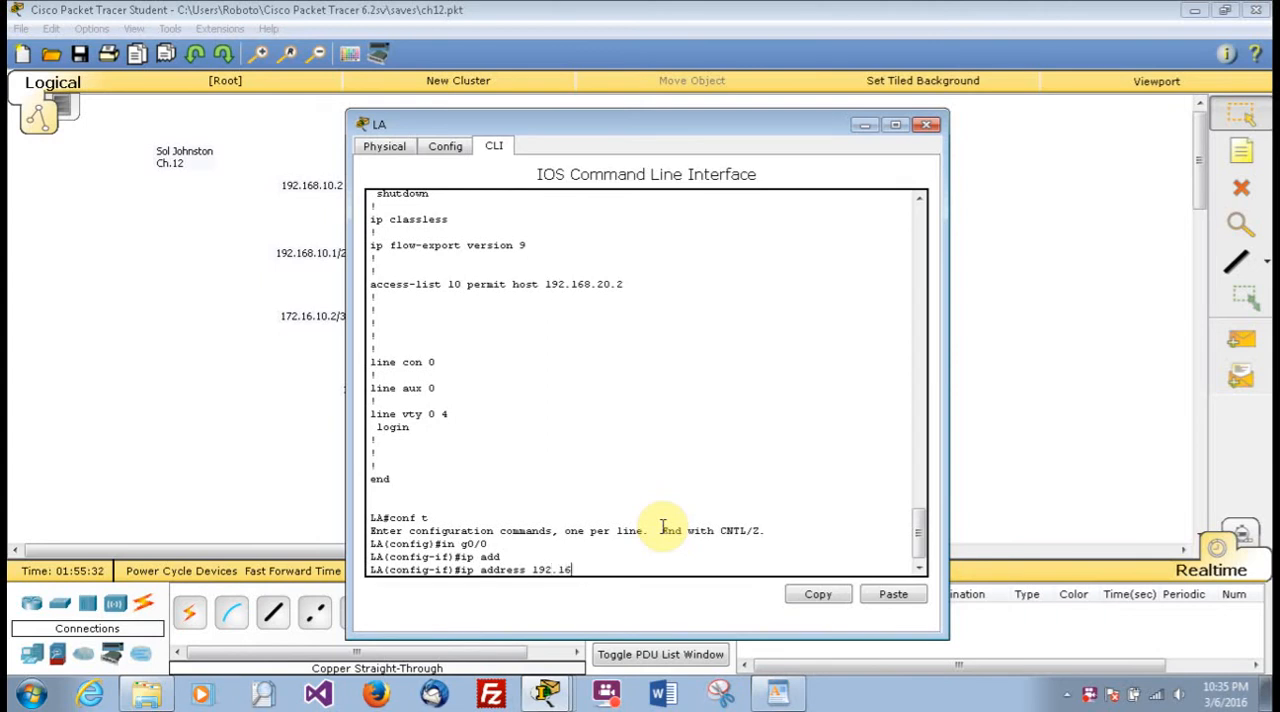
type("8.20.")
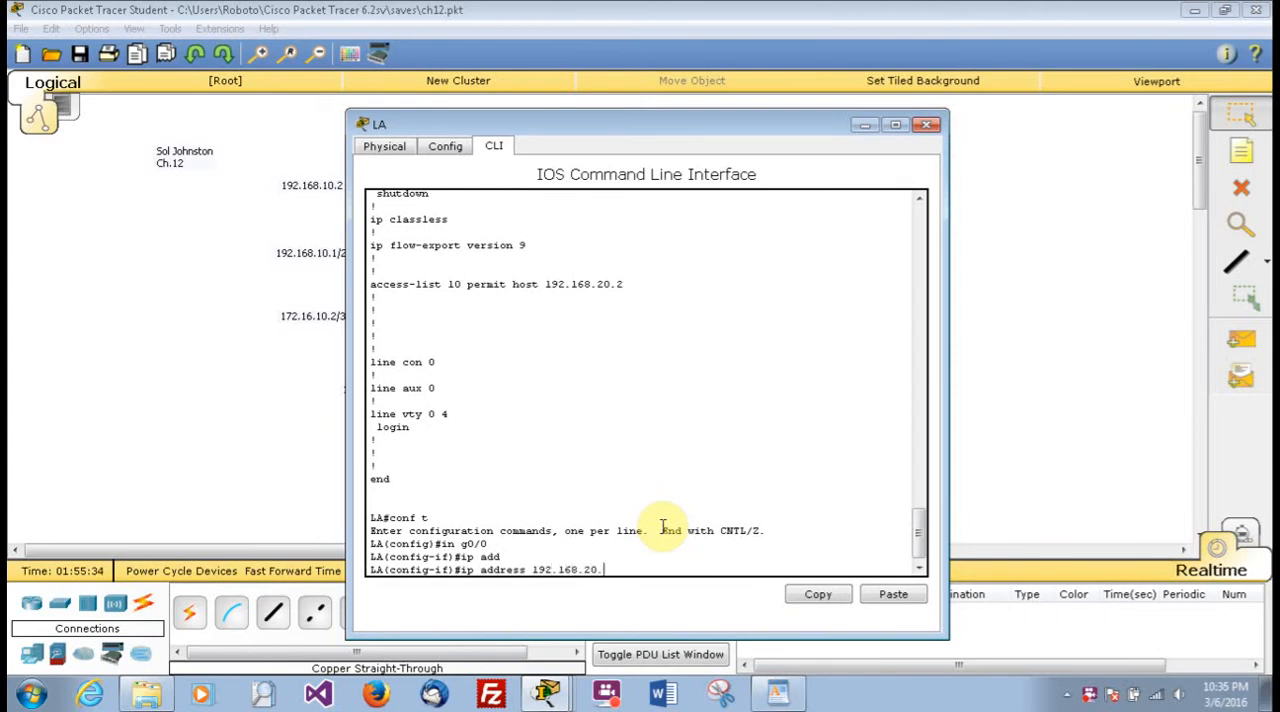
type("1")
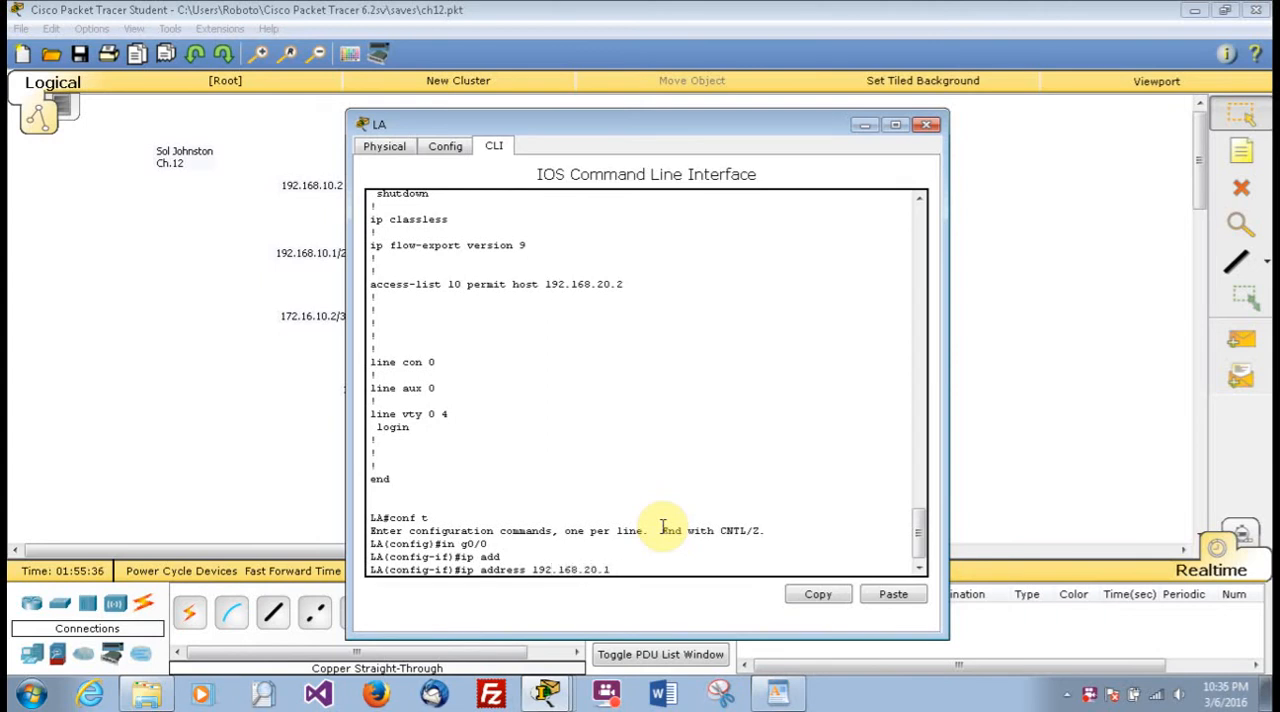
type("255.255")
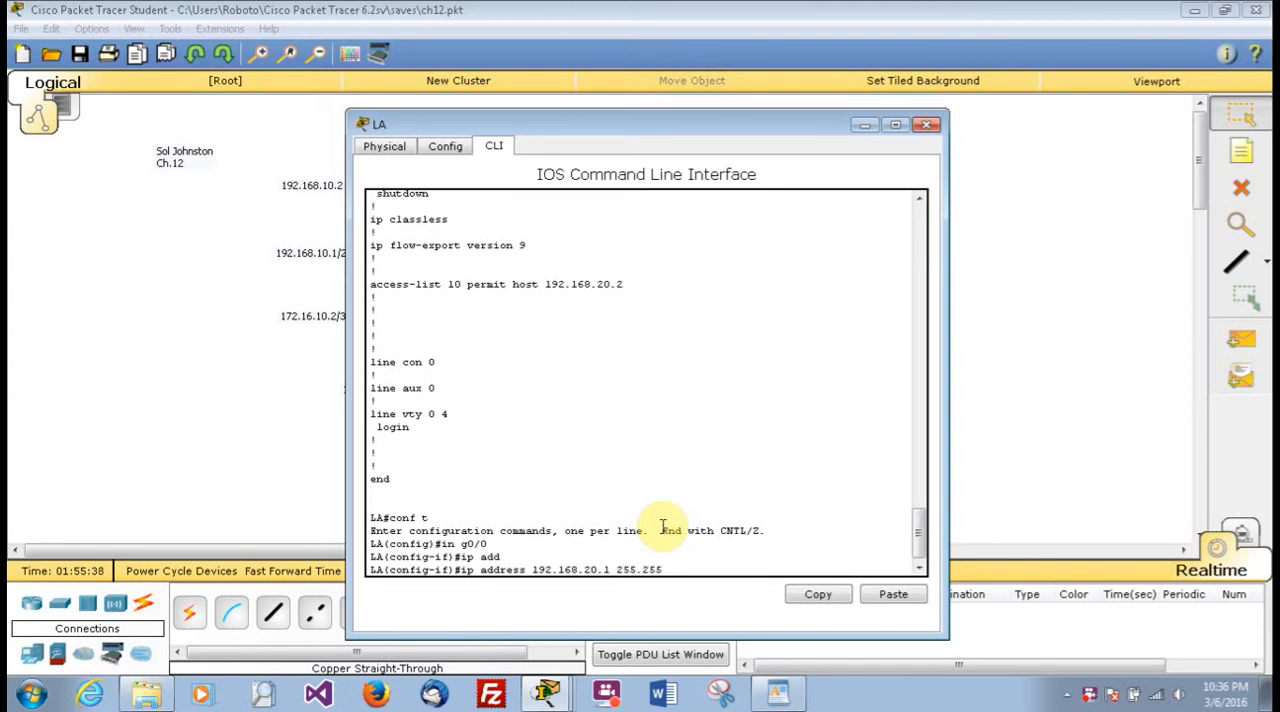
key("Return")
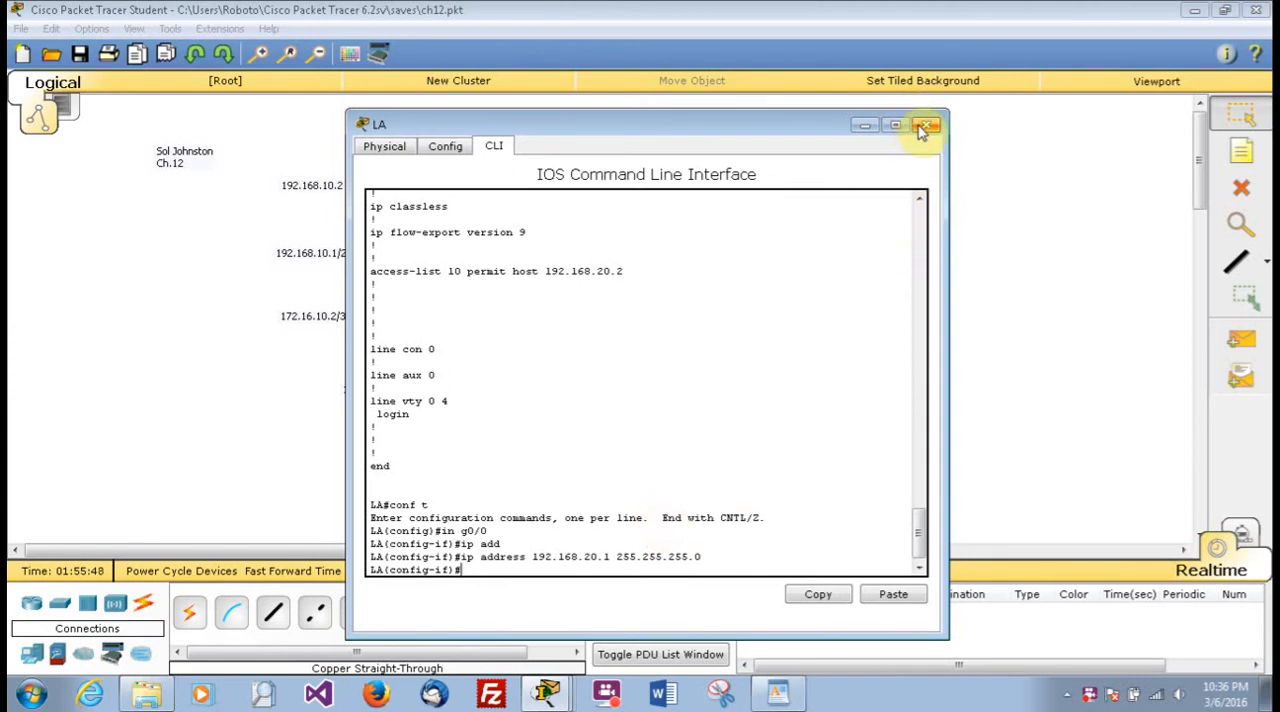
Close the LA router window to return to the network topology.
left_click(924, 124)
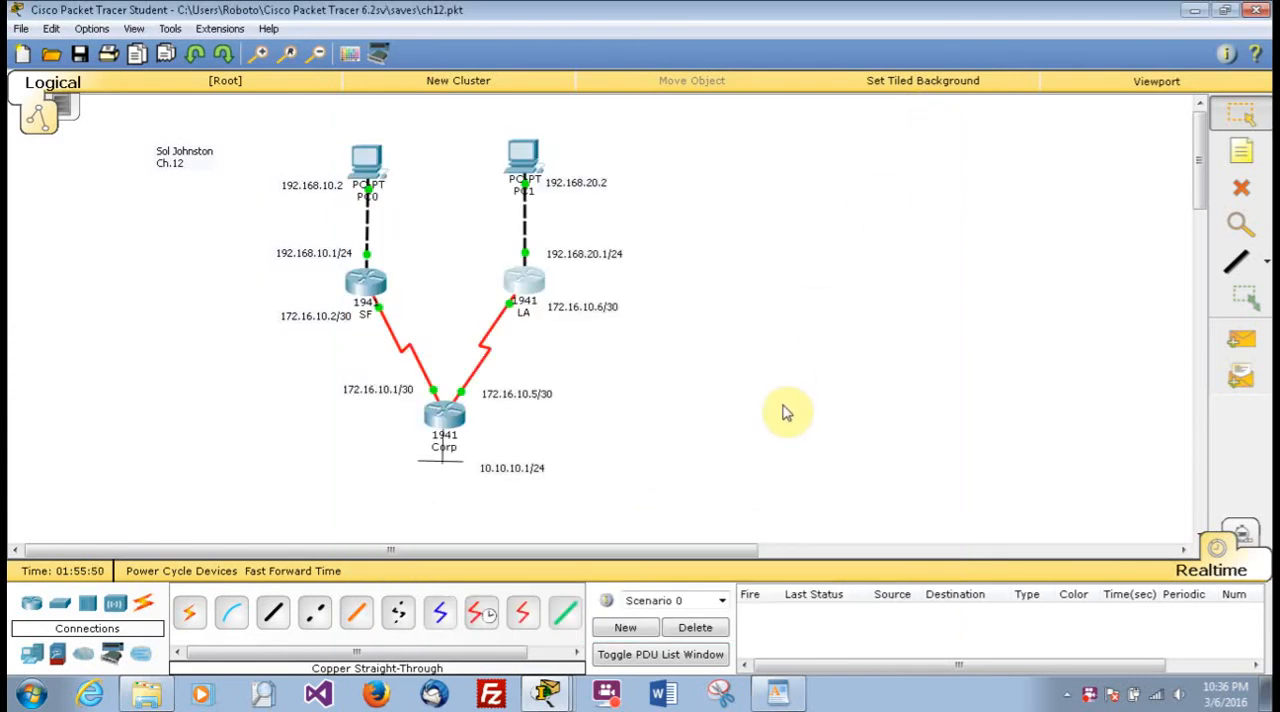
mouse_move(680, 422)
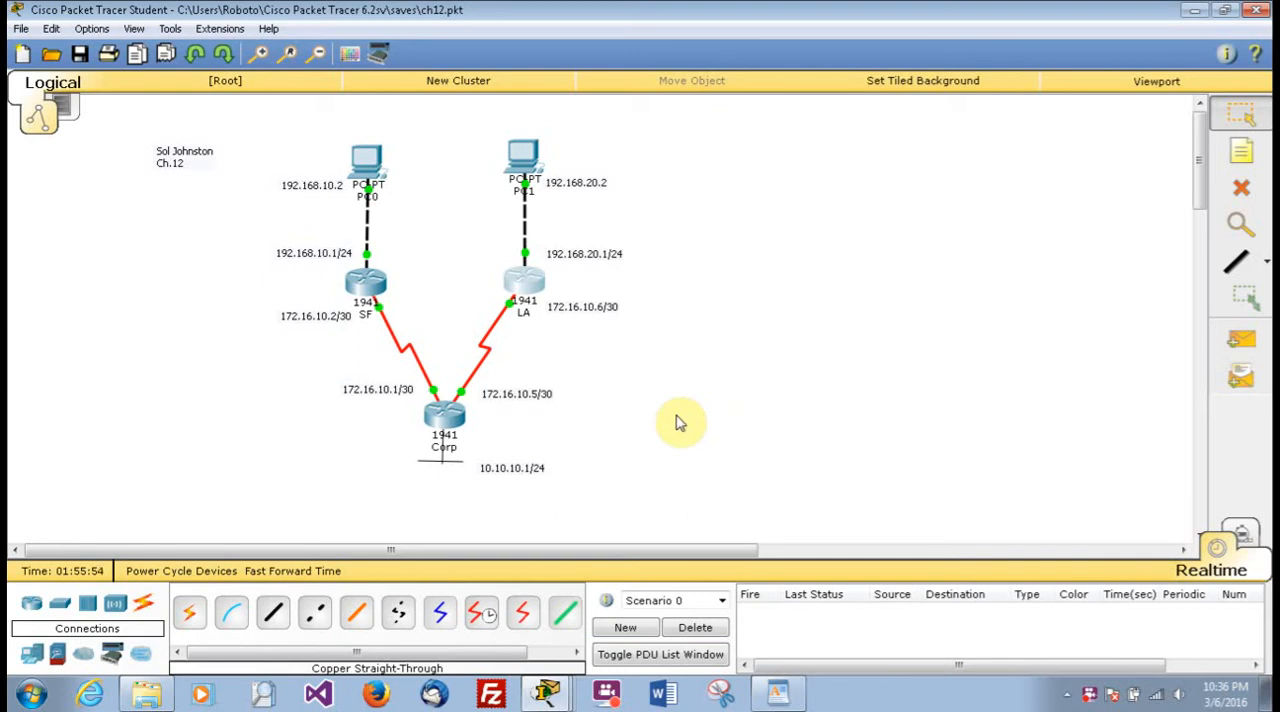
mouse_move(668, 390)
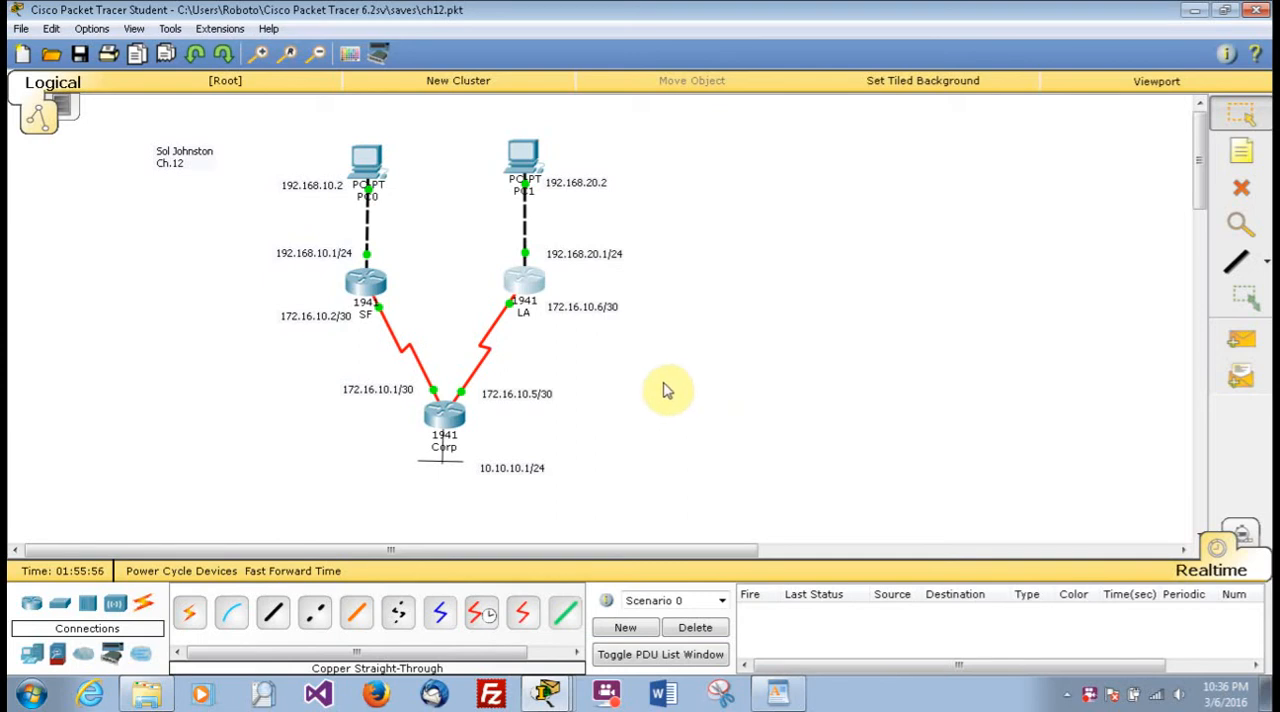
mouse_move(530, 222)
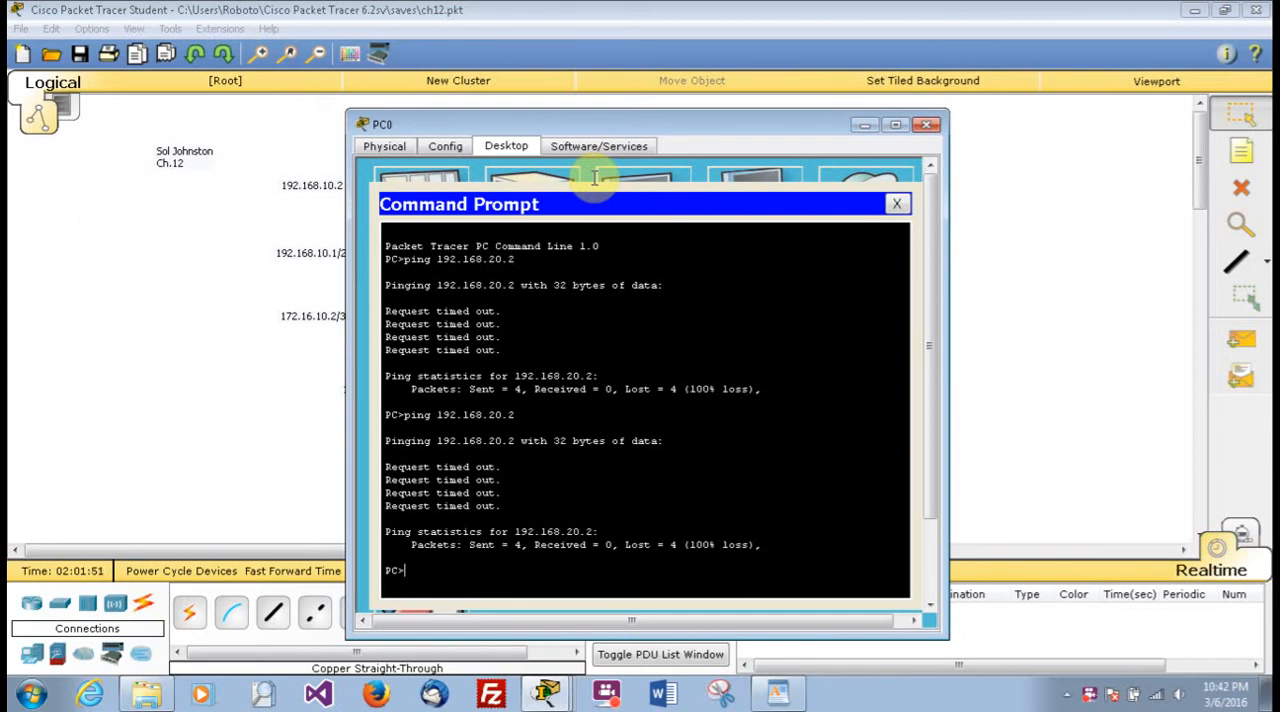
mouse_move(618, 476)
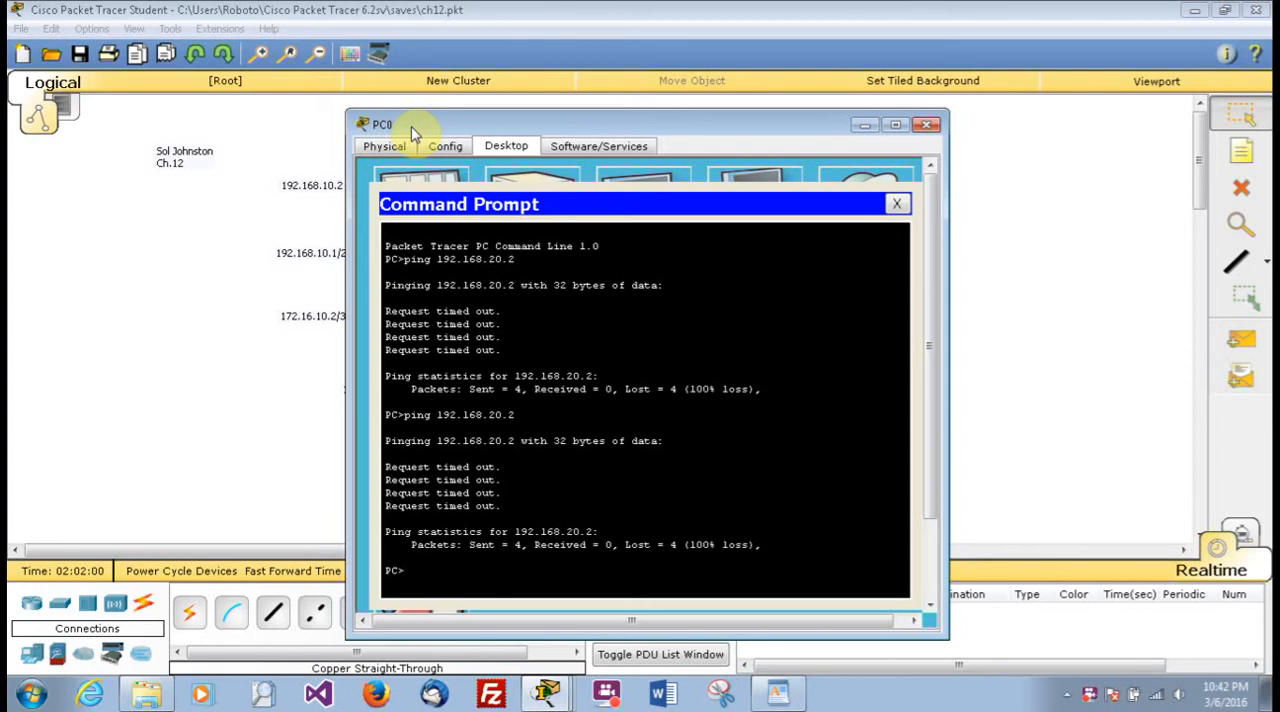
mouse_move(732, 304)
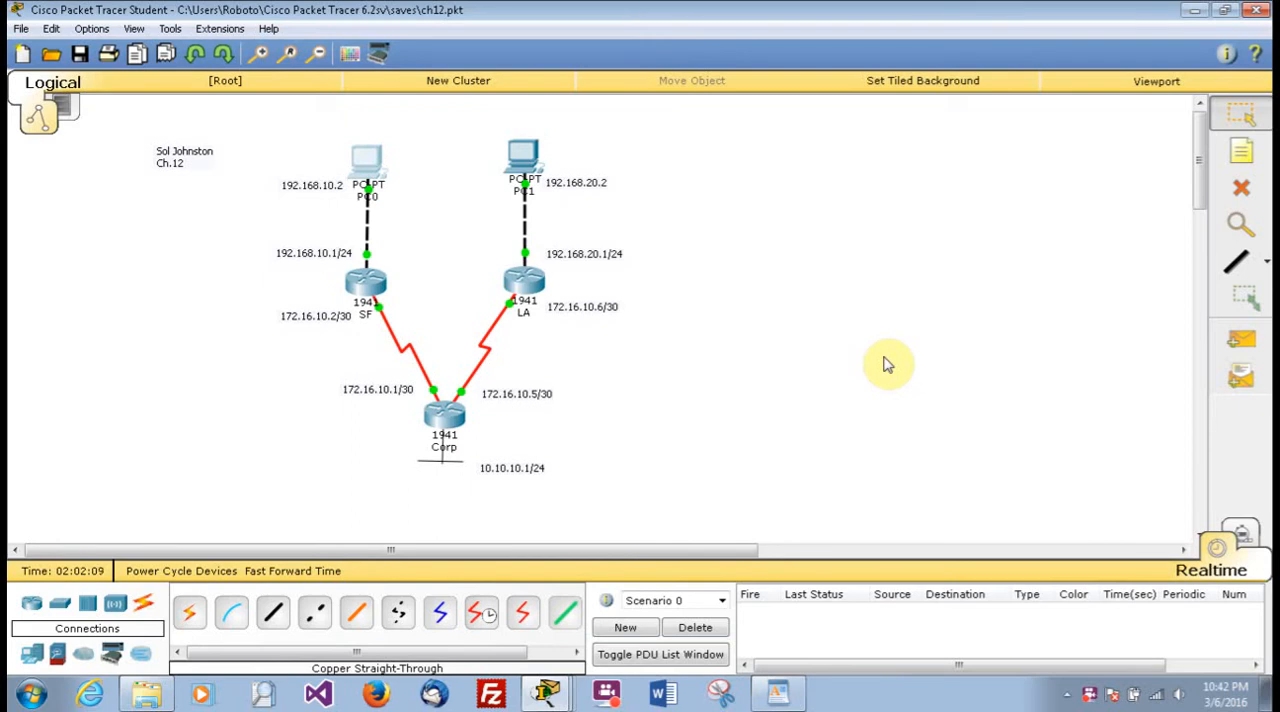
mouse_move(418, 292)
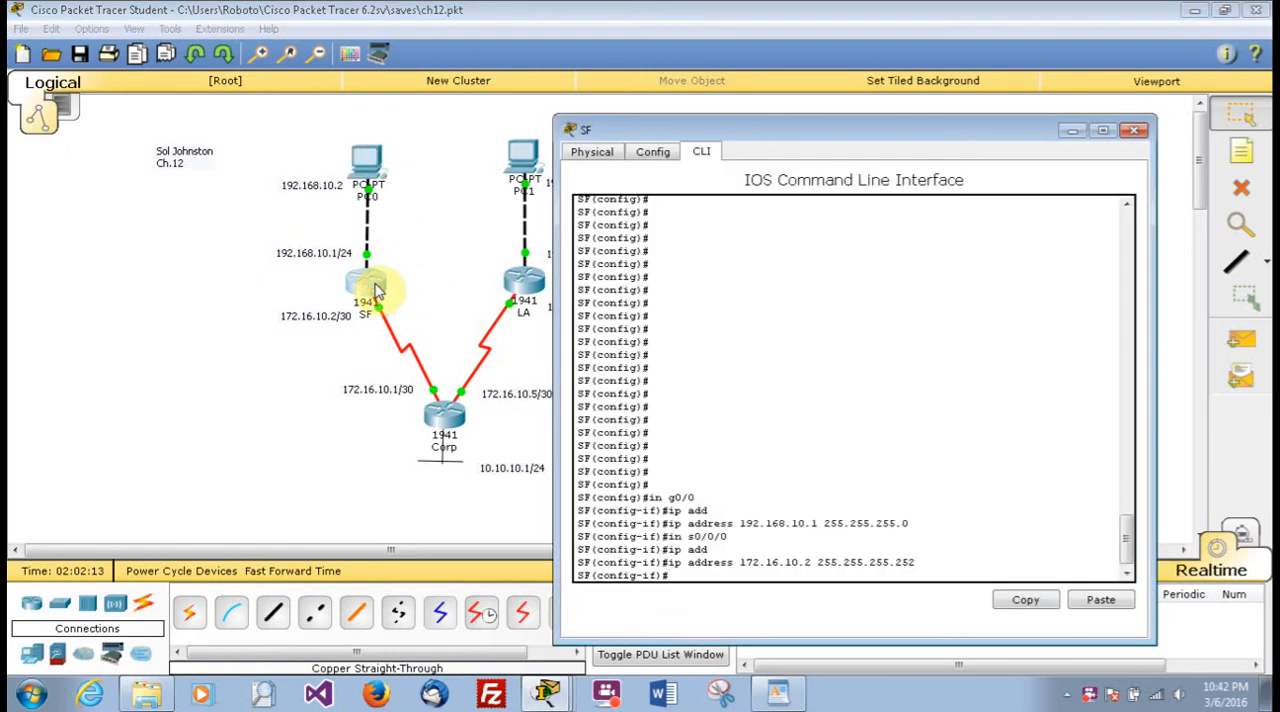
mouse_move(544, 290)
type("exit")
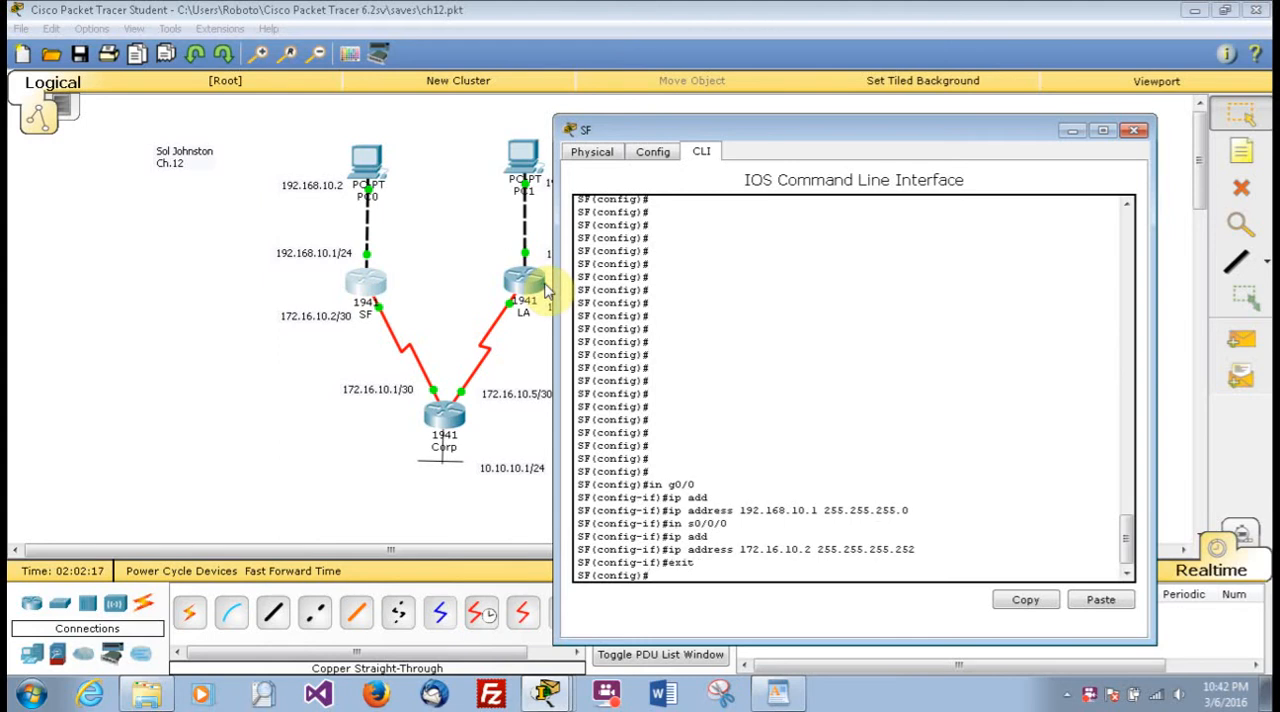
Start access-list 110 deny on SF and list the available protocol options with ?
type("access-list")
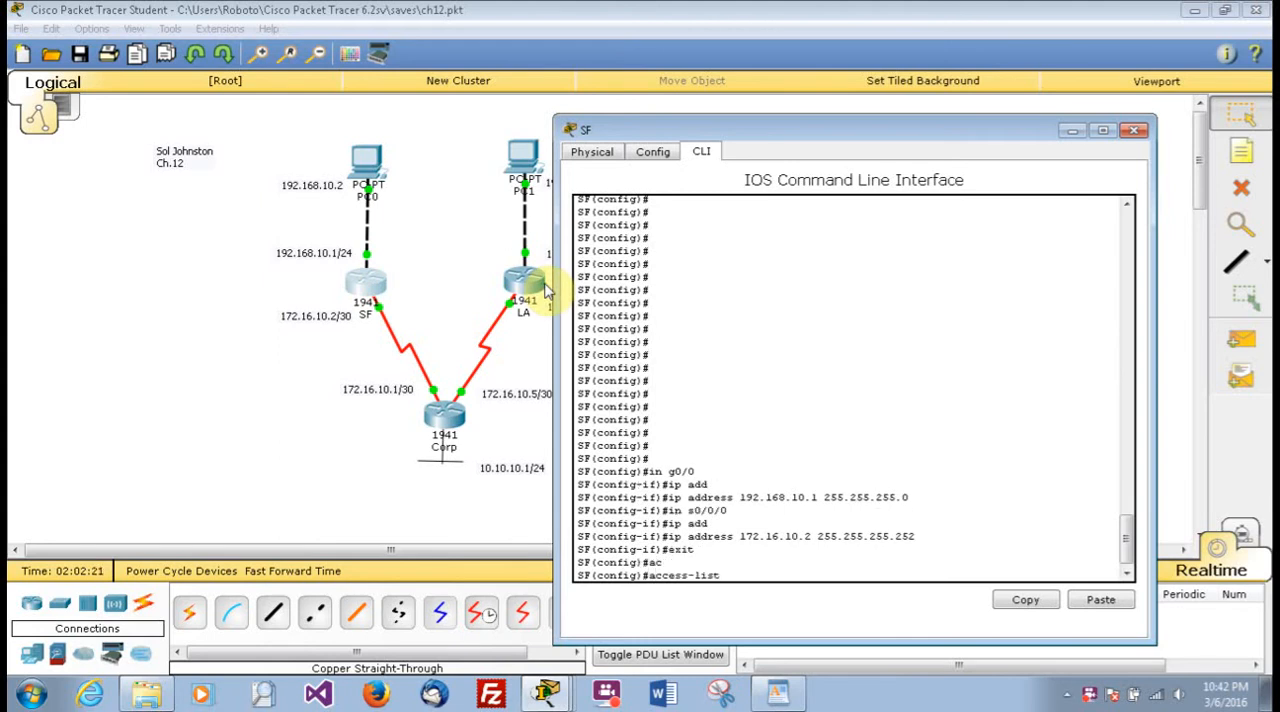
type("110")
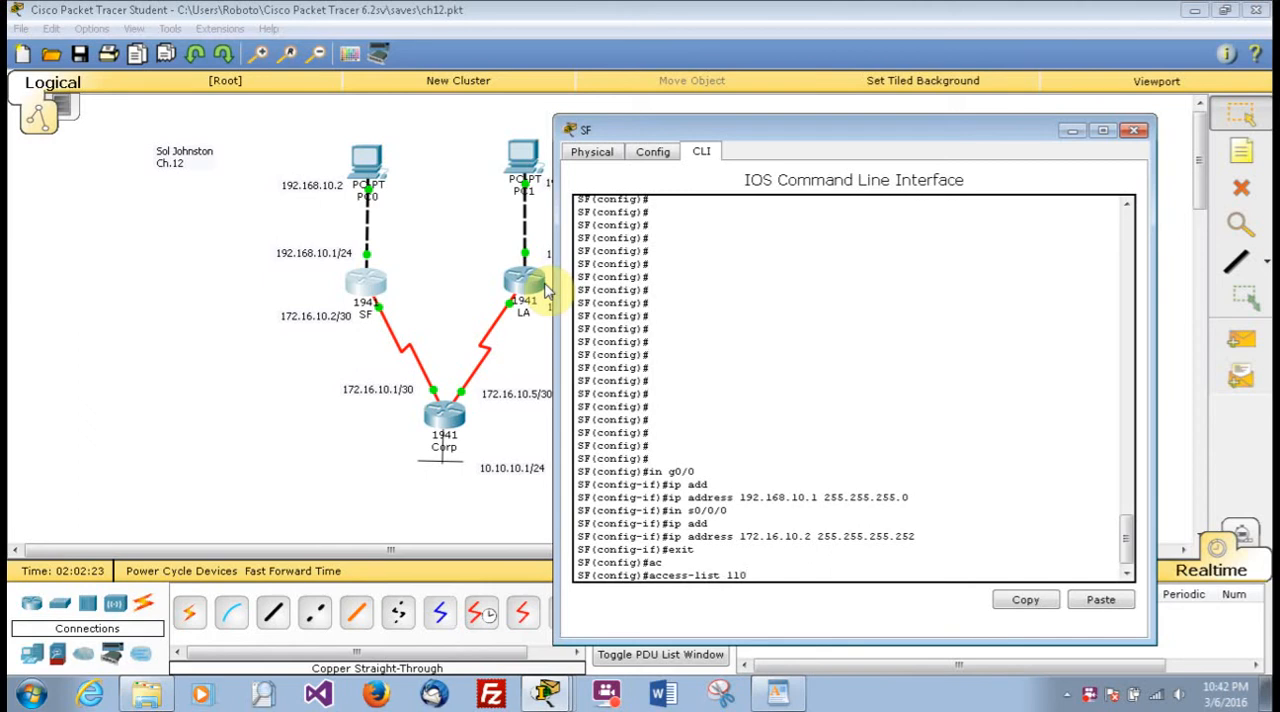
type("deny")
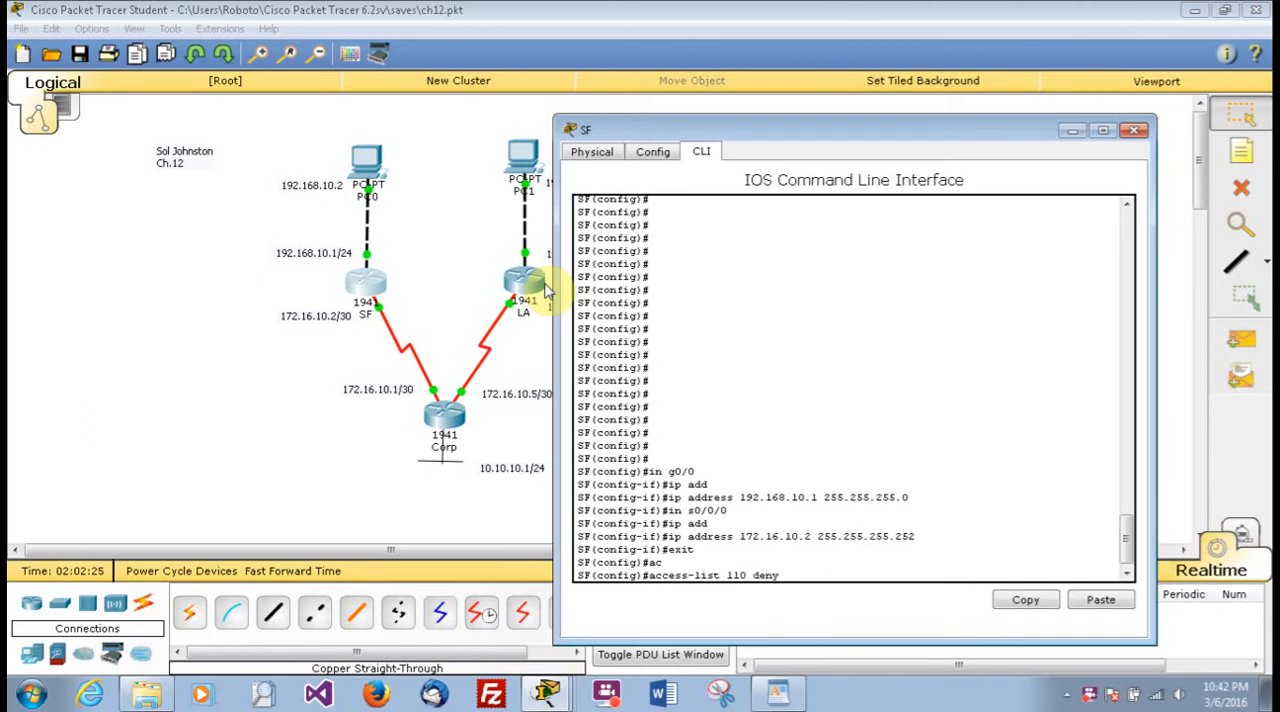
type("?")
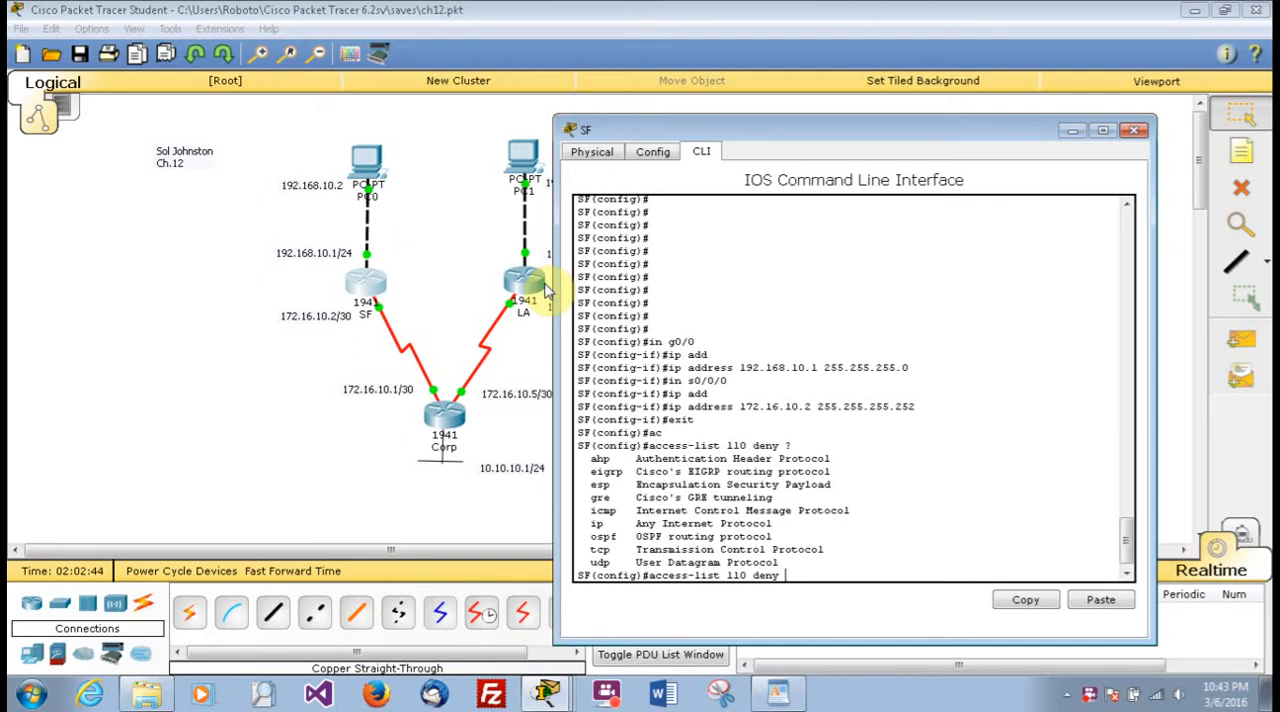
Write access-list 110 deny tcp 192.168.10.2 host 172.16.10.6, retyping after the error.
type("tcp")
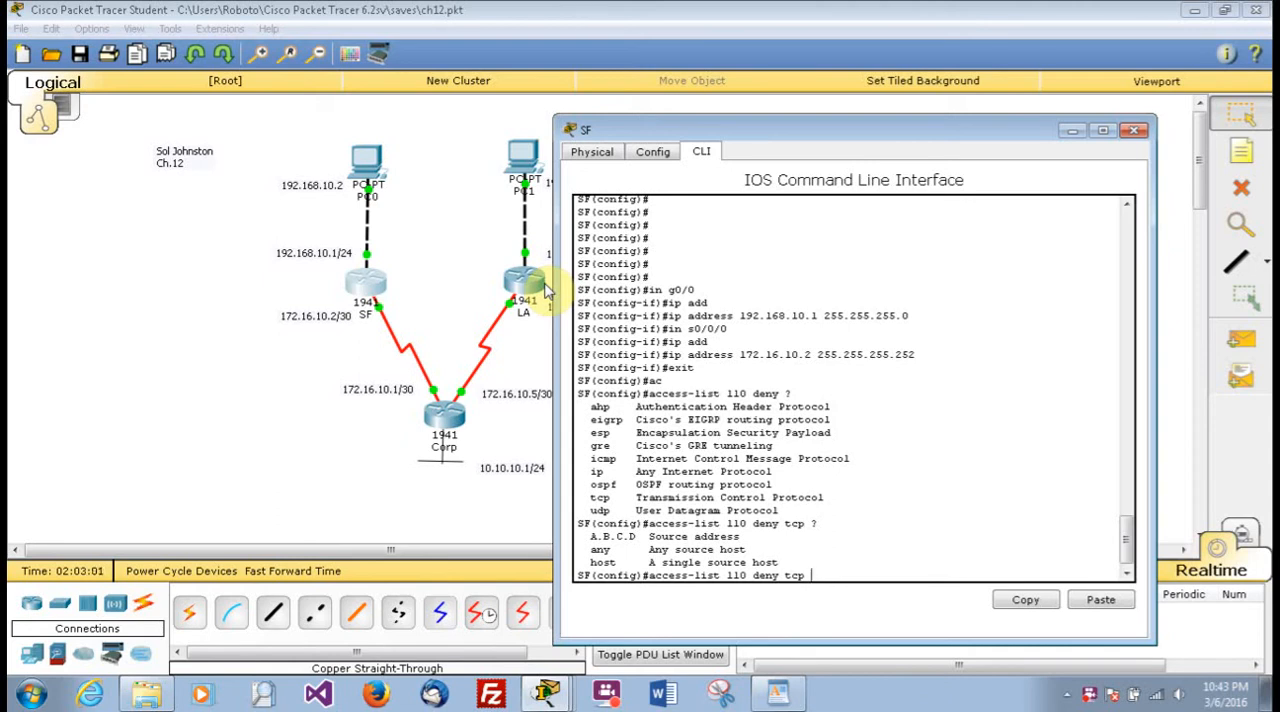
type("1")
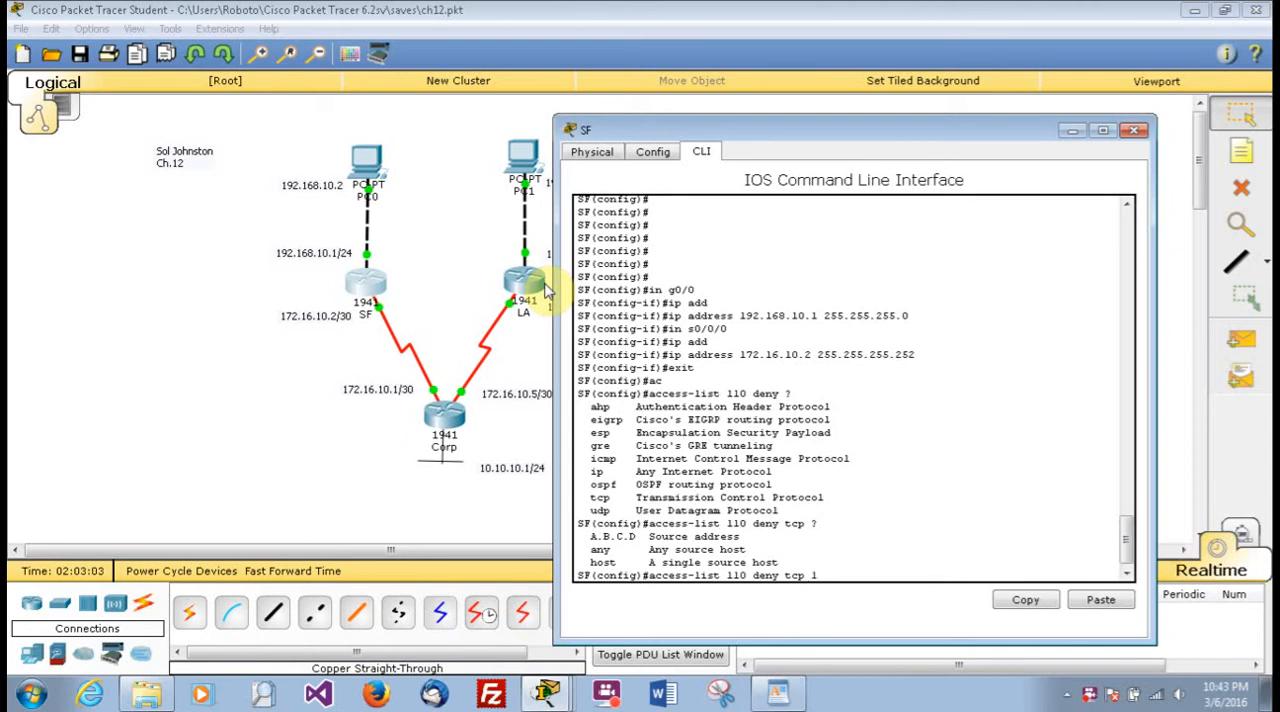
type("92.168")
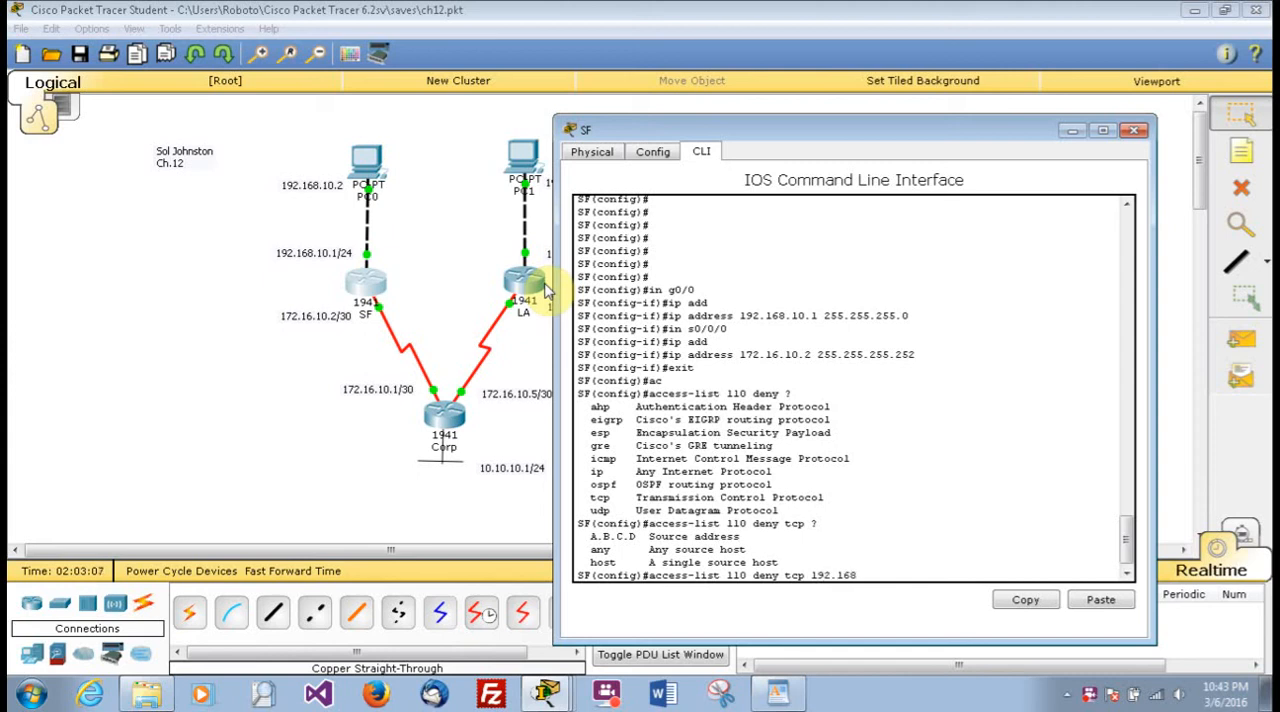
type(".10.2")
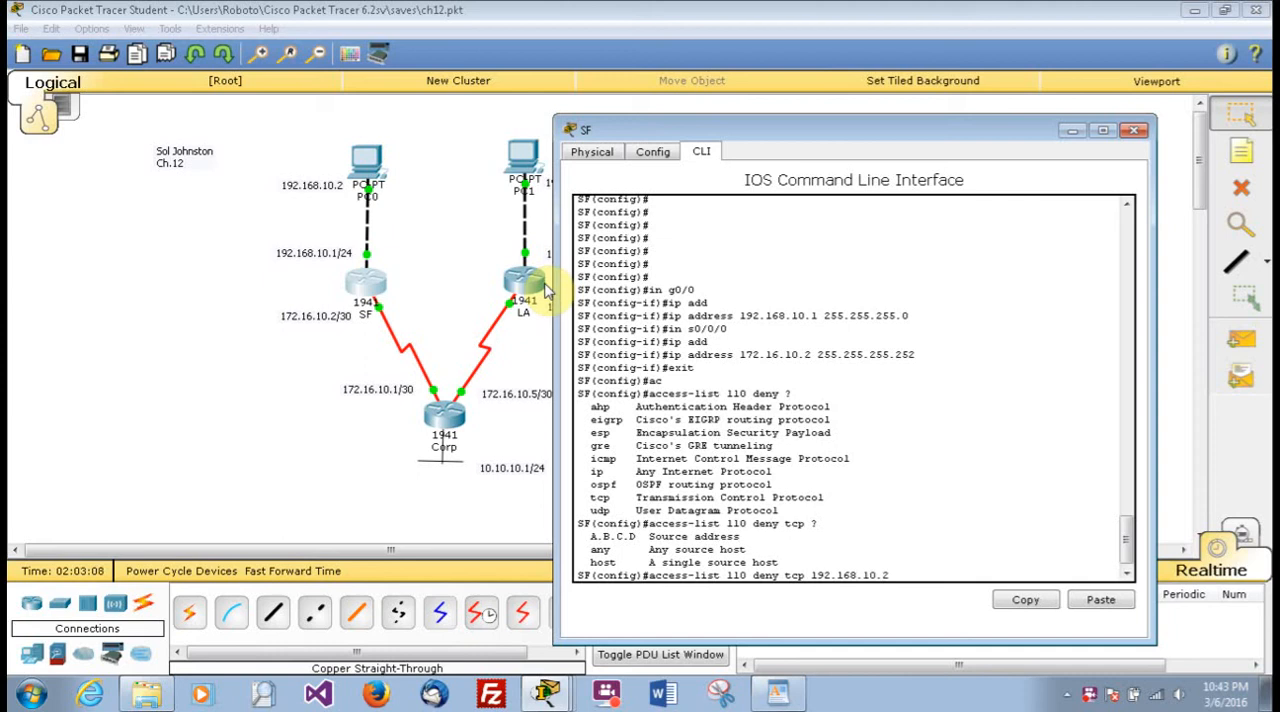
type("h")
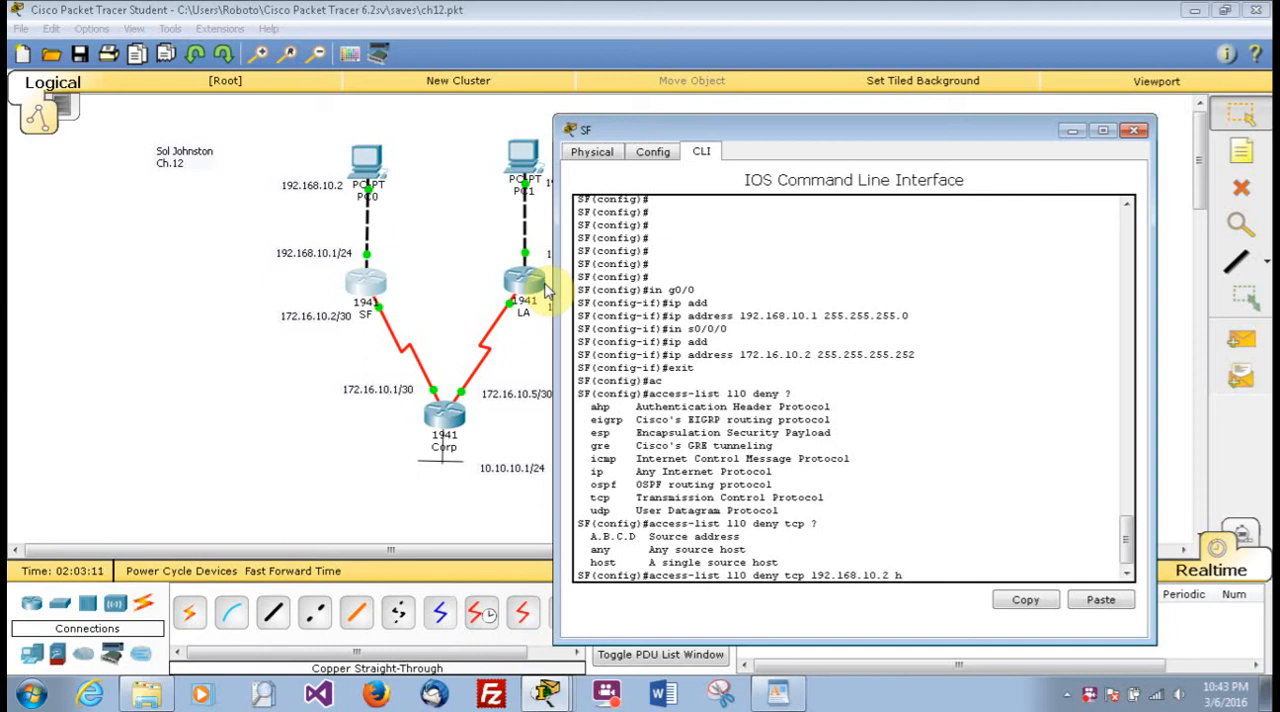
type("ost")
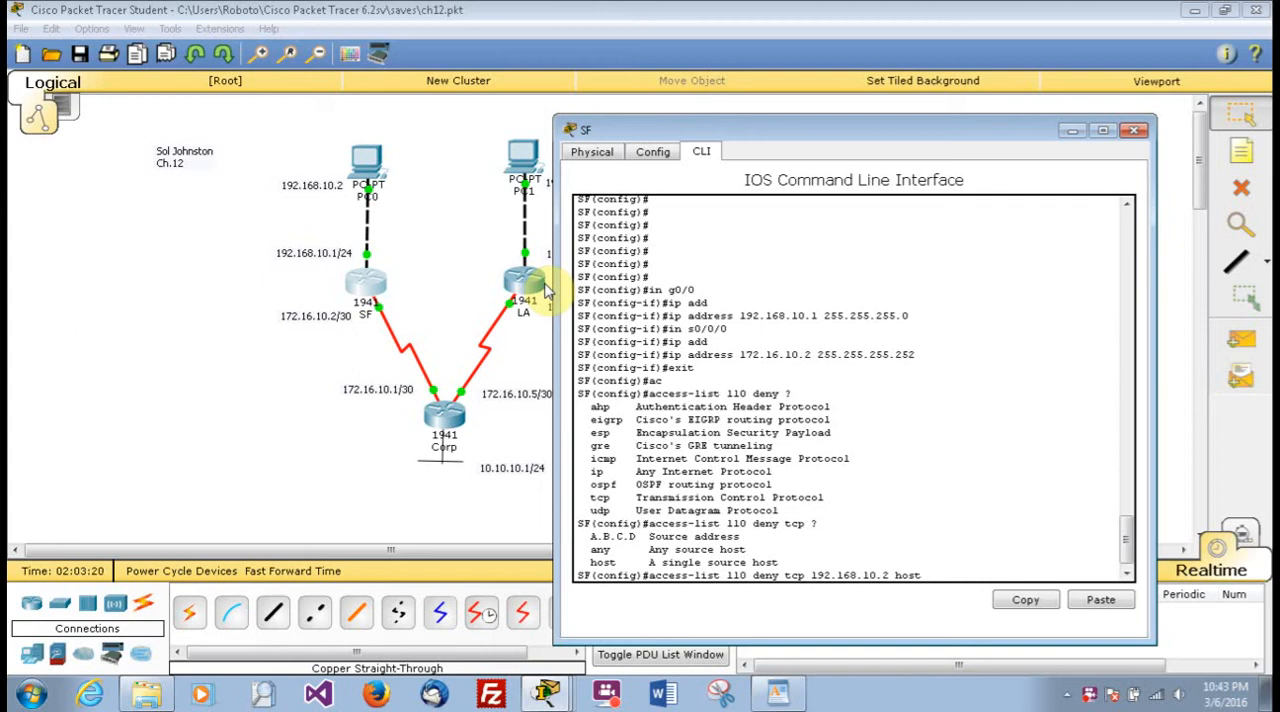
type("25")
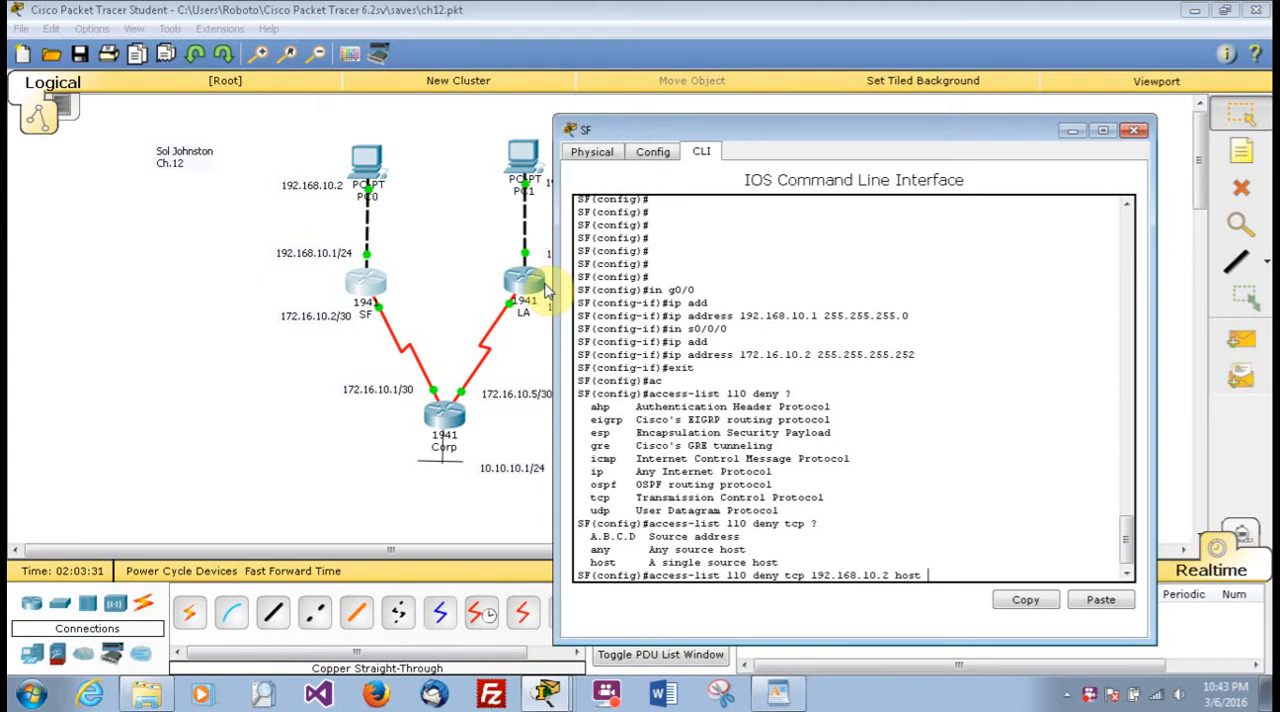
type("1")
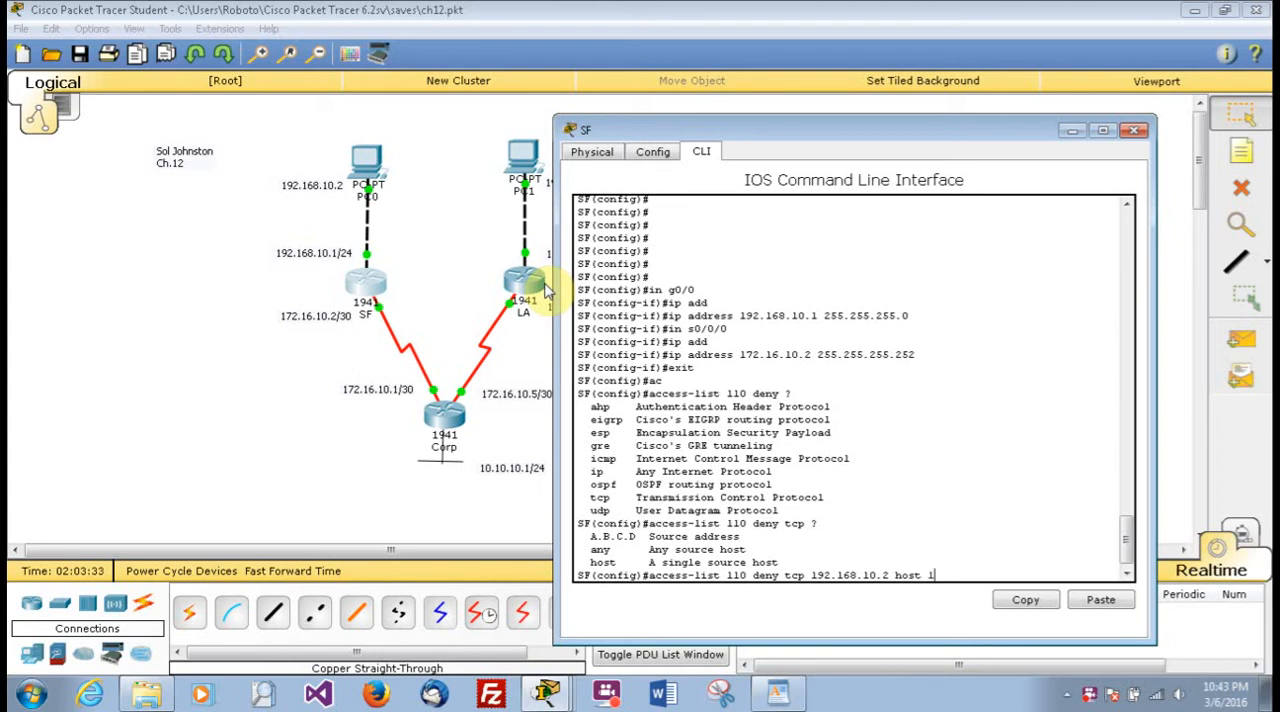
type("72.16.10.6")
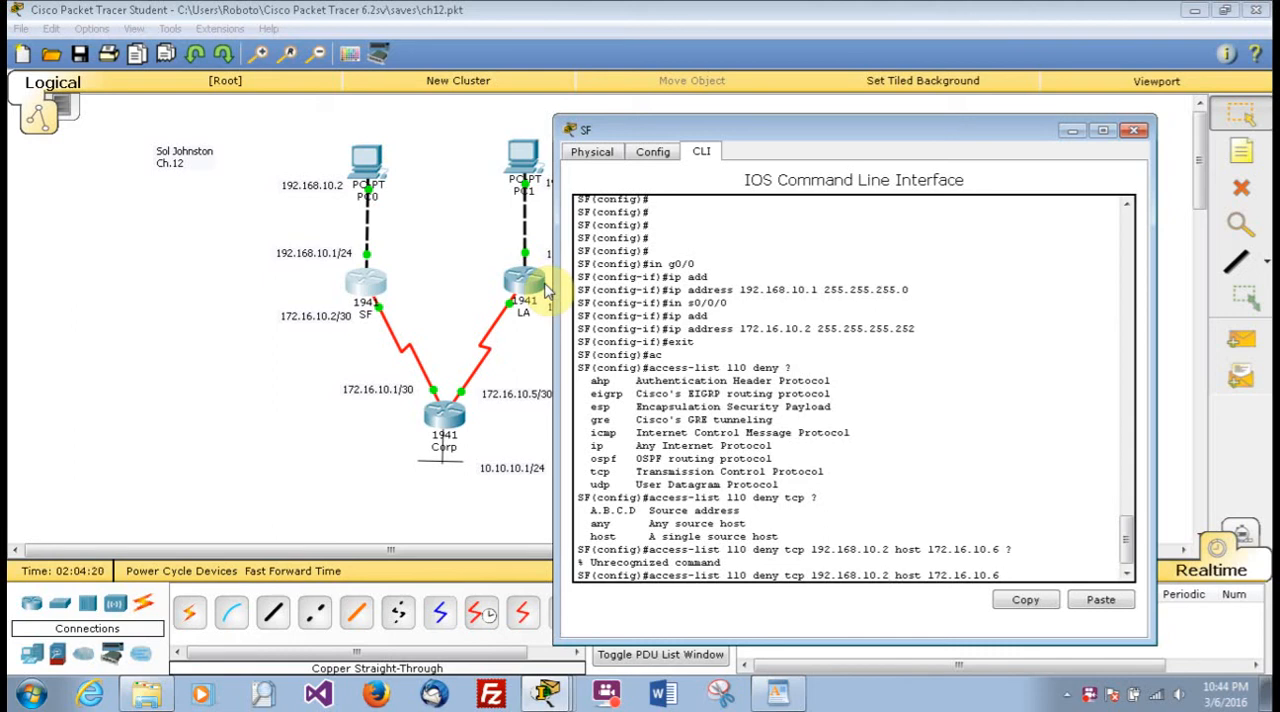
Complete the deny entry with eq telnet from host 192.168.10.2 to host 172.16.10.6.
key("Return")
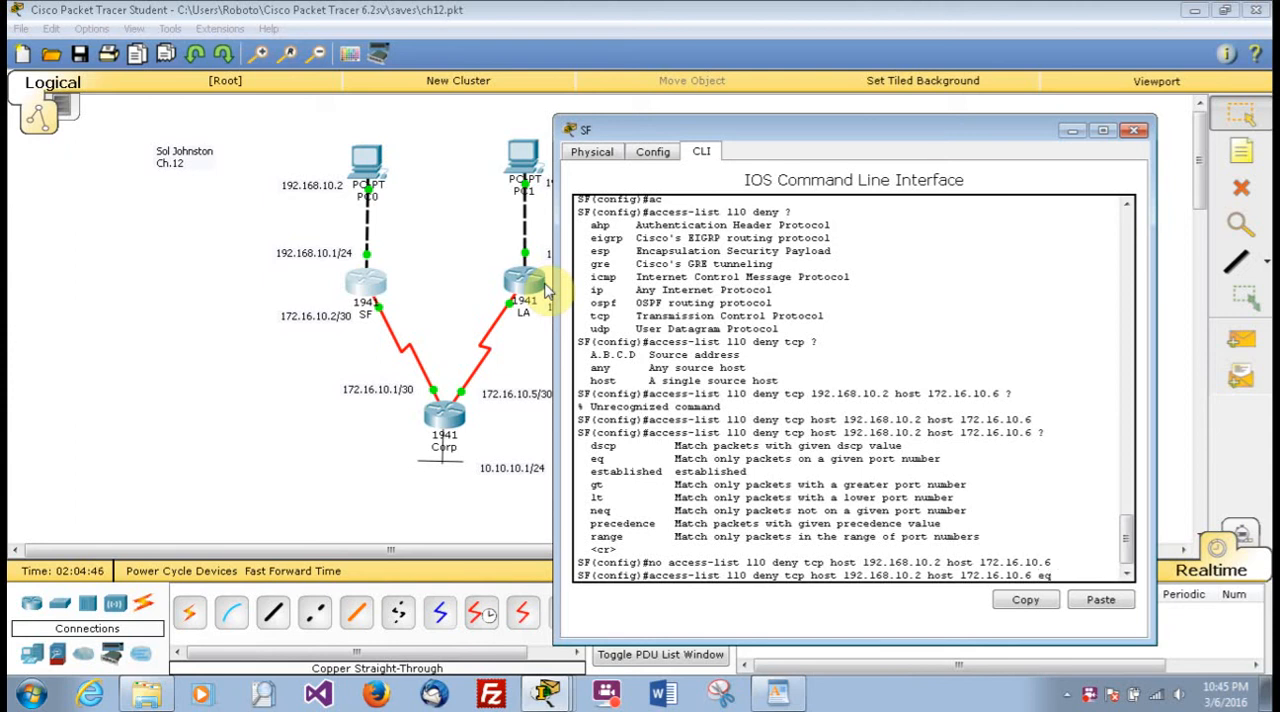
type("telnet")
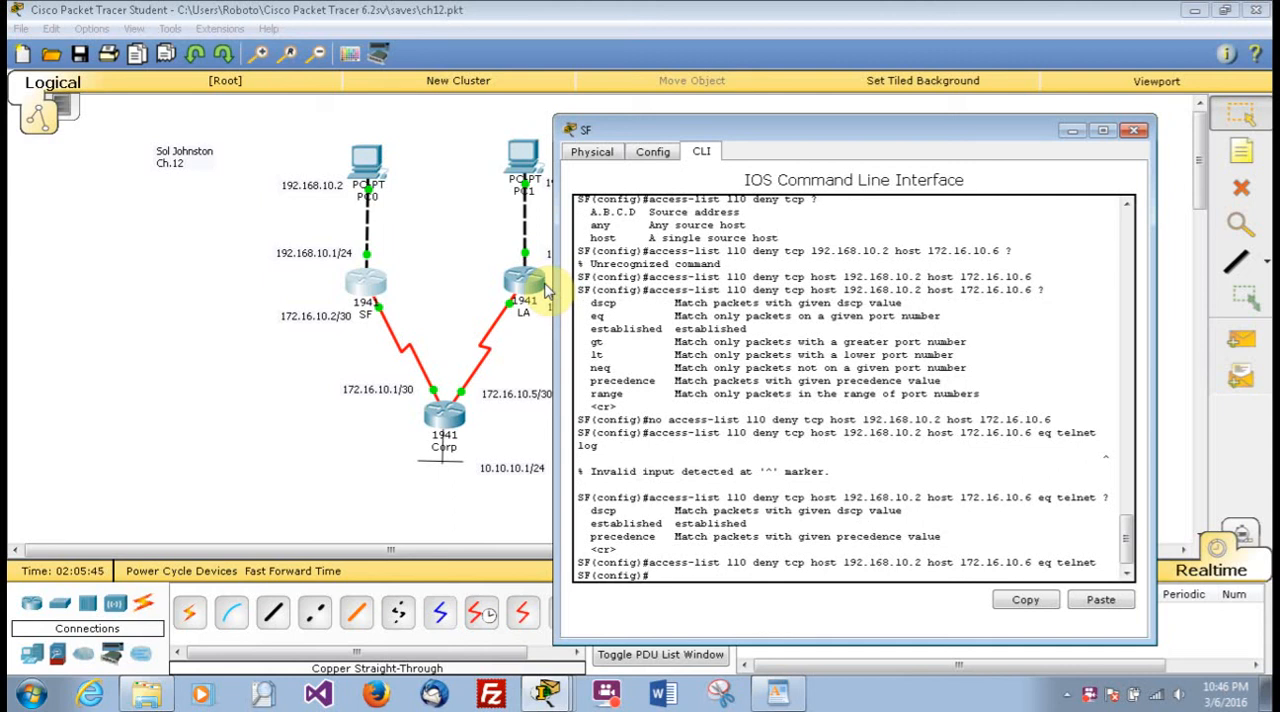
type("ac")
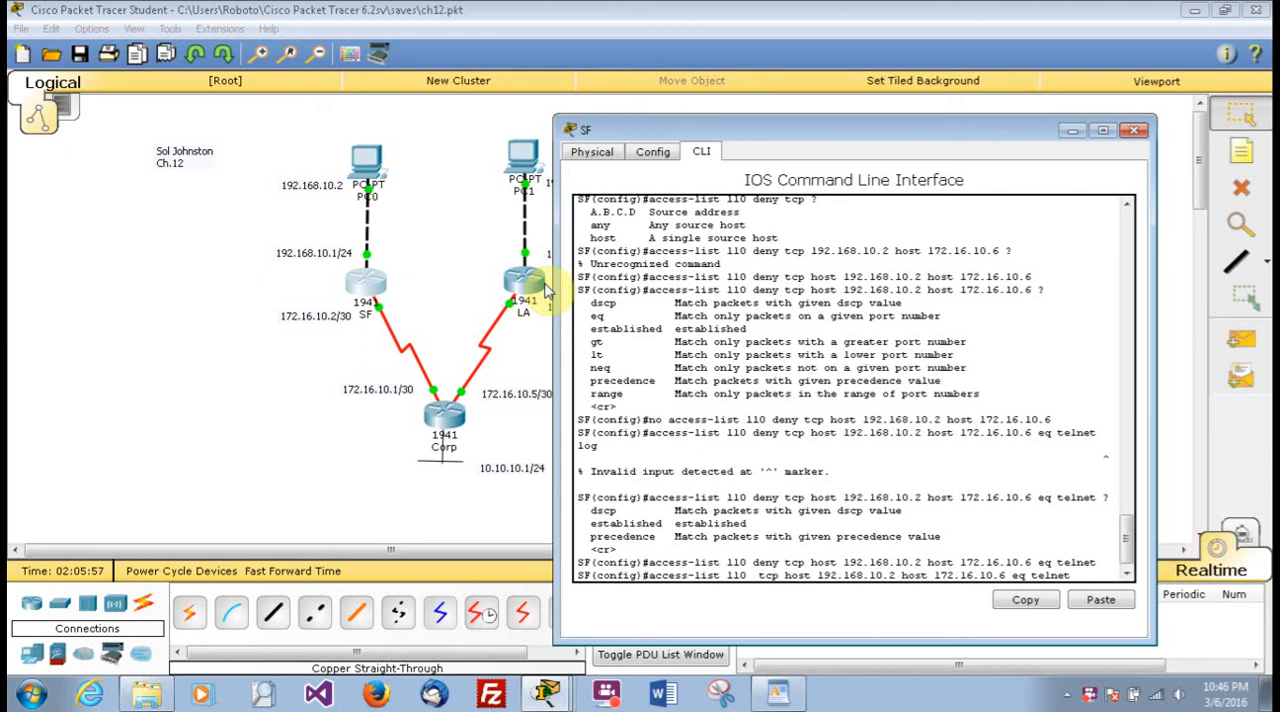
Add access-list 110 permit ip any 0.0.0.0 255.255.255.255.
type("permit")
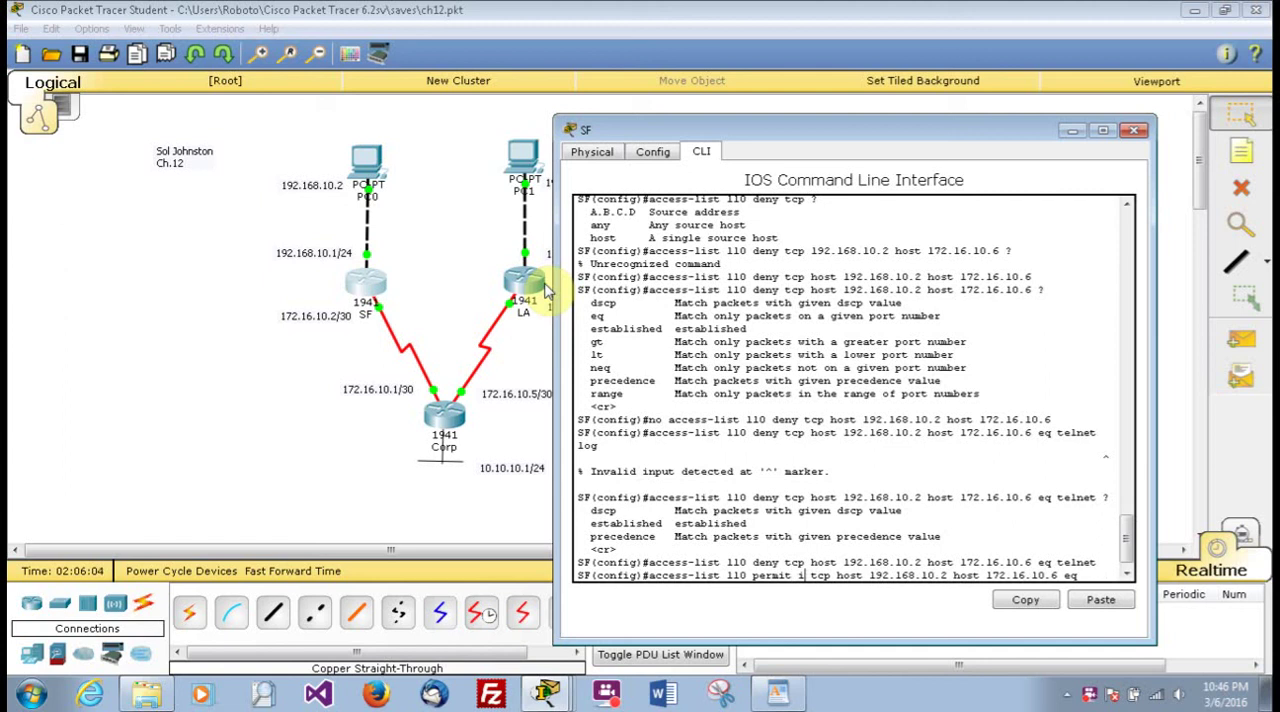
type("p")
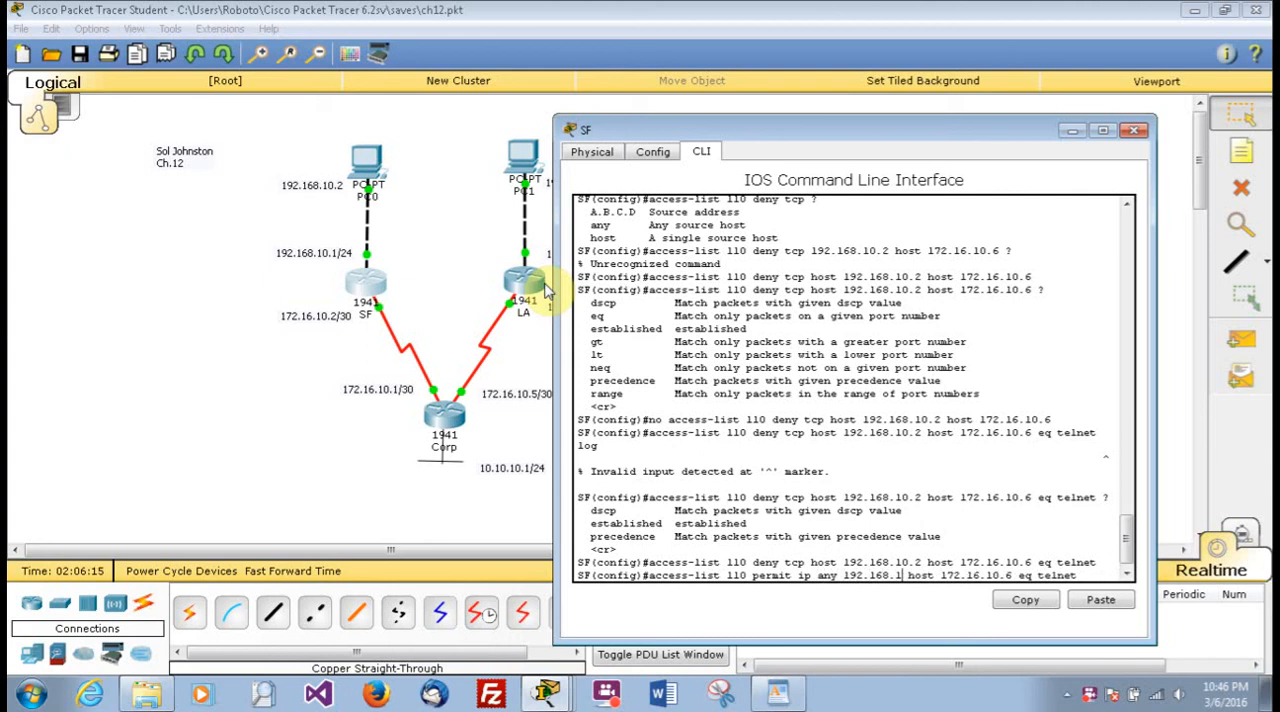
type("0.0")
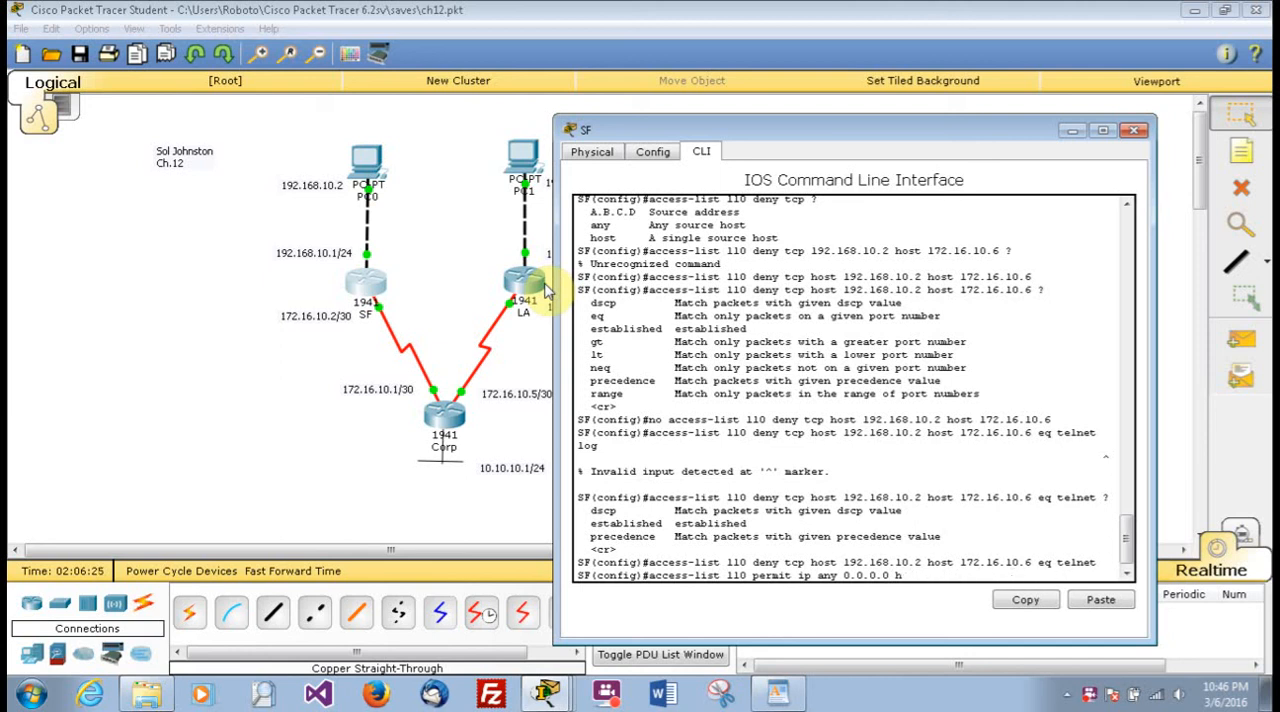
type("255.2")
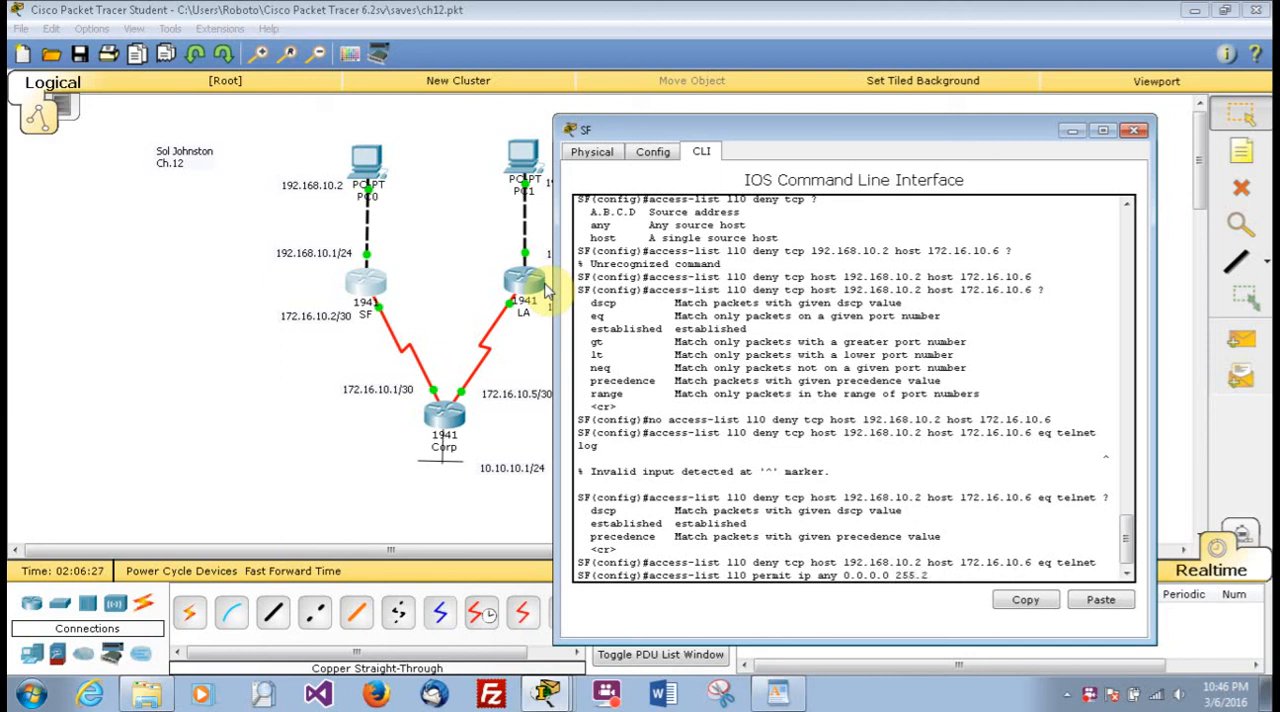
type("55.255.255")
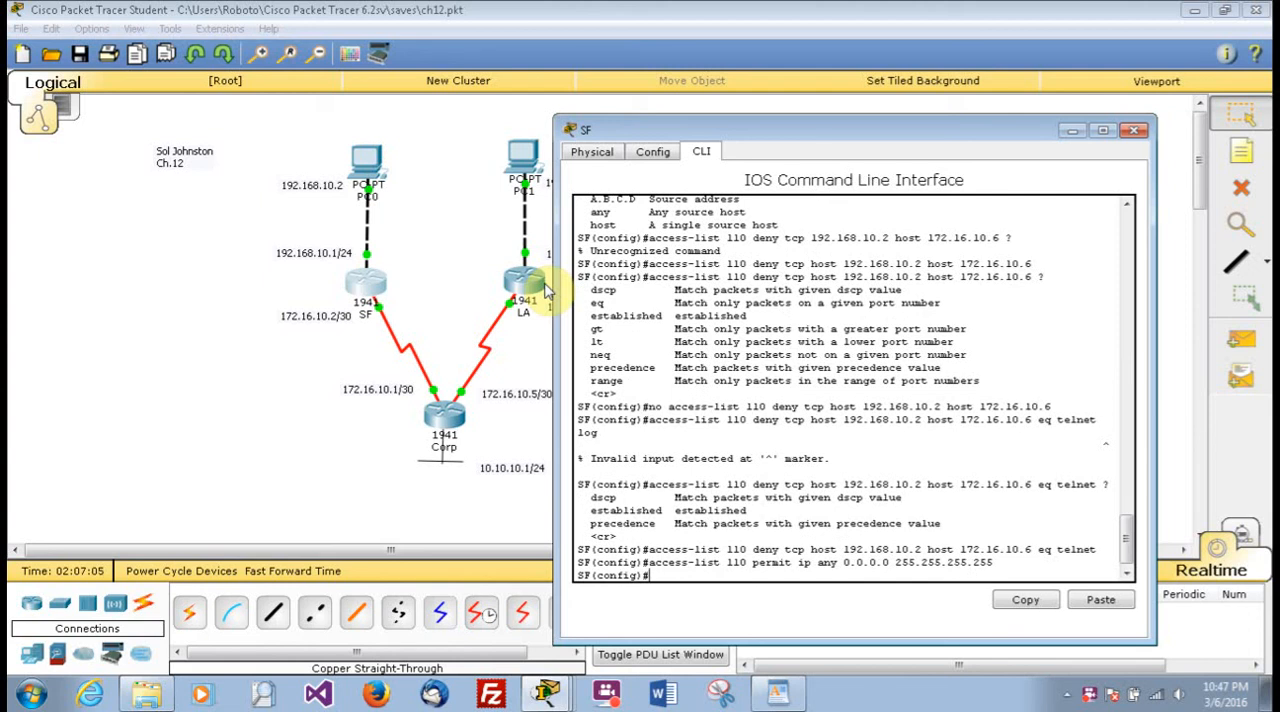
Enter interface g0/0 and apply ip access-group 110 in.
type("int g0/0")
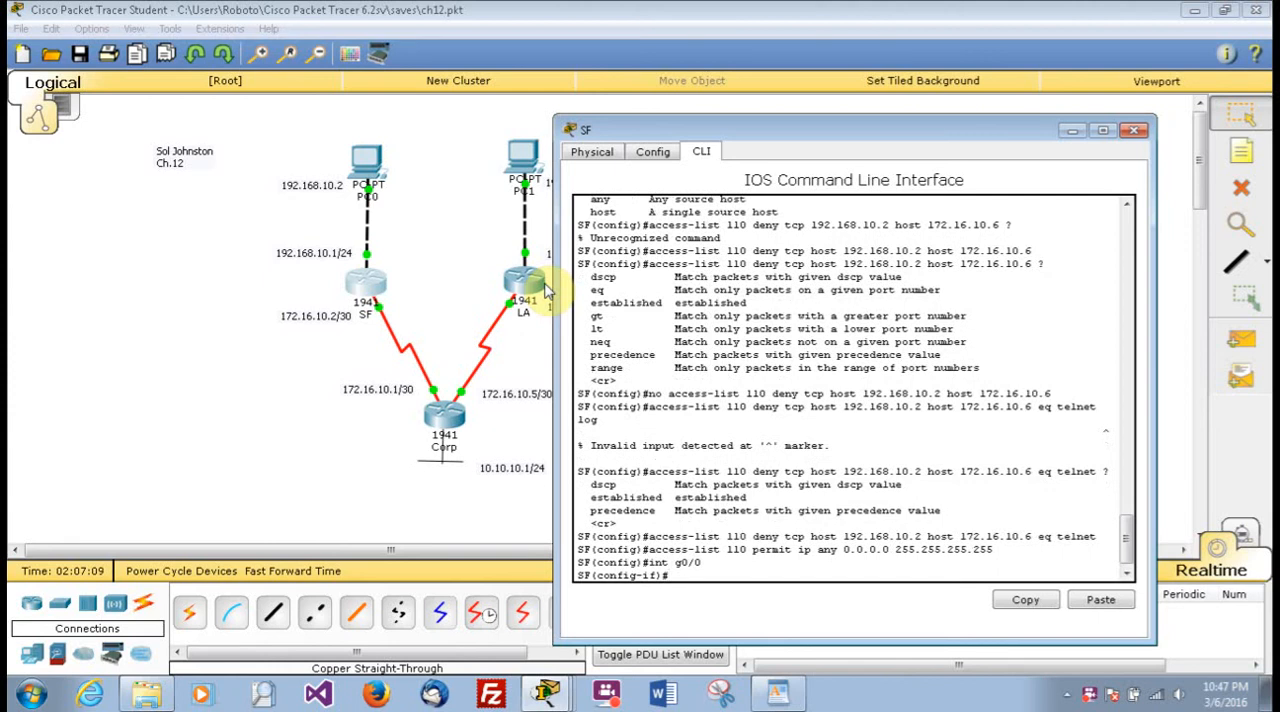
type("ip access-group")
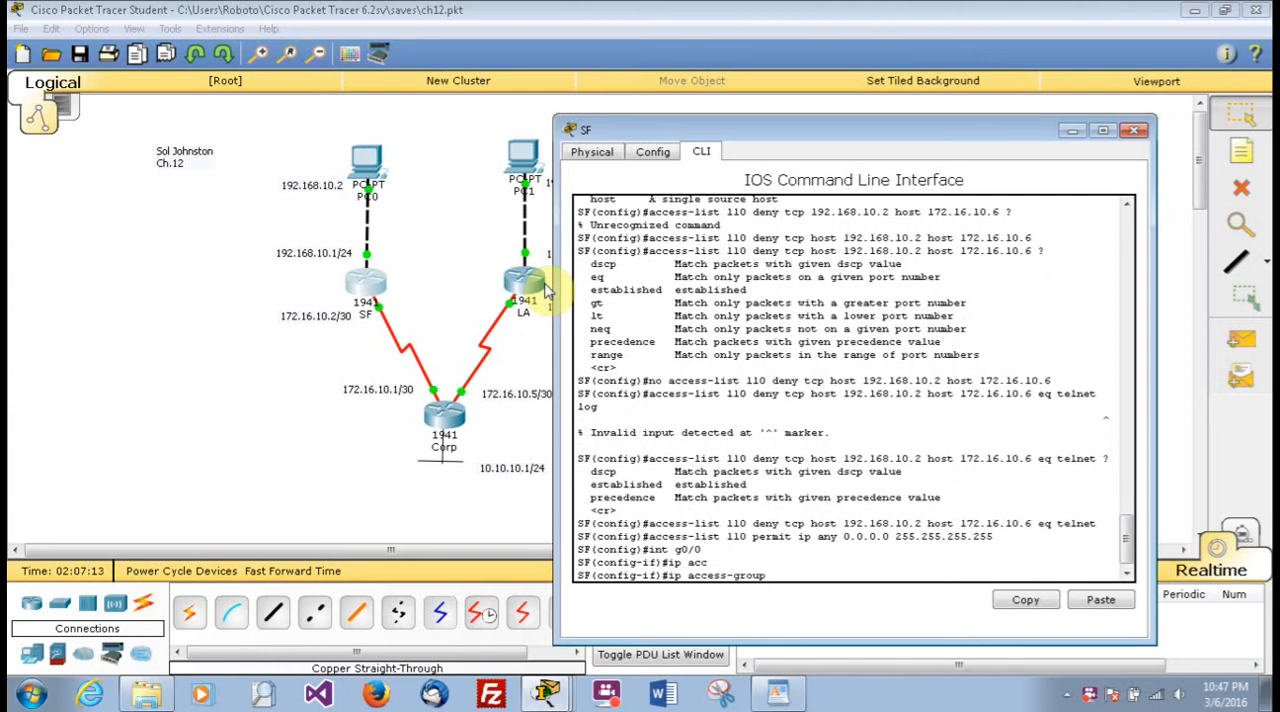
type("110 i")
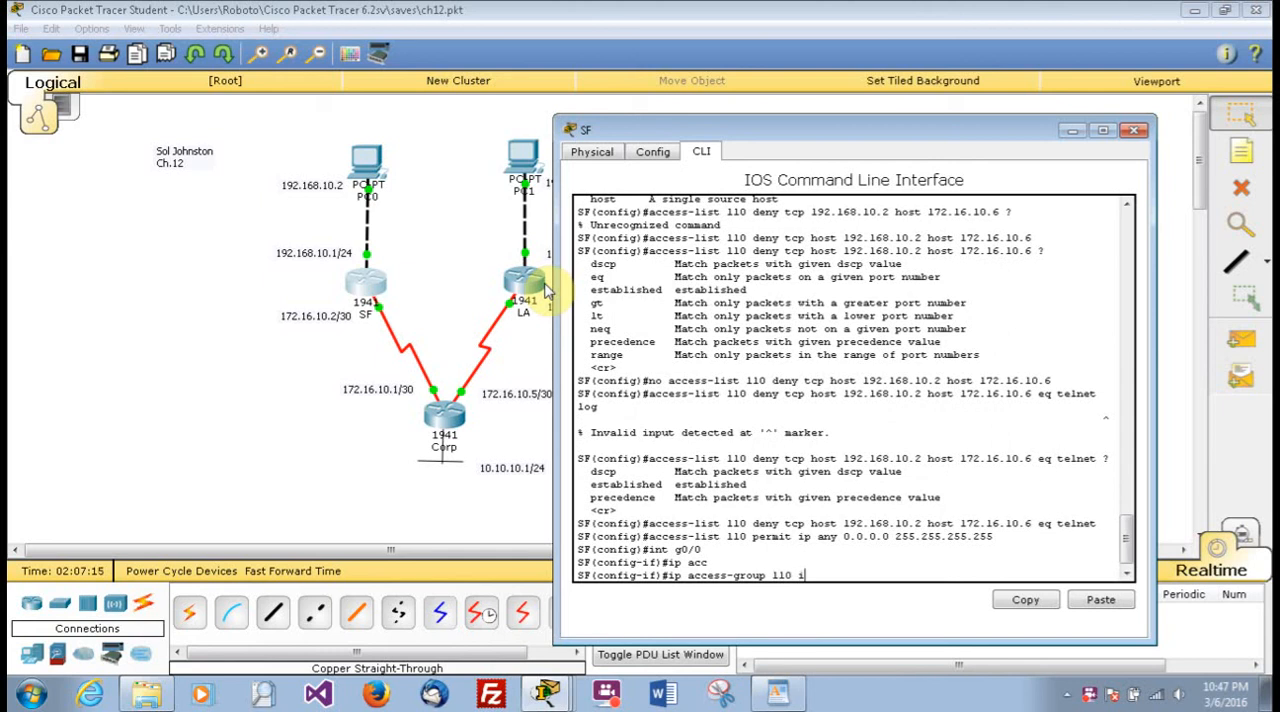
type("n")
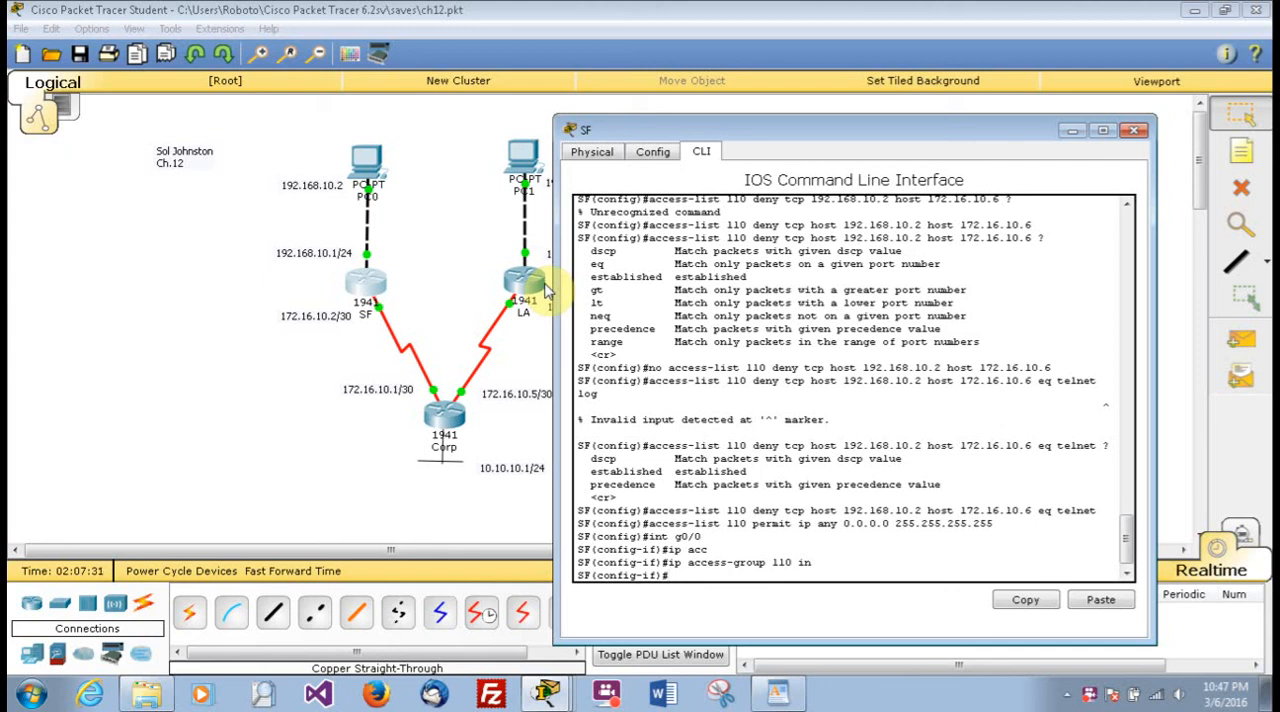
mouse_move(332, 266)
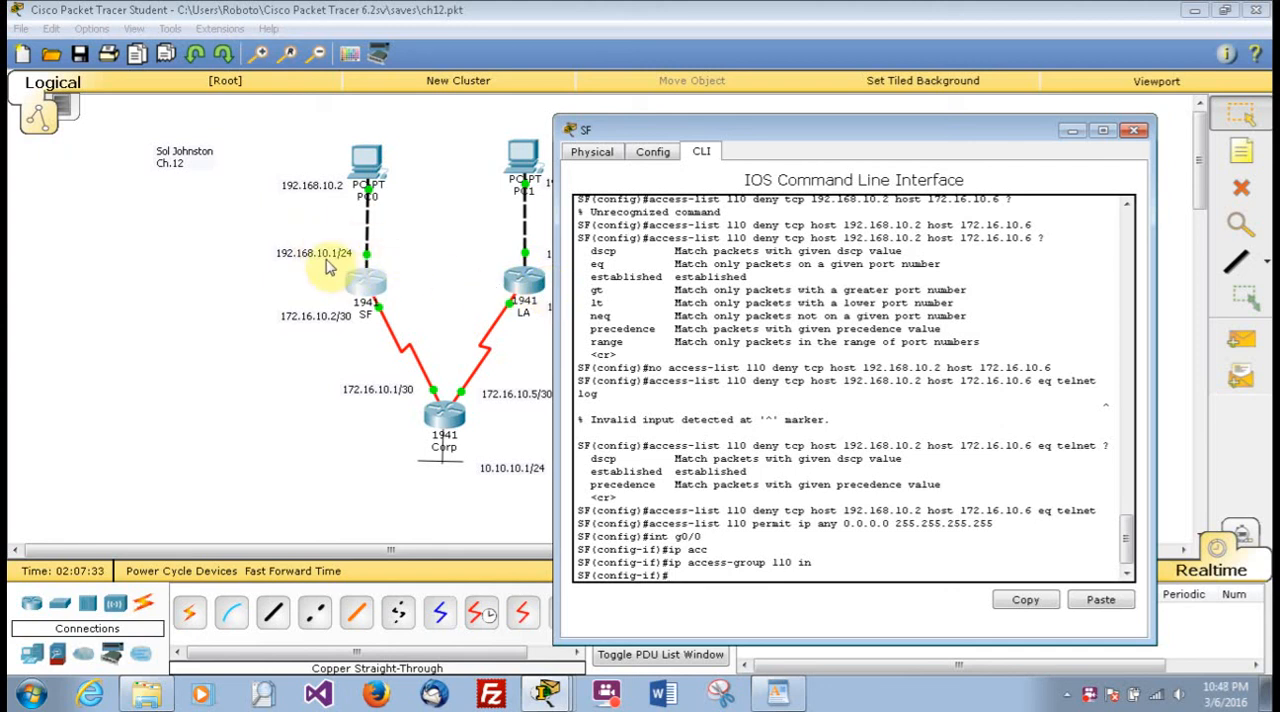
mouse_move(480, 284)
type("end")
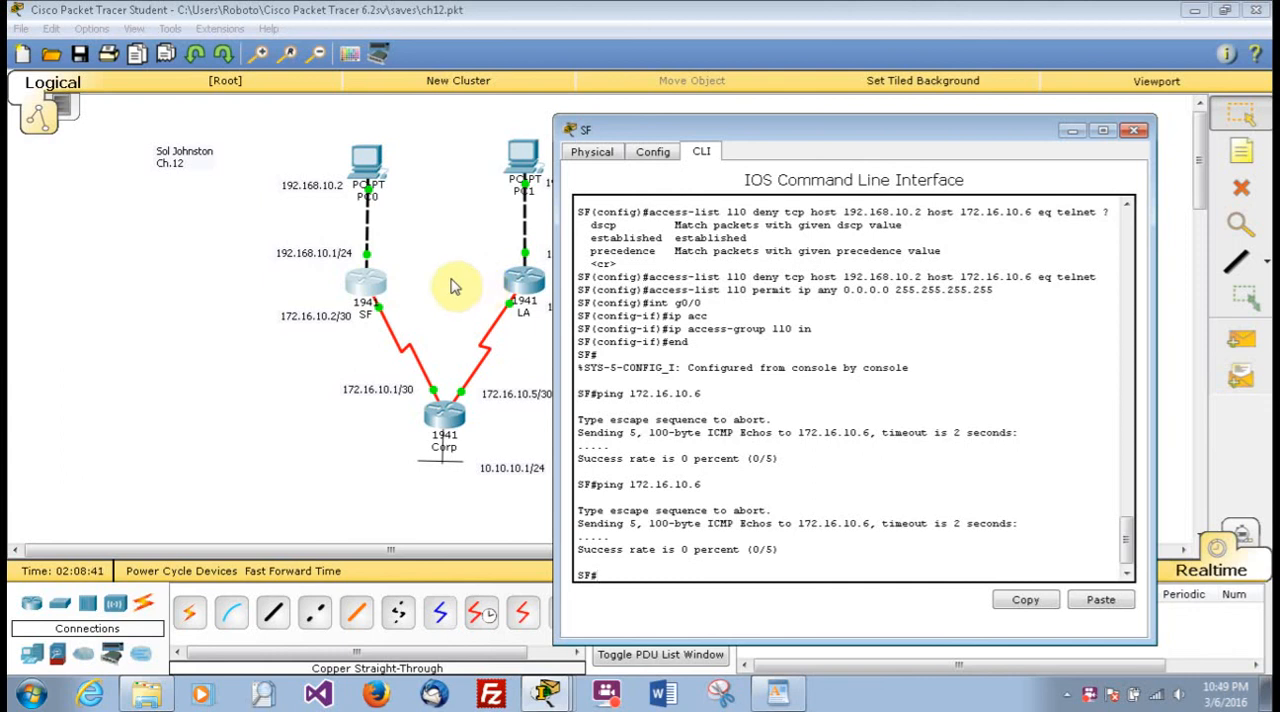
mouse_move(436, 300)
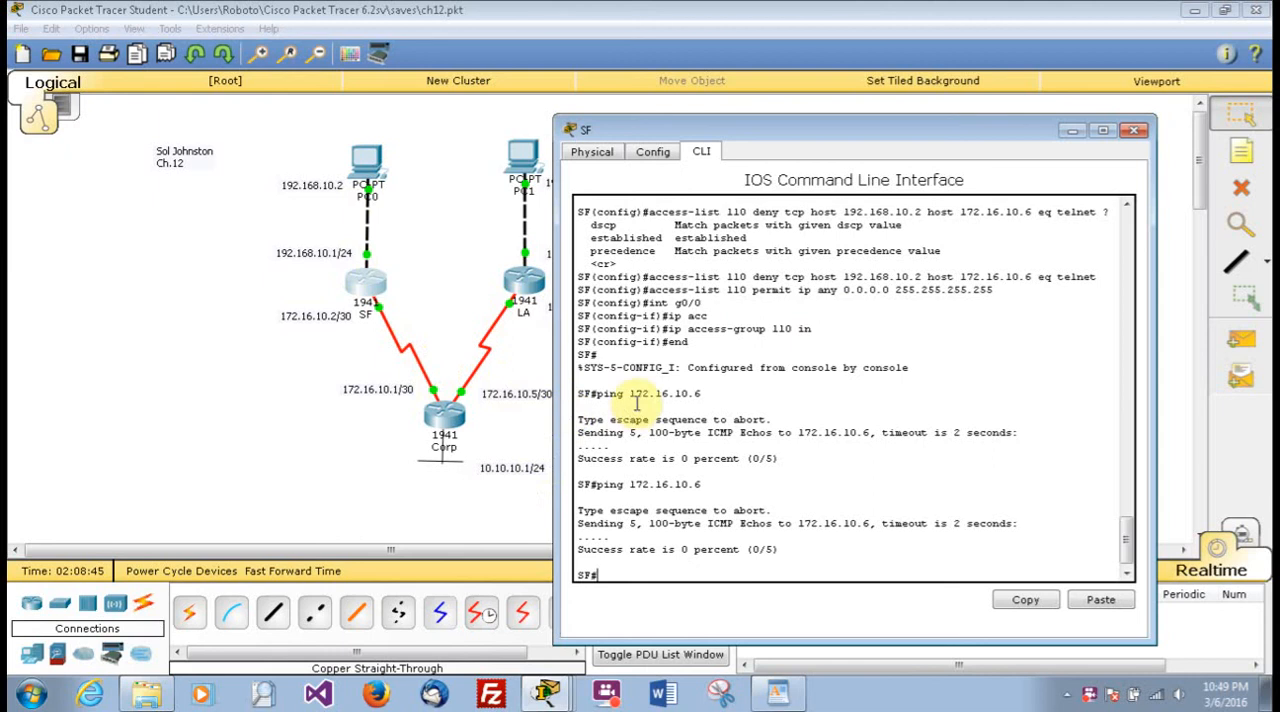
mouse_move(716, 496)
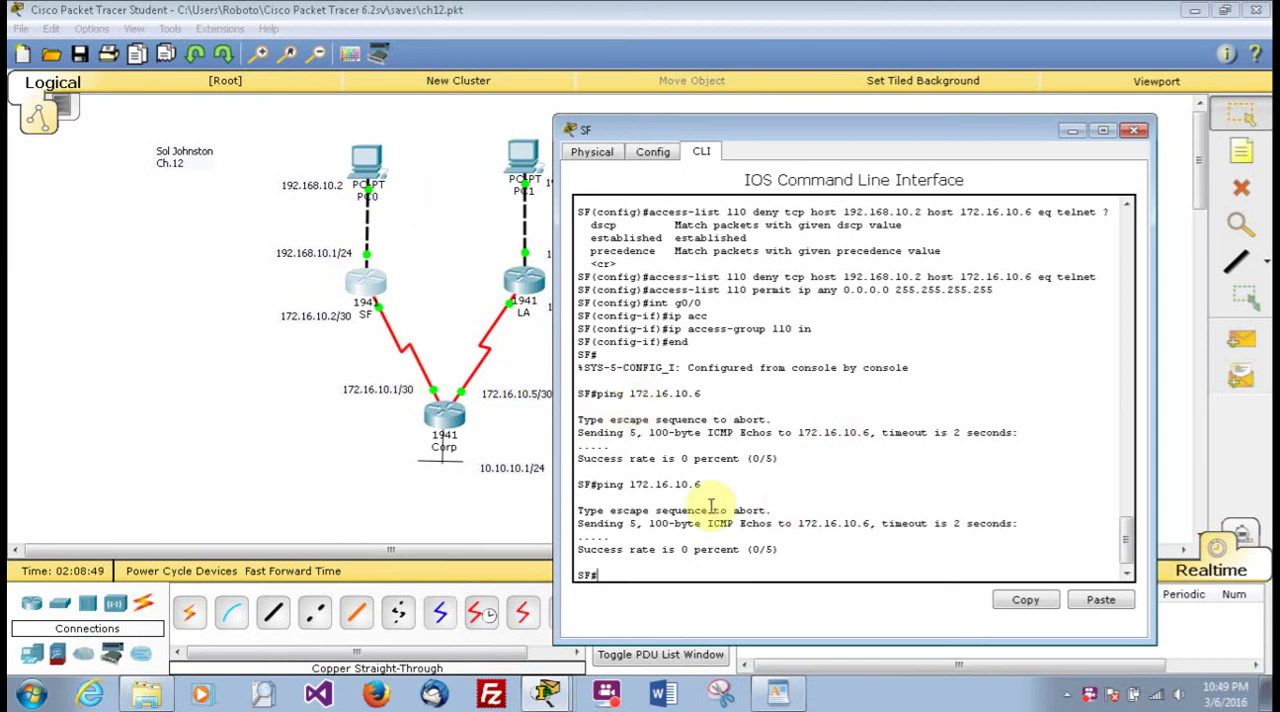
mouse_move(380, 204)
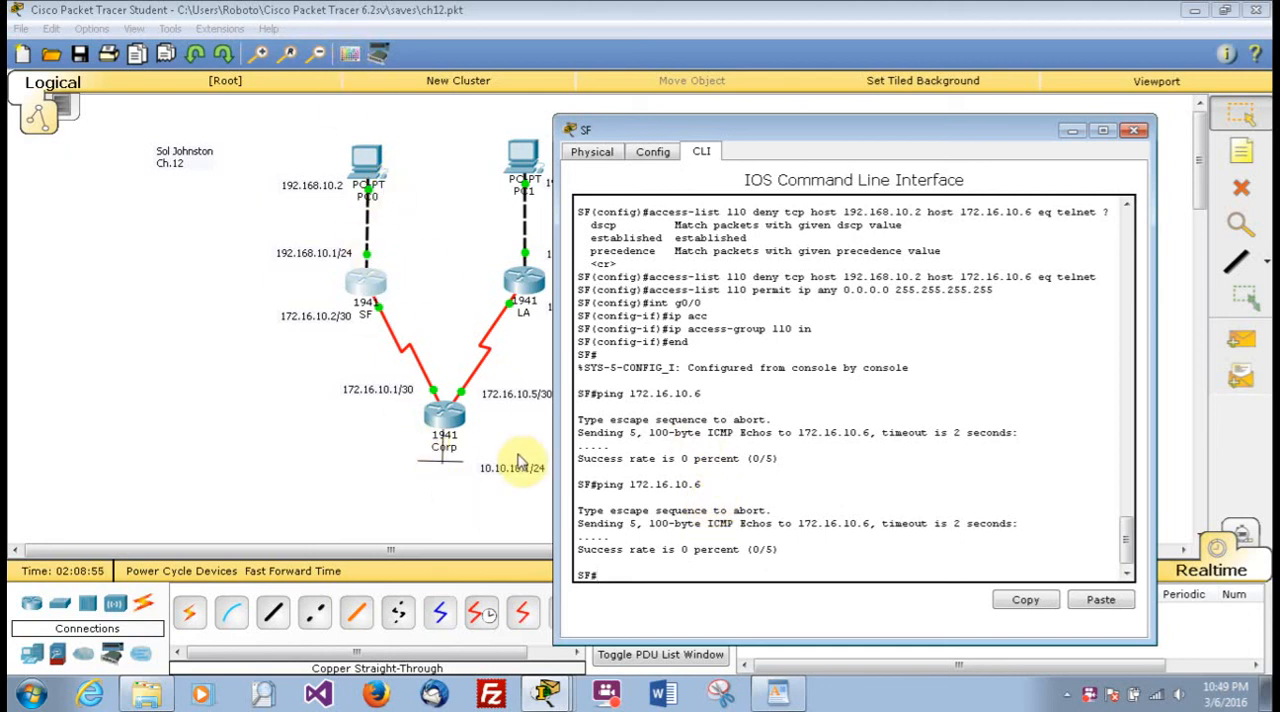
mouse_move(360, 158)
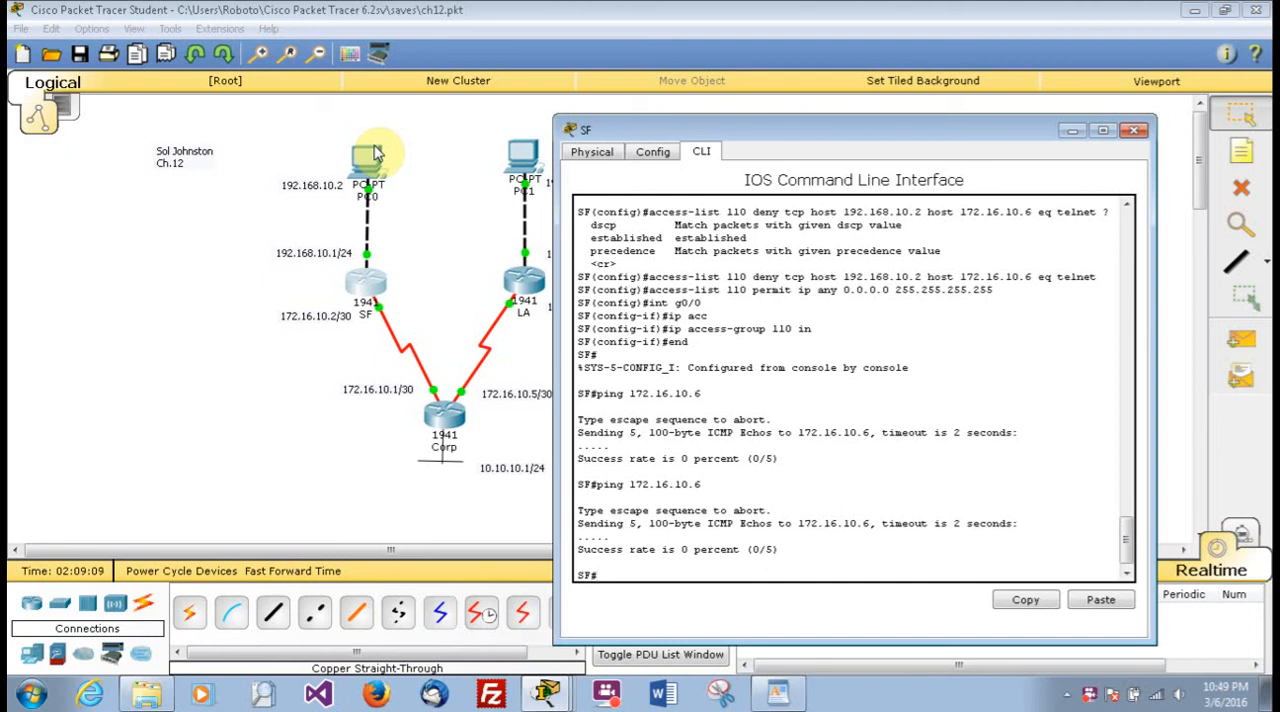
mouse_move(356, 290)
type("ping 172.16.10.")
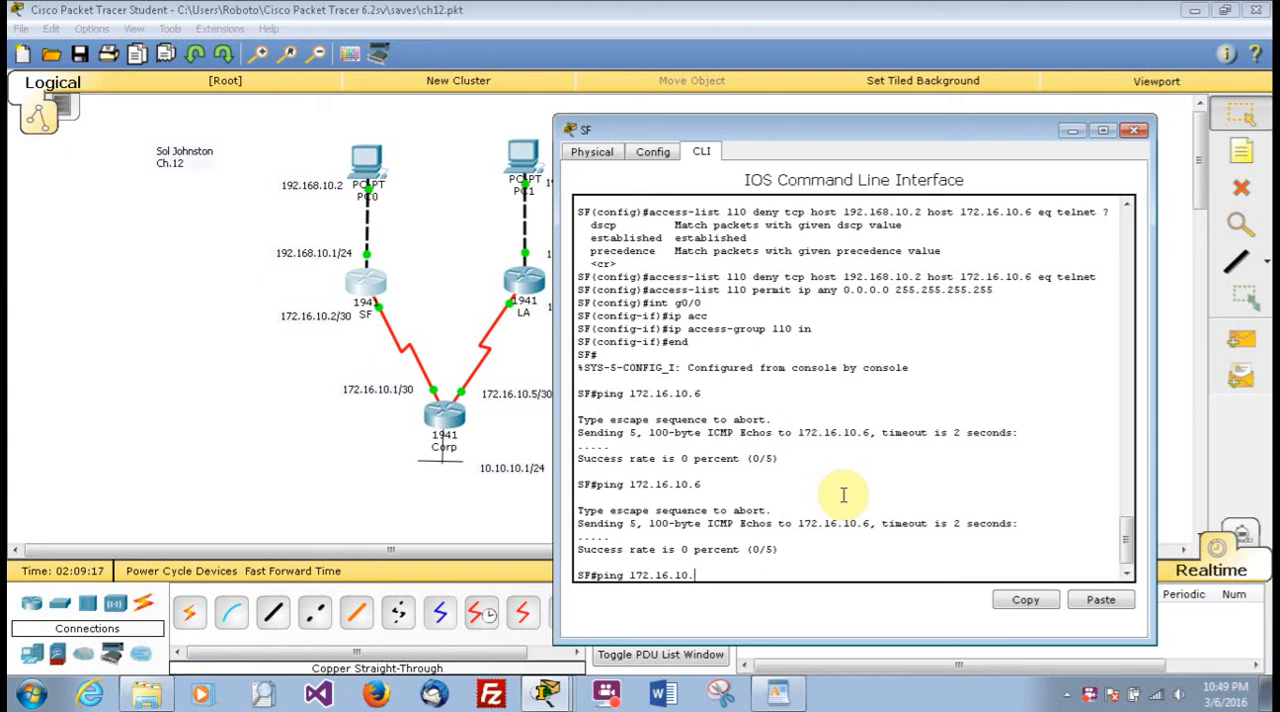
Begin a ping to a 192.168 address after the 172.16.10.6 pings fail.
type("19")
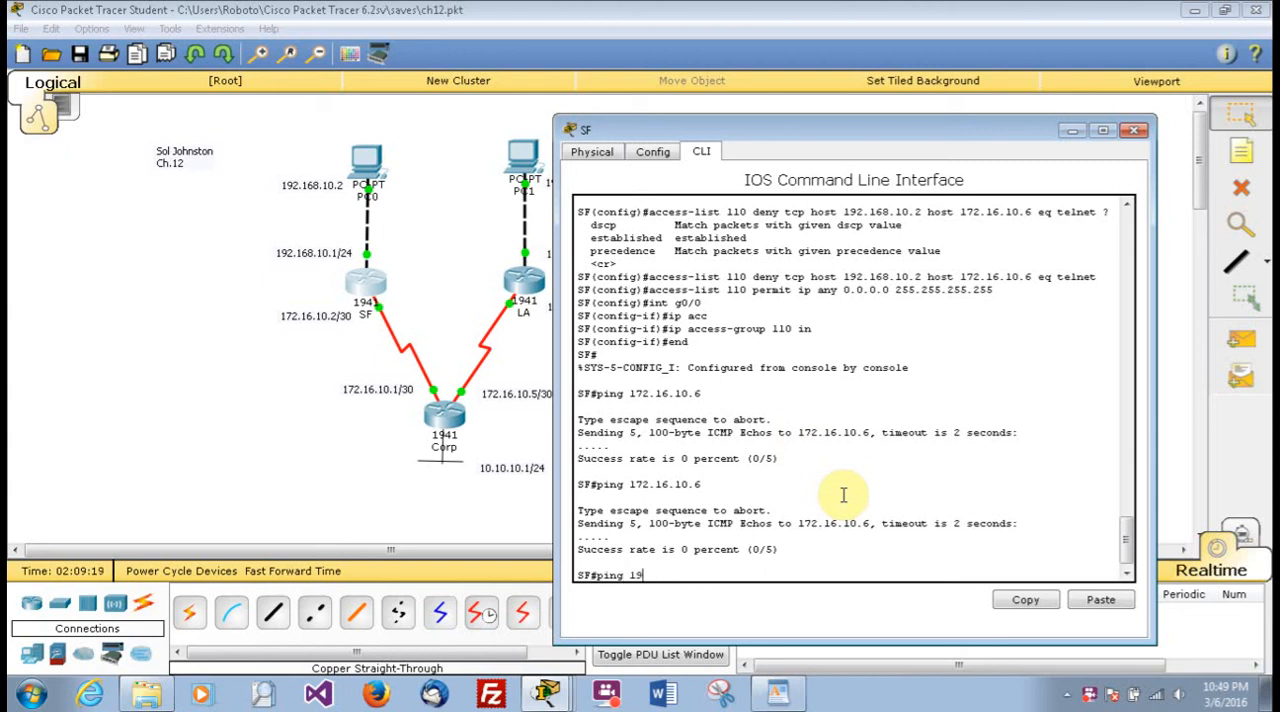
type("2.168.")
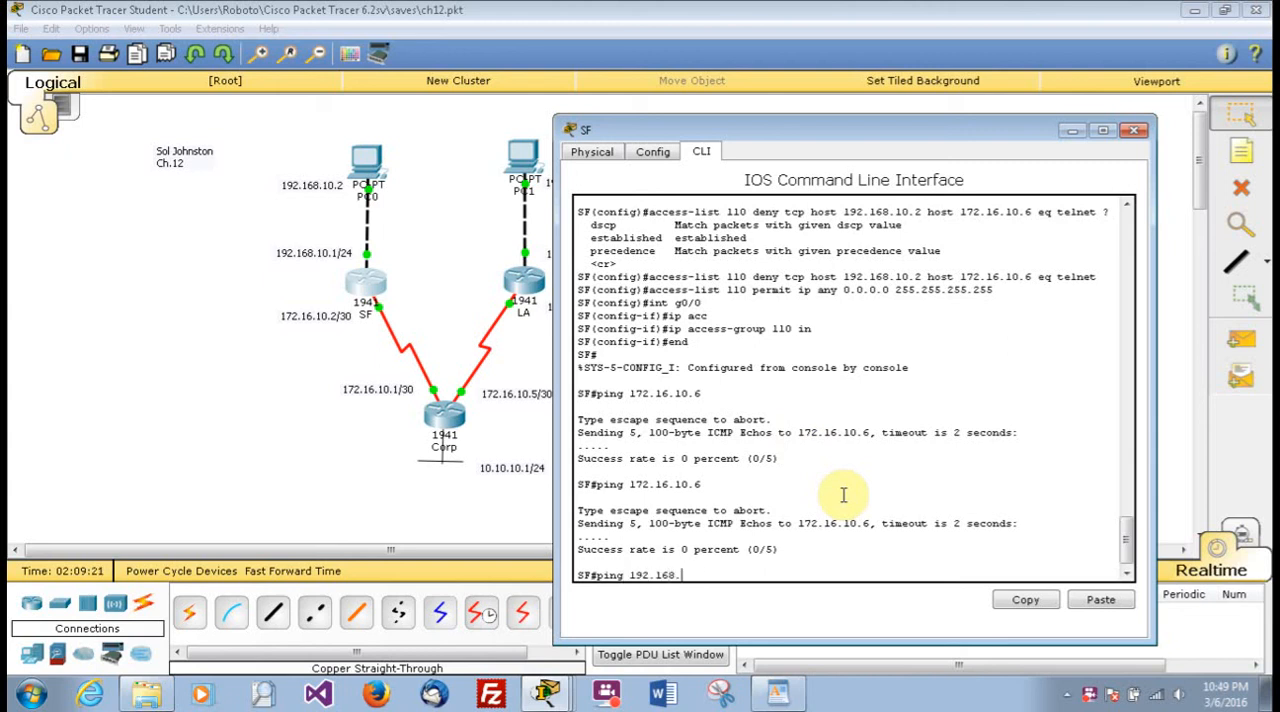